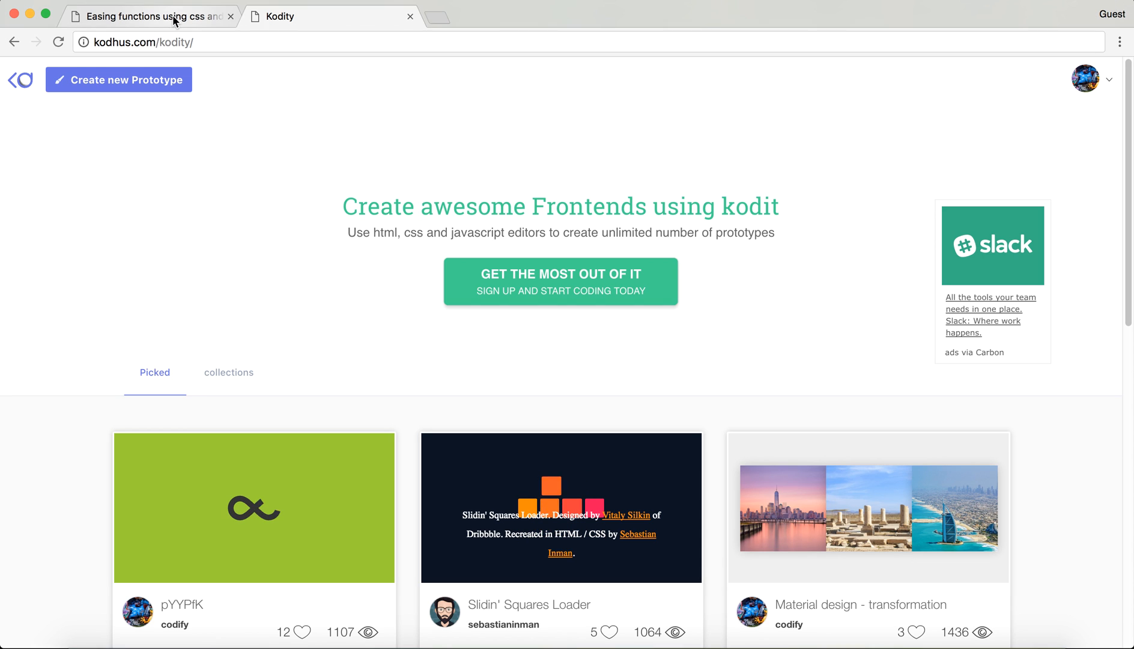
Switch to the easing functions page and scroll through the easeInQuad curve introduction
click(149, 15)
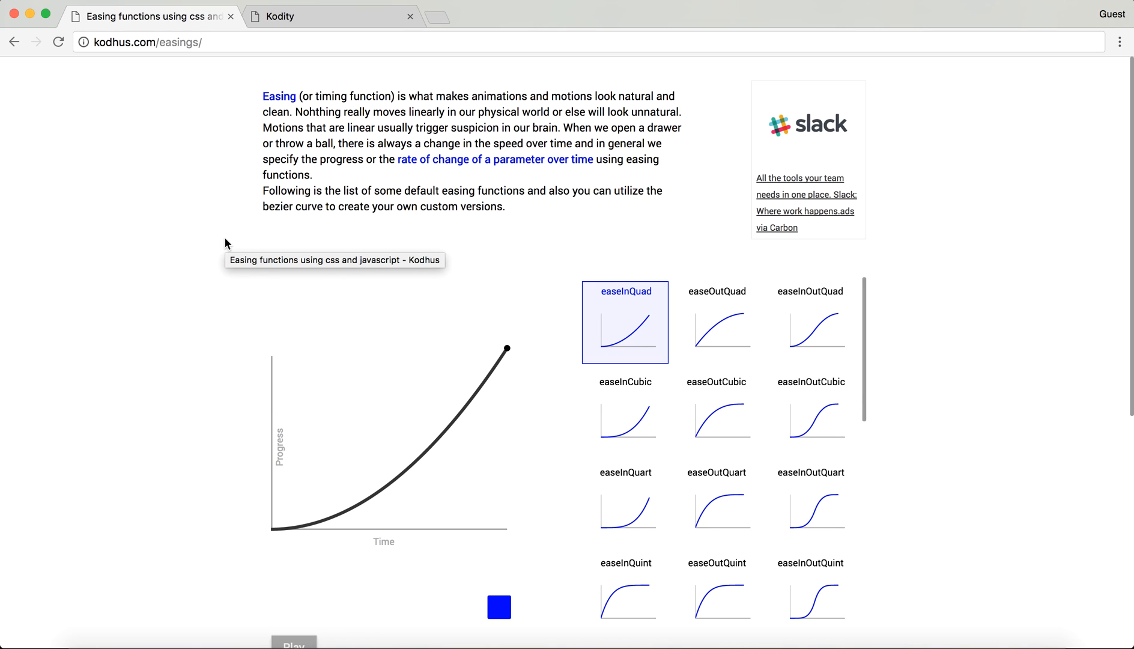
mouse_move(179, 406)
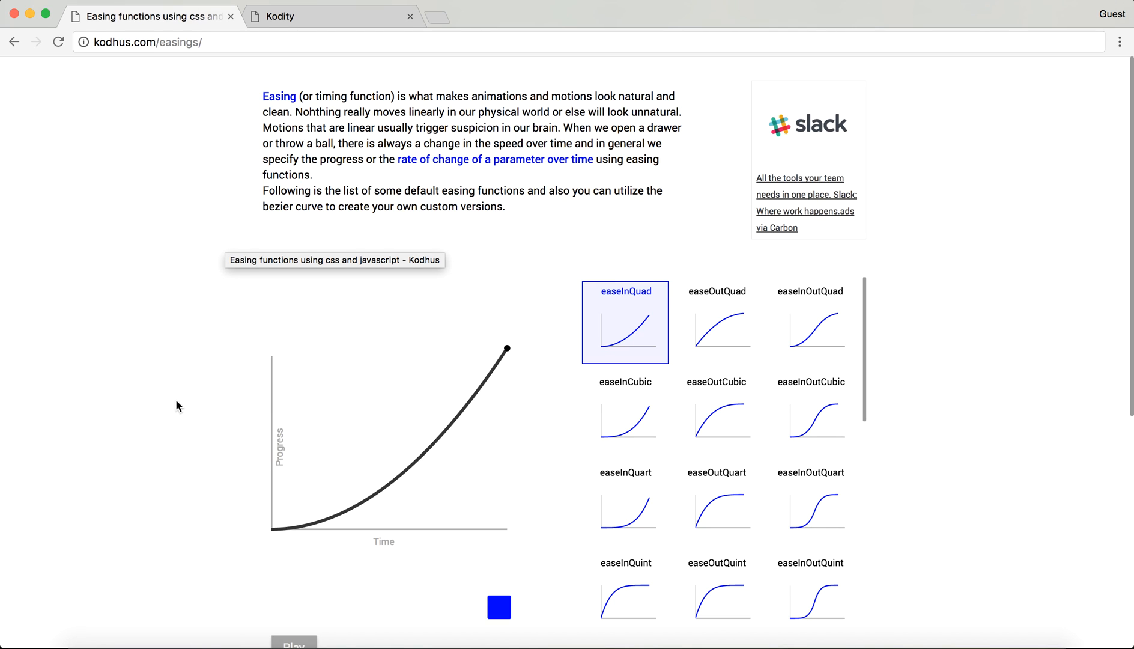
mouse_move(269, 306)
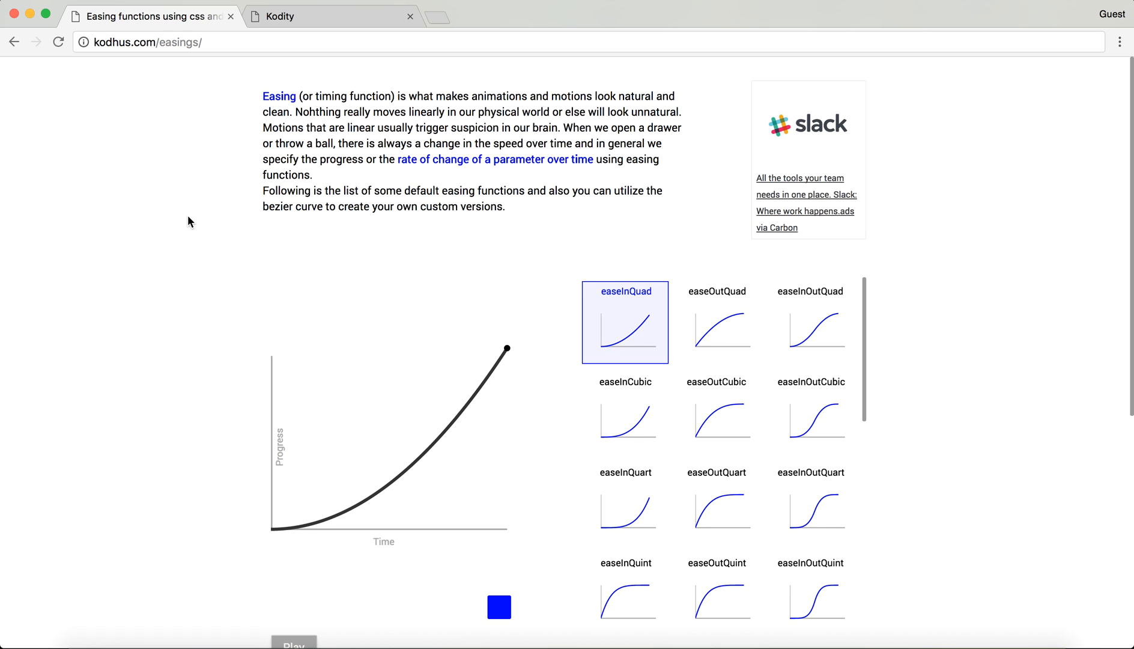
scroll(down, 3)
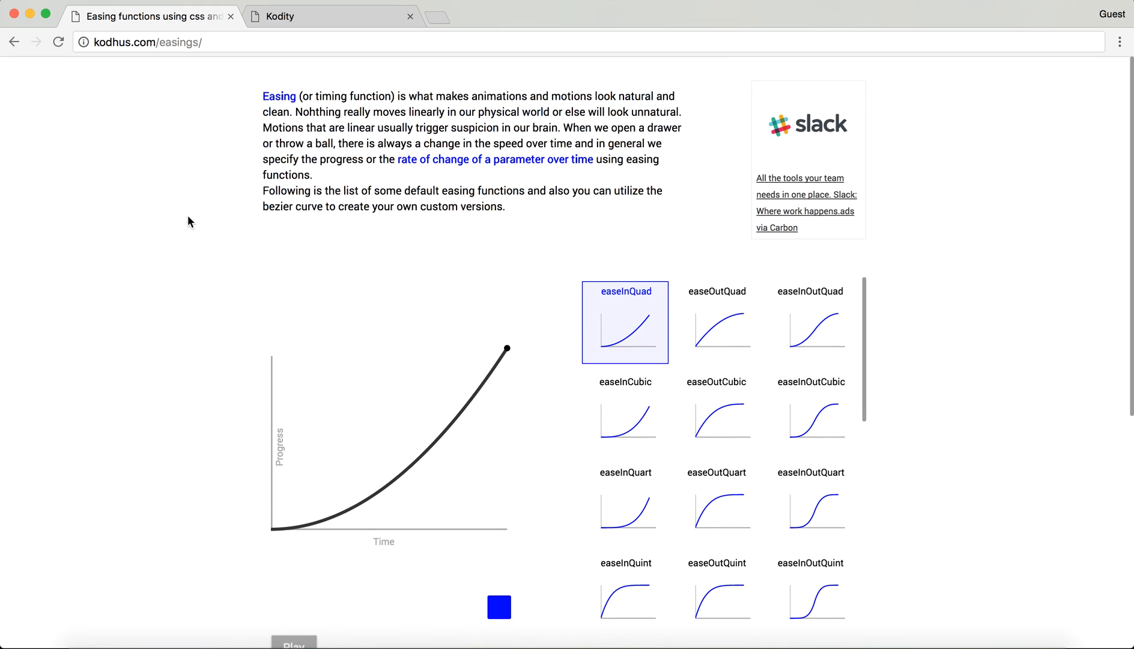
mouse_move(180, 303)
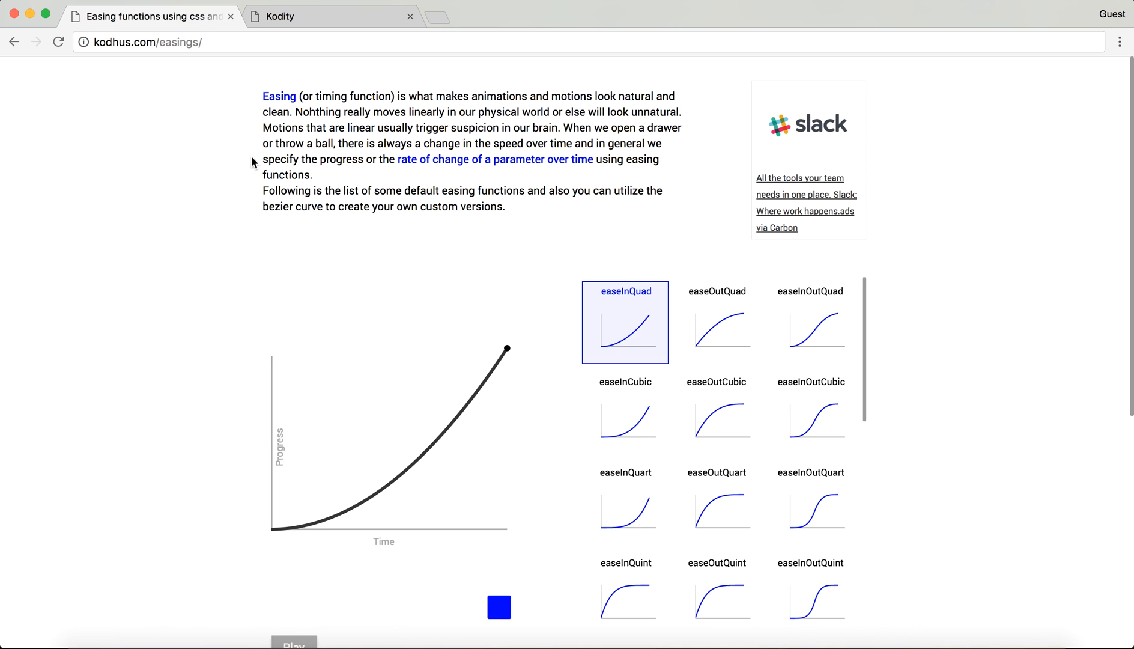
mouse_move(491, 242)
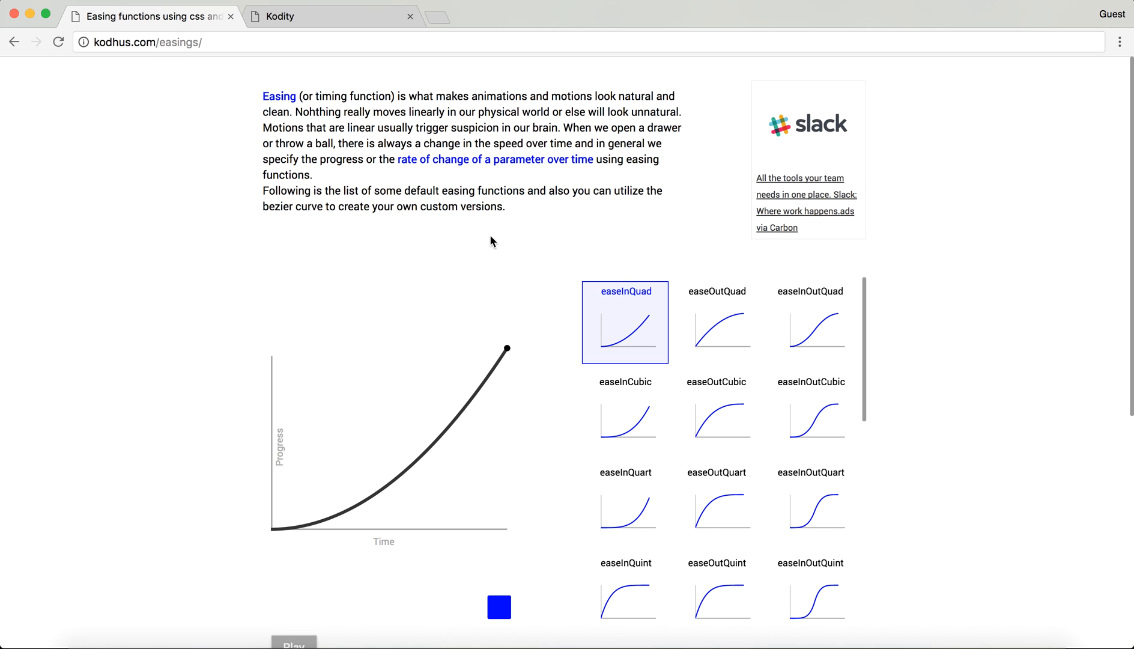
scroll(down, 3)
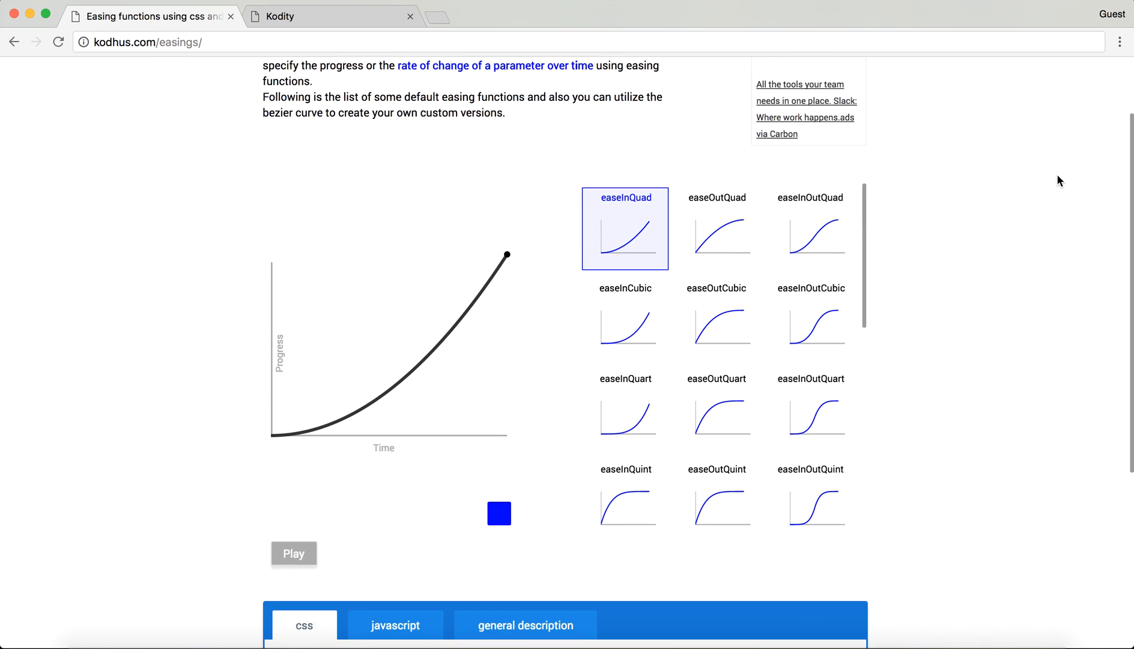
mouse_move(343, 451)
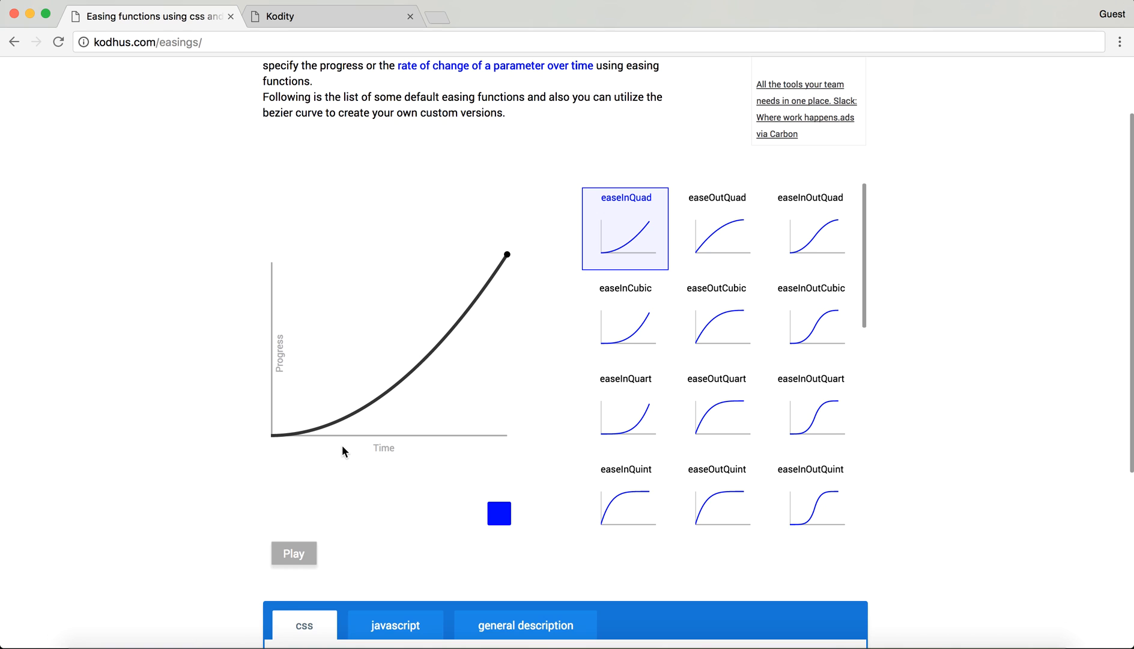
mouse_move(322, 456)
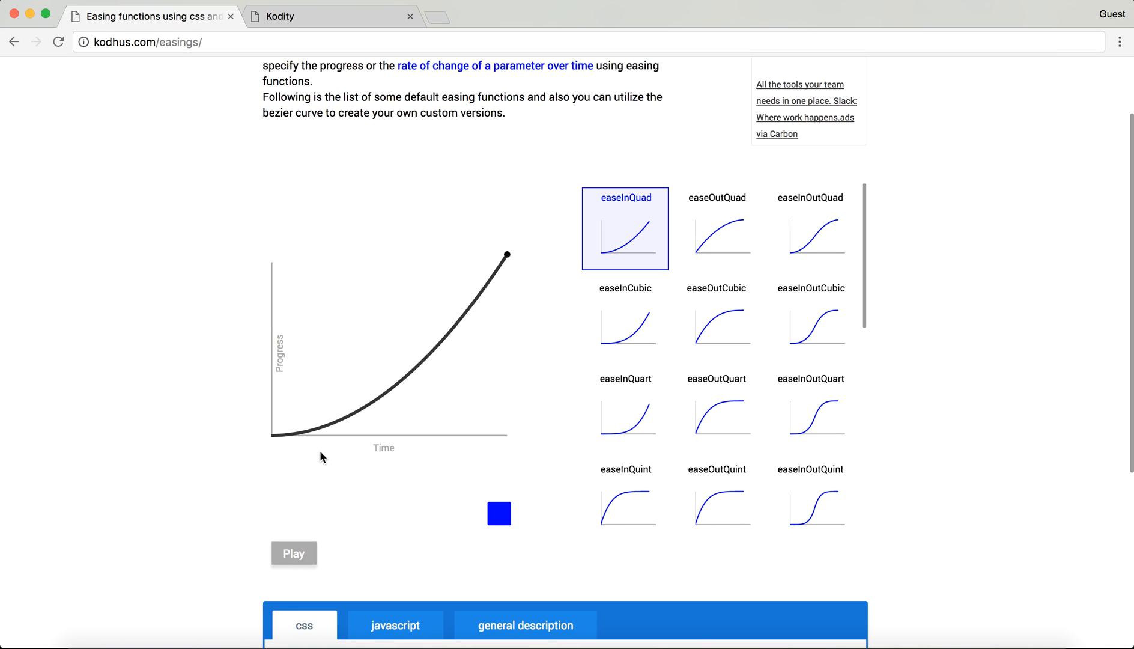
mouse_move(350, 477)
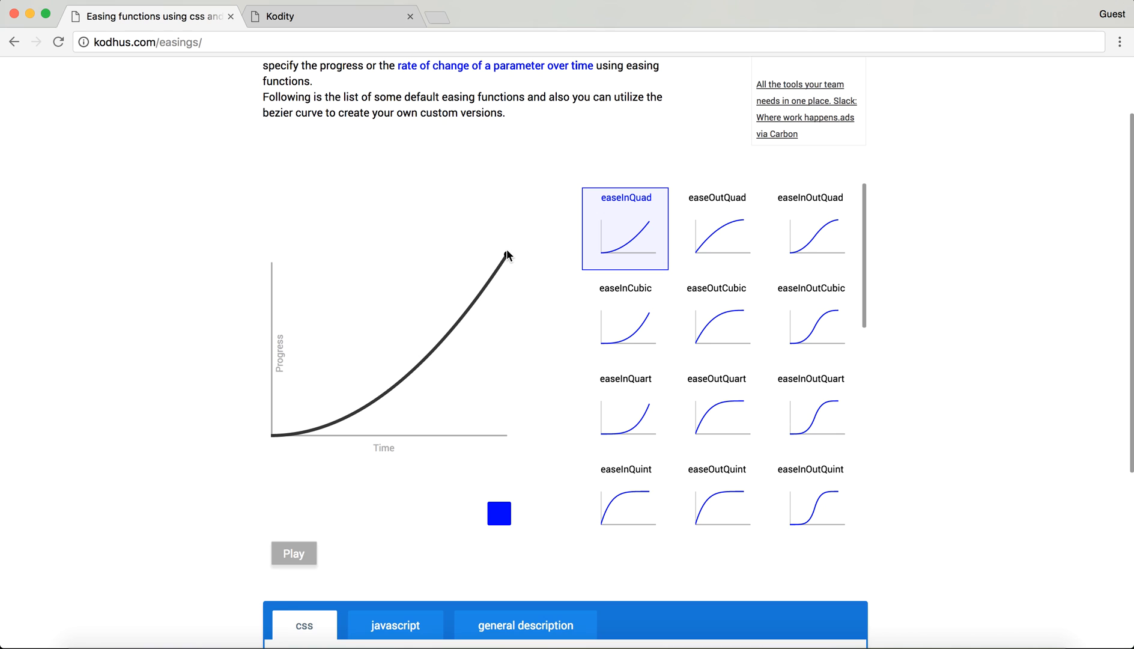
mouse_move(527, 228)
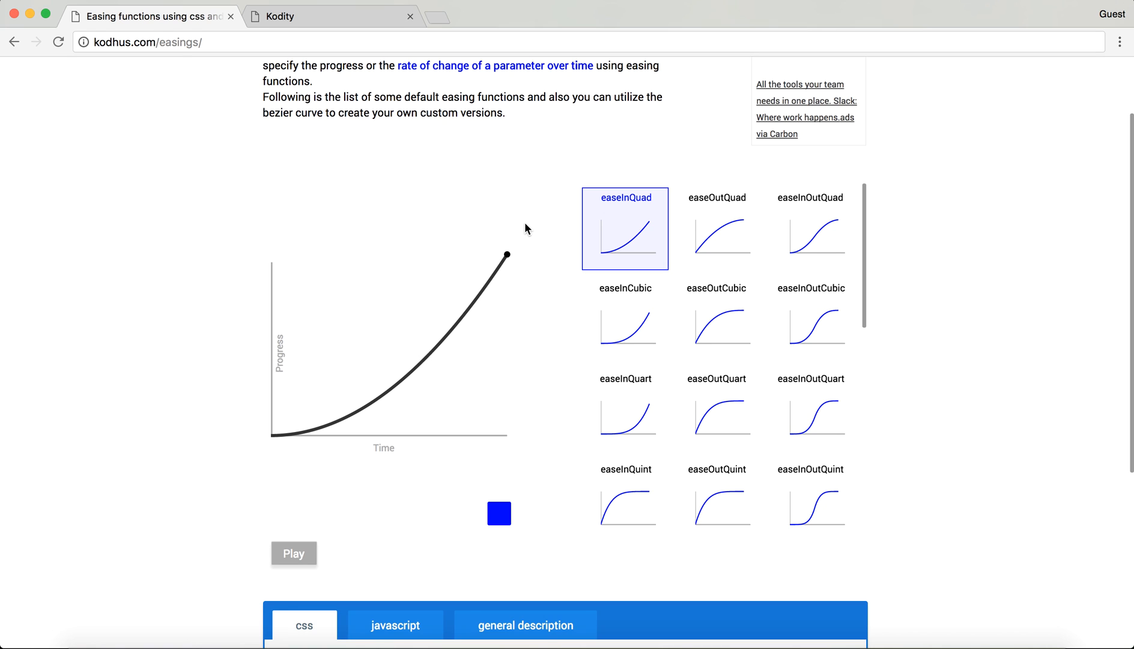
mouse_move(275, 454)
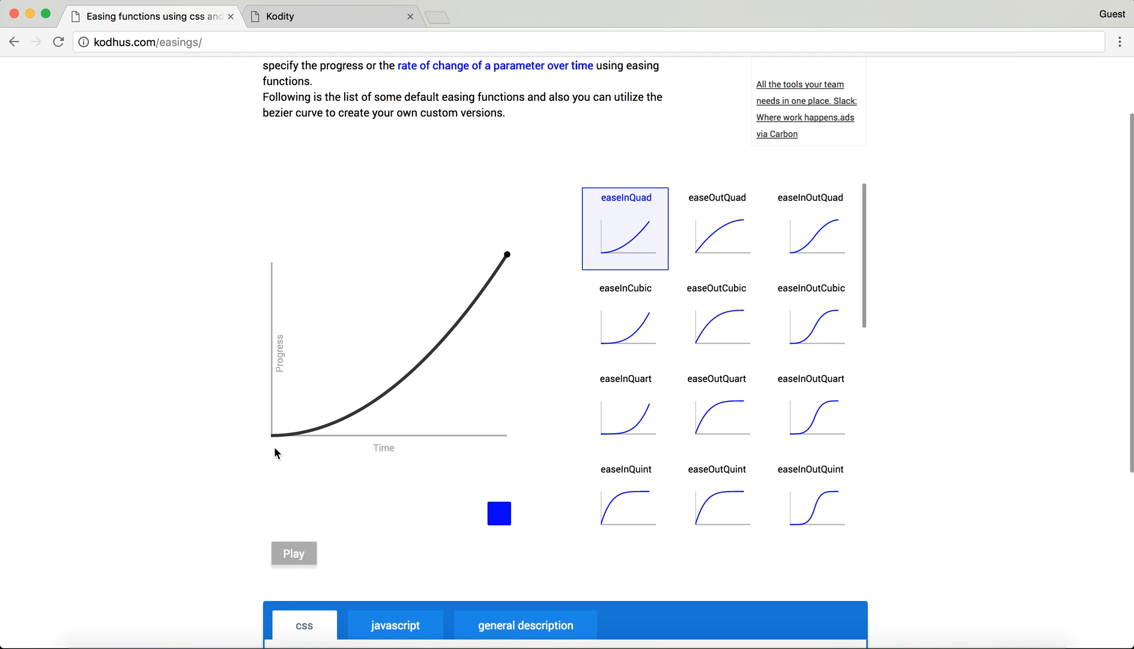
mouse_move(467, 447)
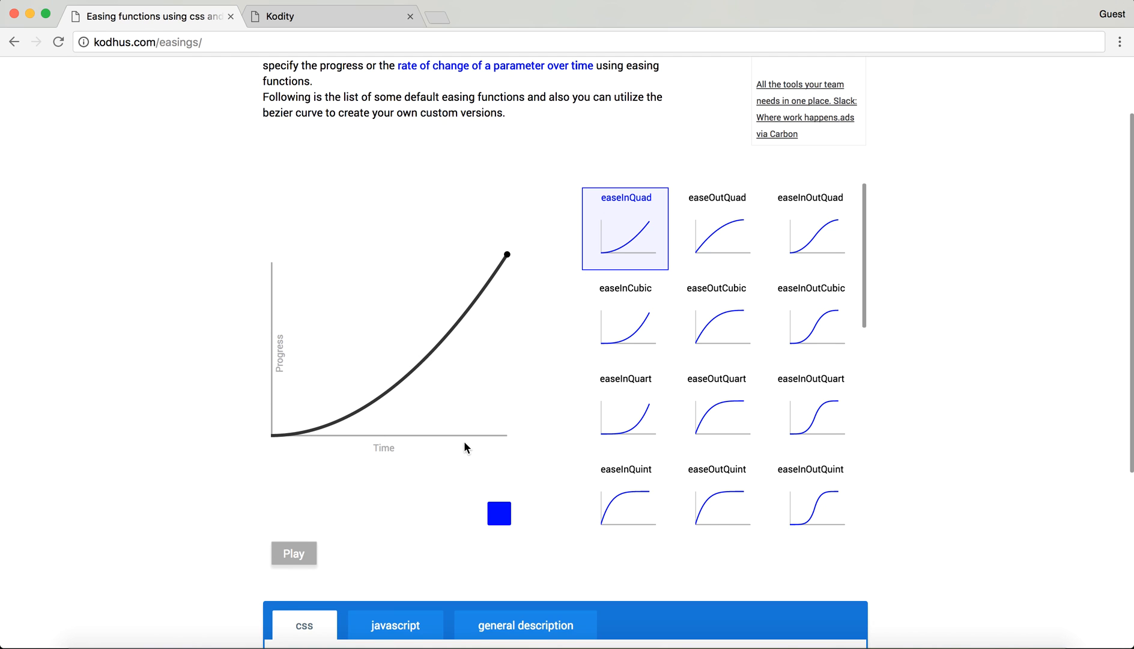
mouse_move(652, 206)
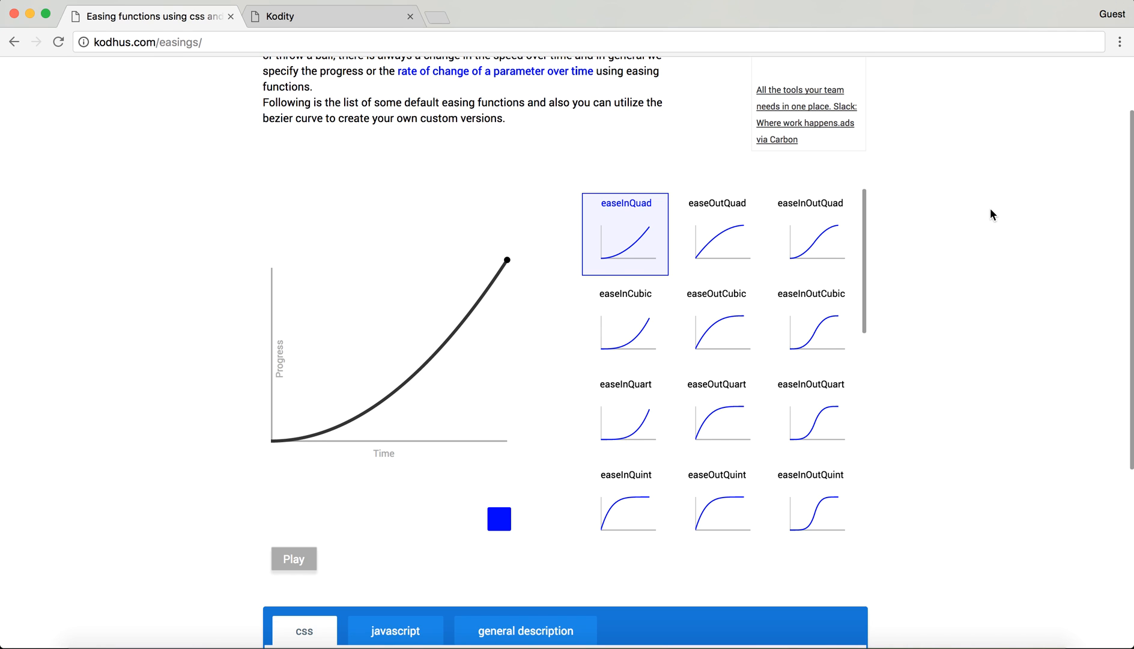
scroll(down, 3)
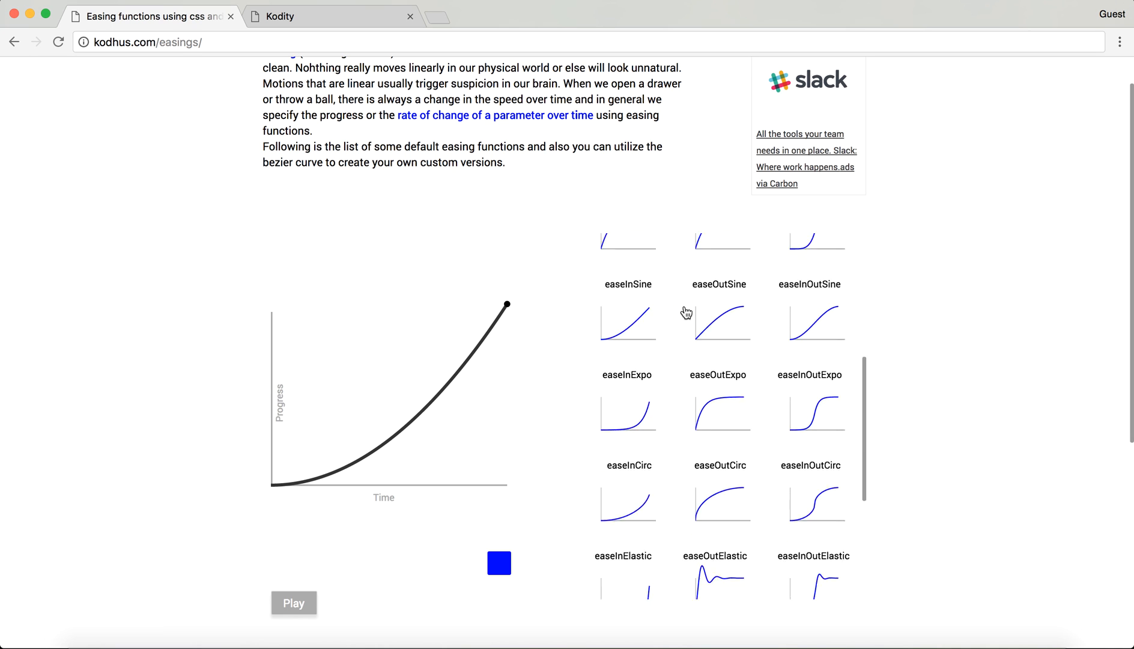
scroll(down, 3)
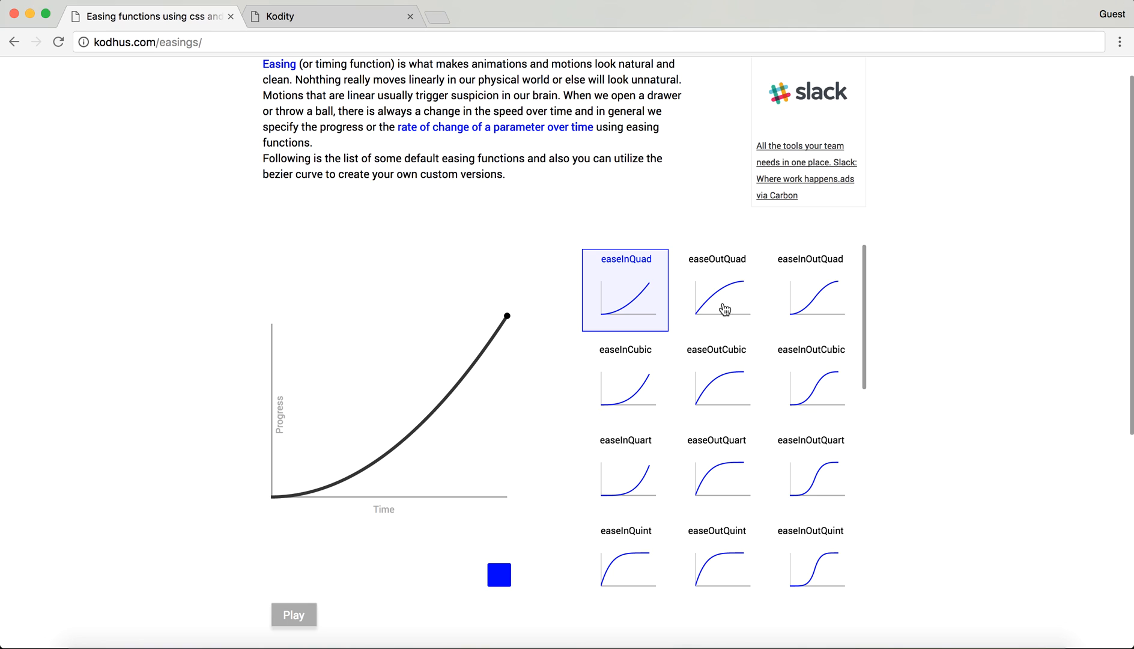
mouse_move(724, 298)
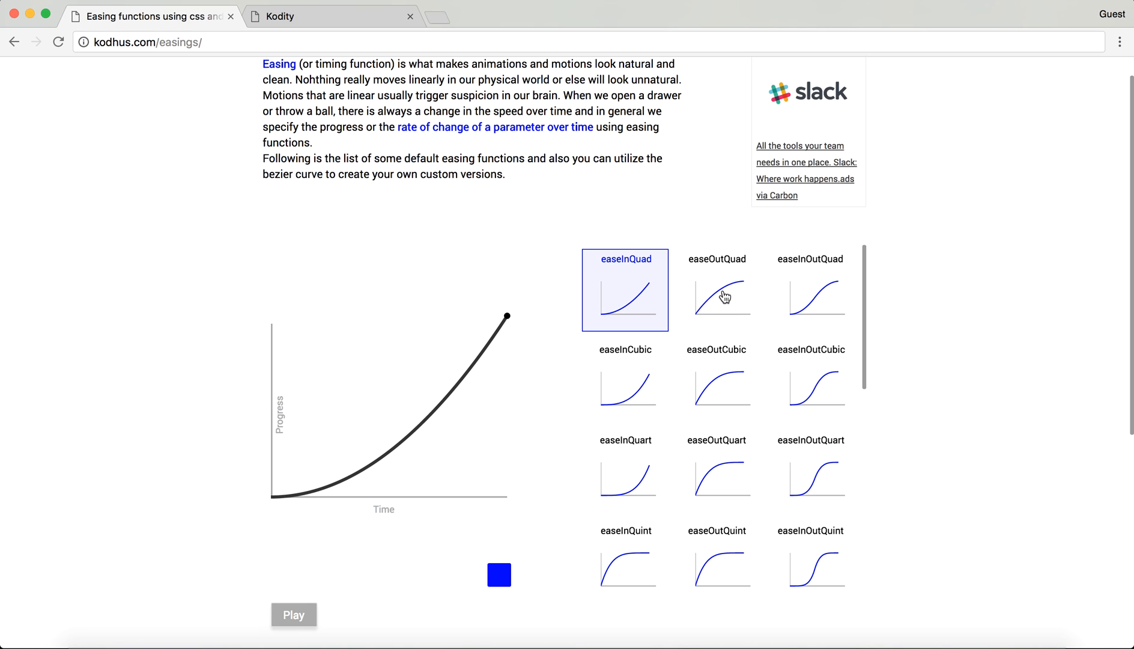
click(716, 289)
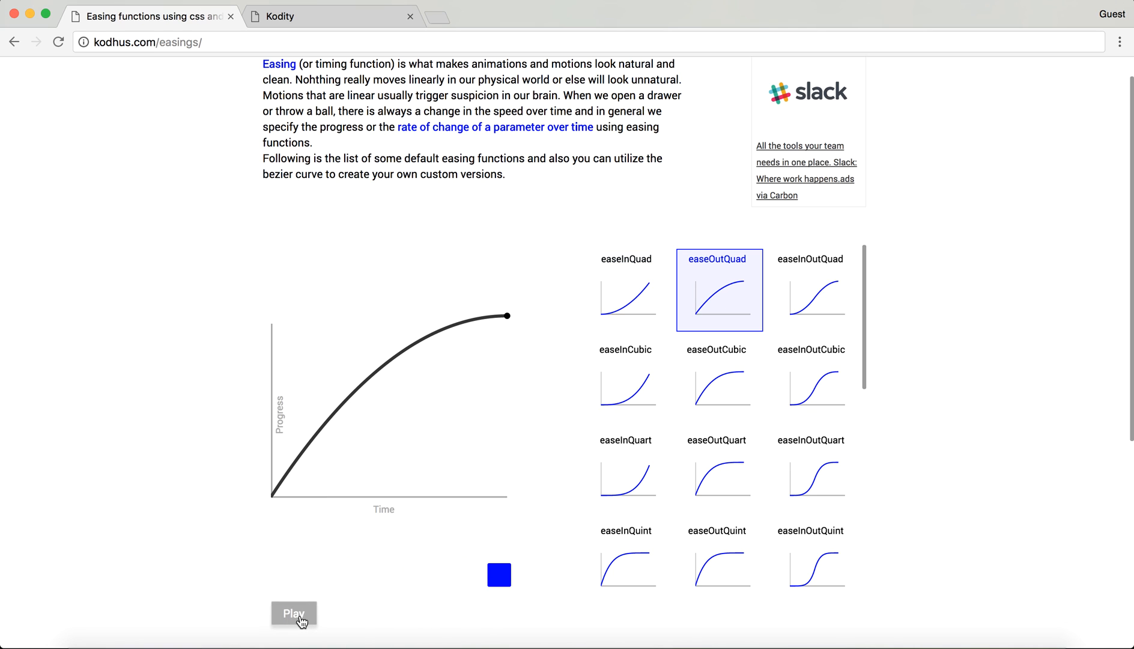
click(293, 612)
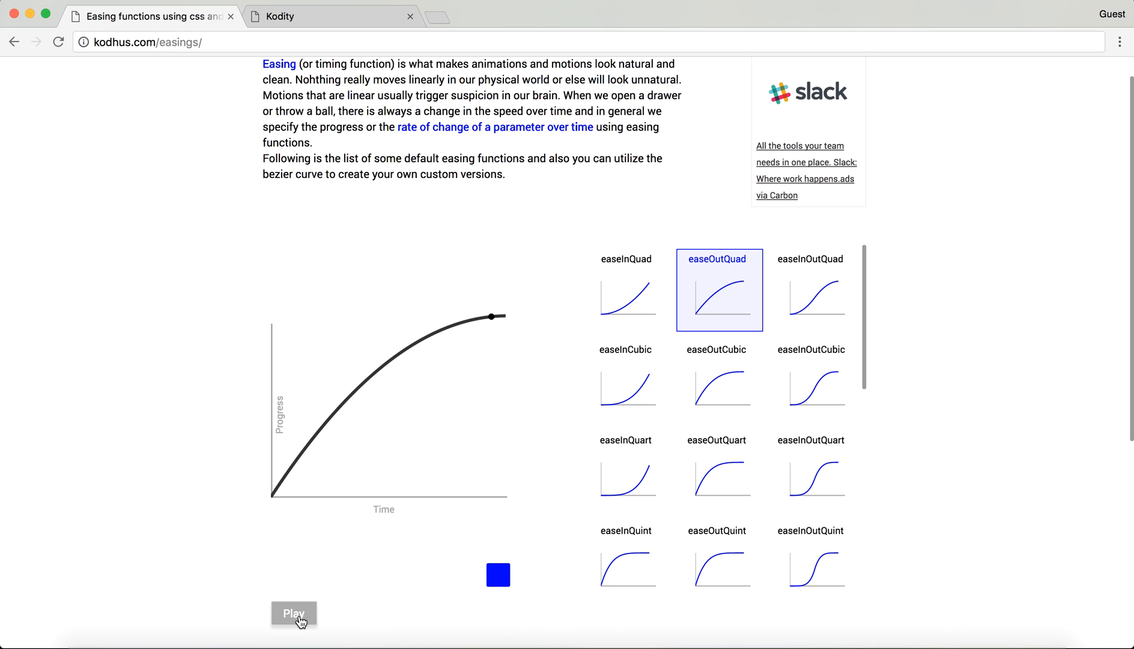
click(293, 614)
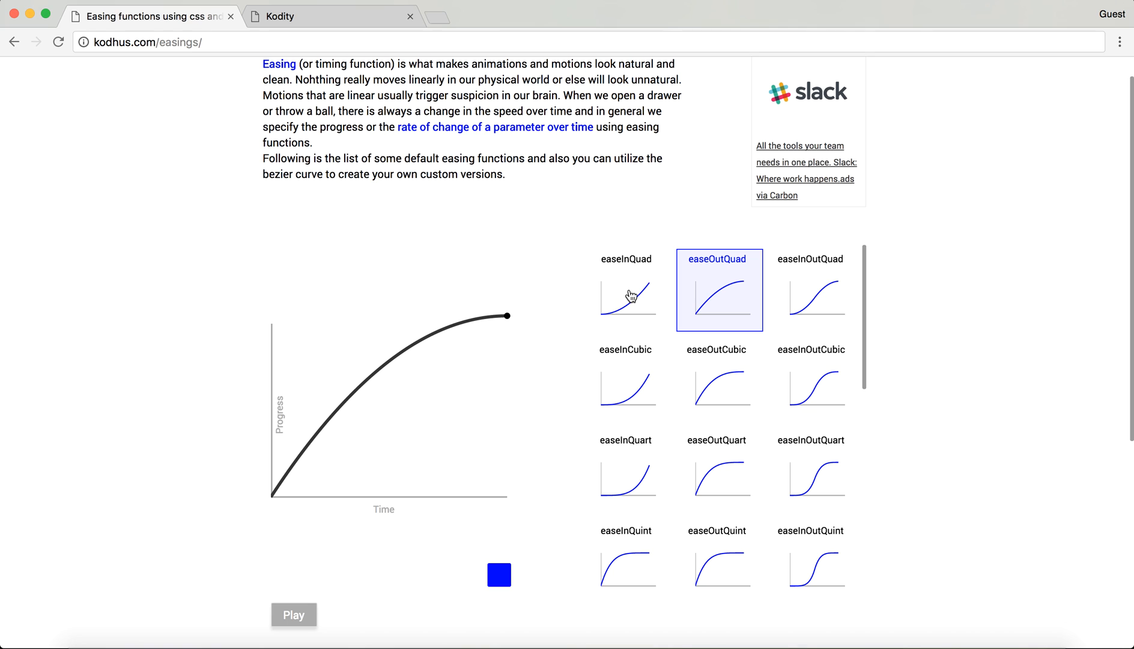
click(626, 293)
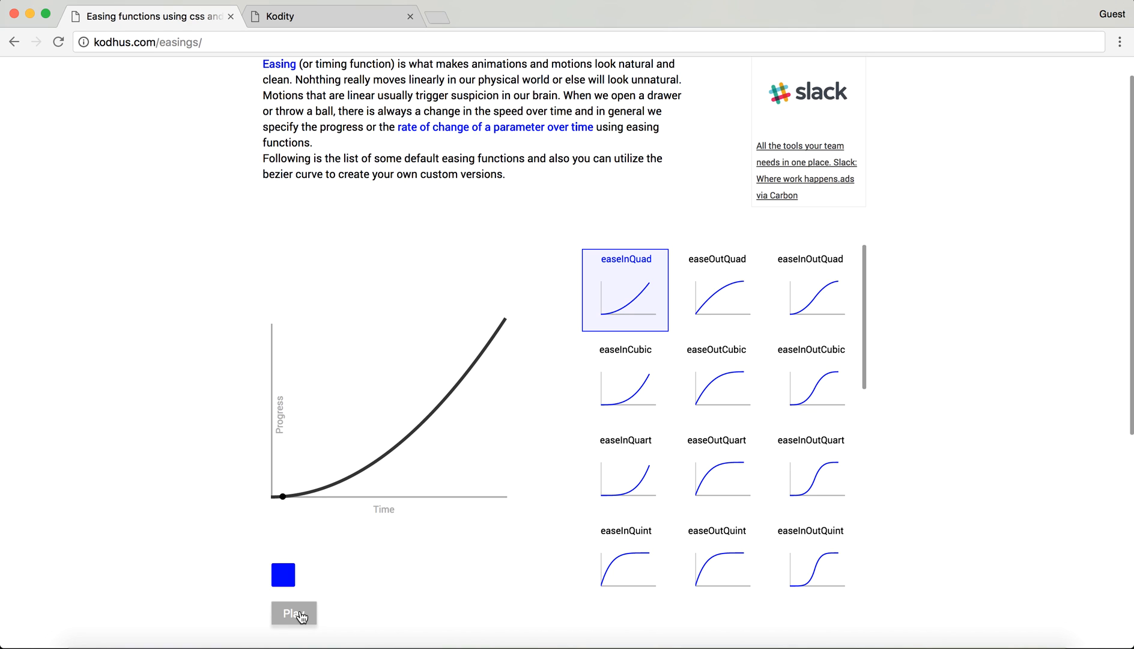
click(294, 614)
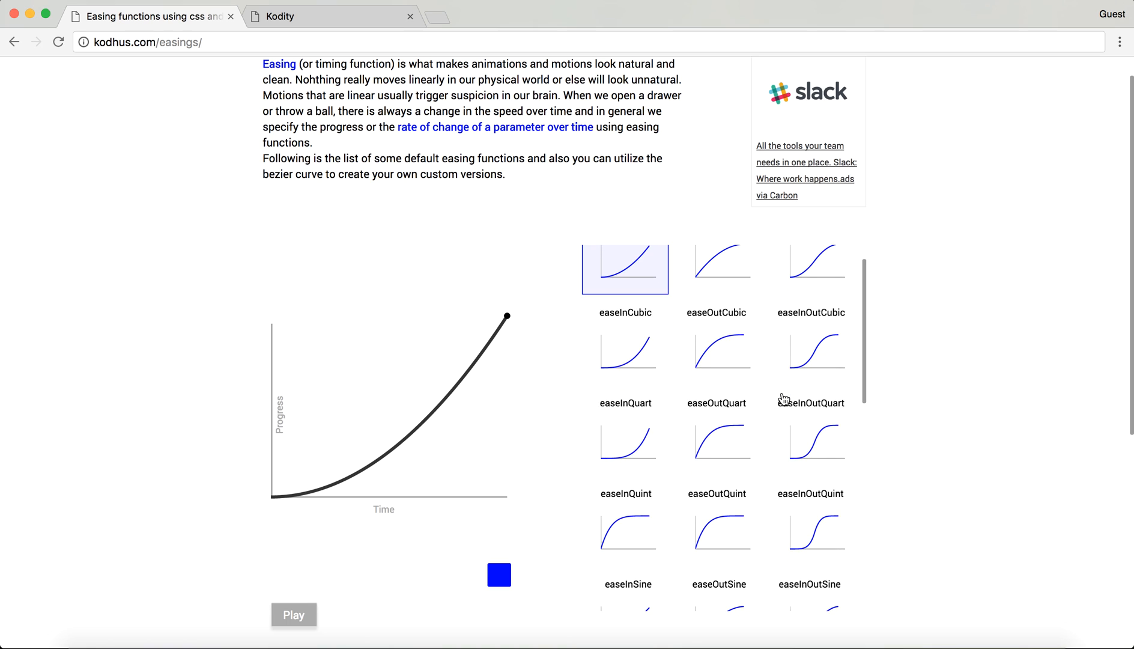
Select easeInOutQuint in the easing grid and play its box animation twice
scroll(down, 3)
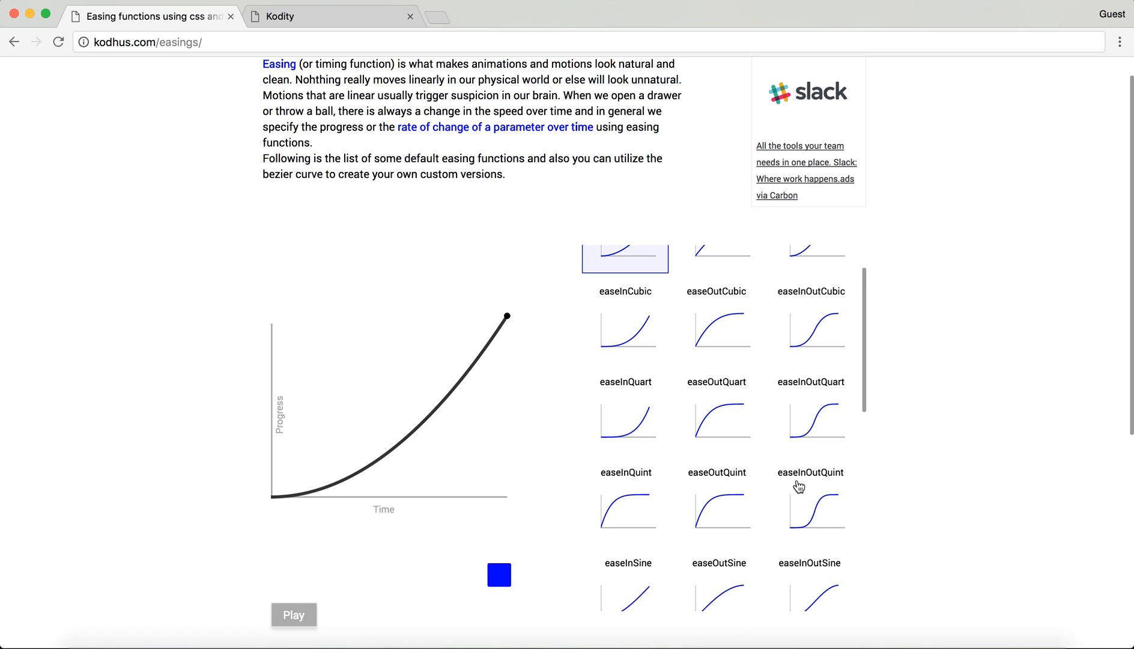
mouse_move(815, 501)
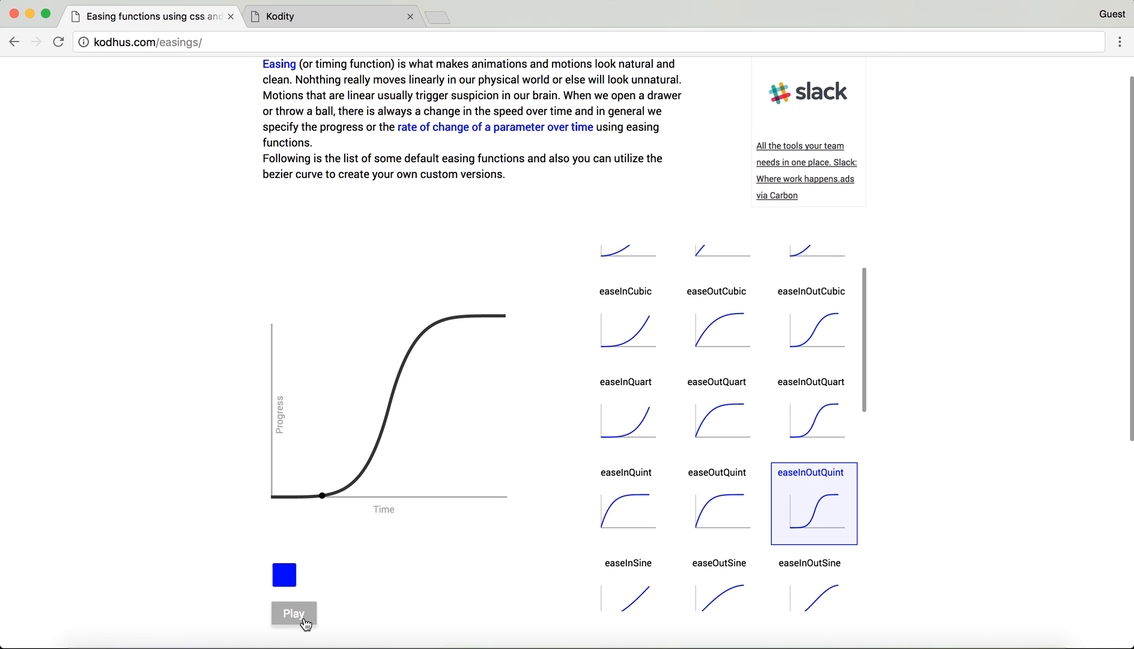
click(294, 613)
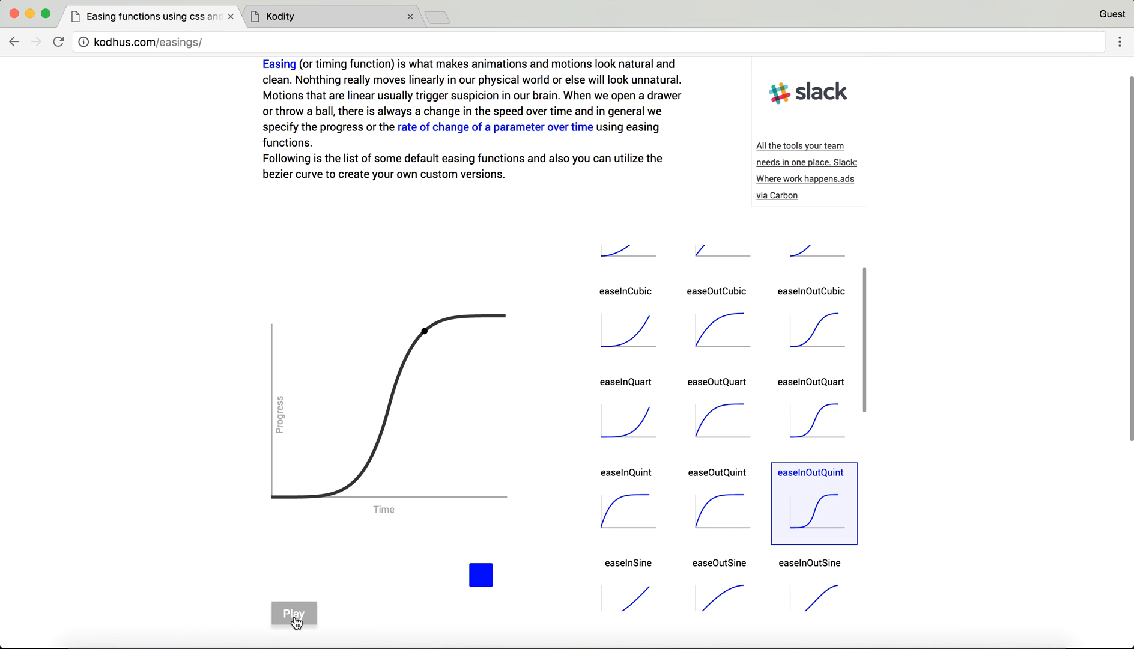
click(294, 613)
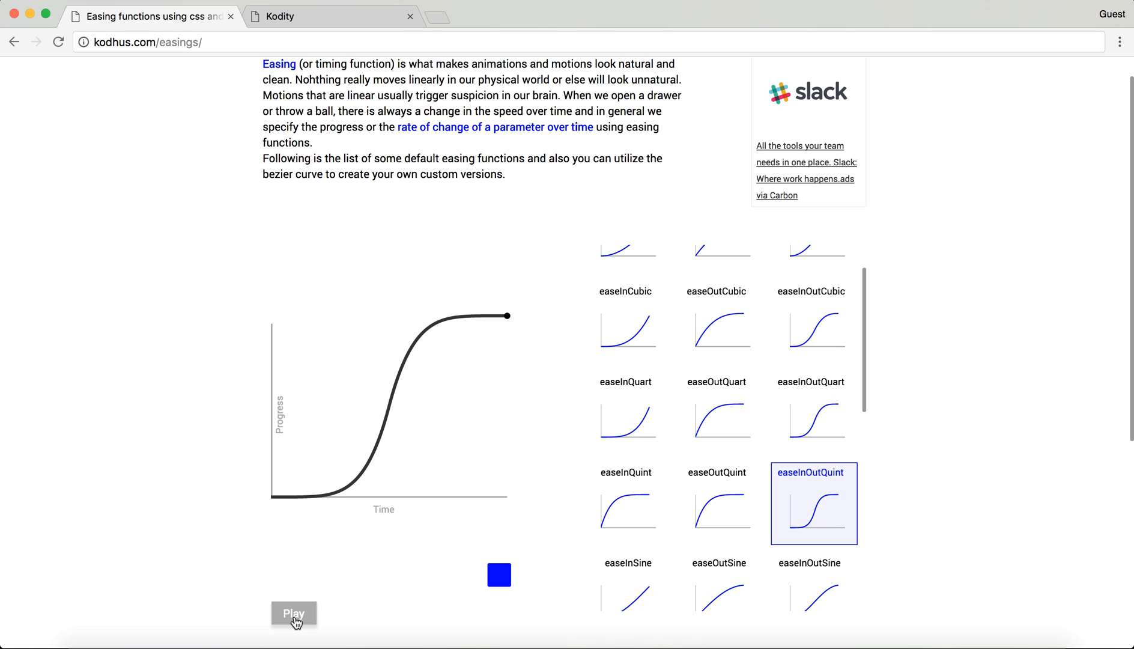
mouse_move(829, 500)
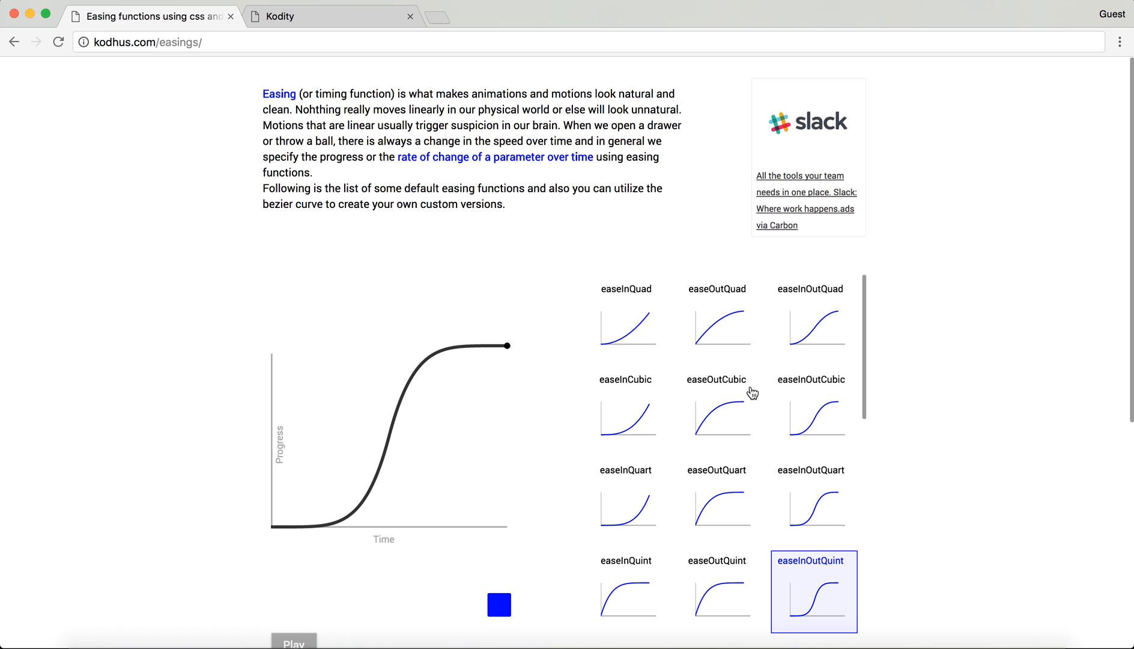
mouse_move(770, 443)
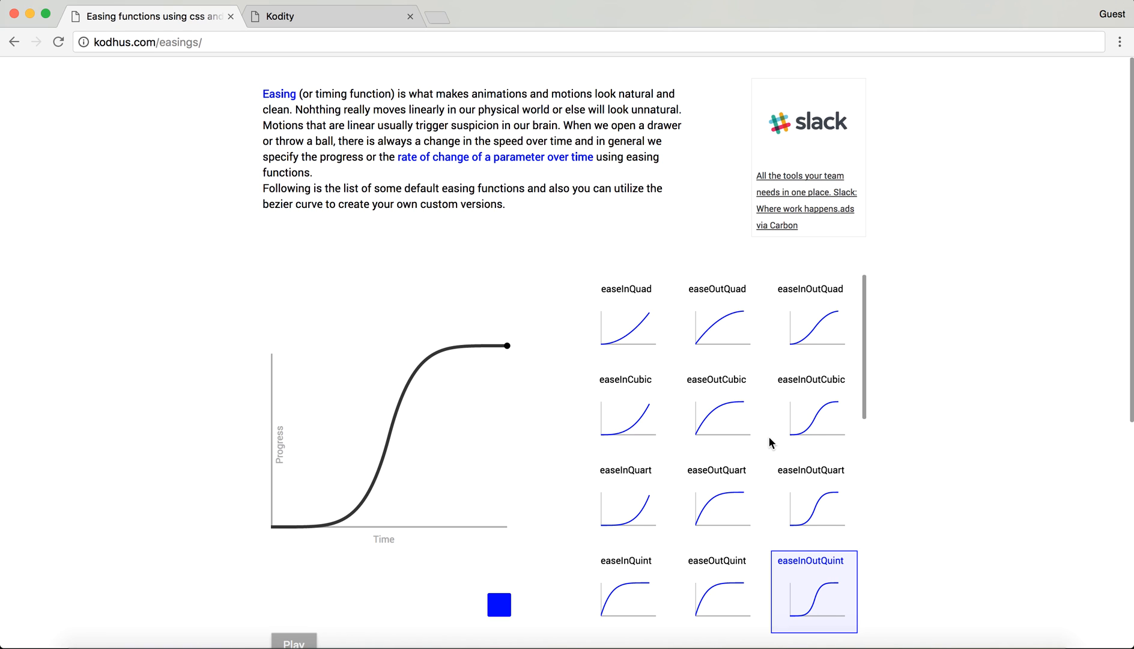
mouse_move(749, 369)
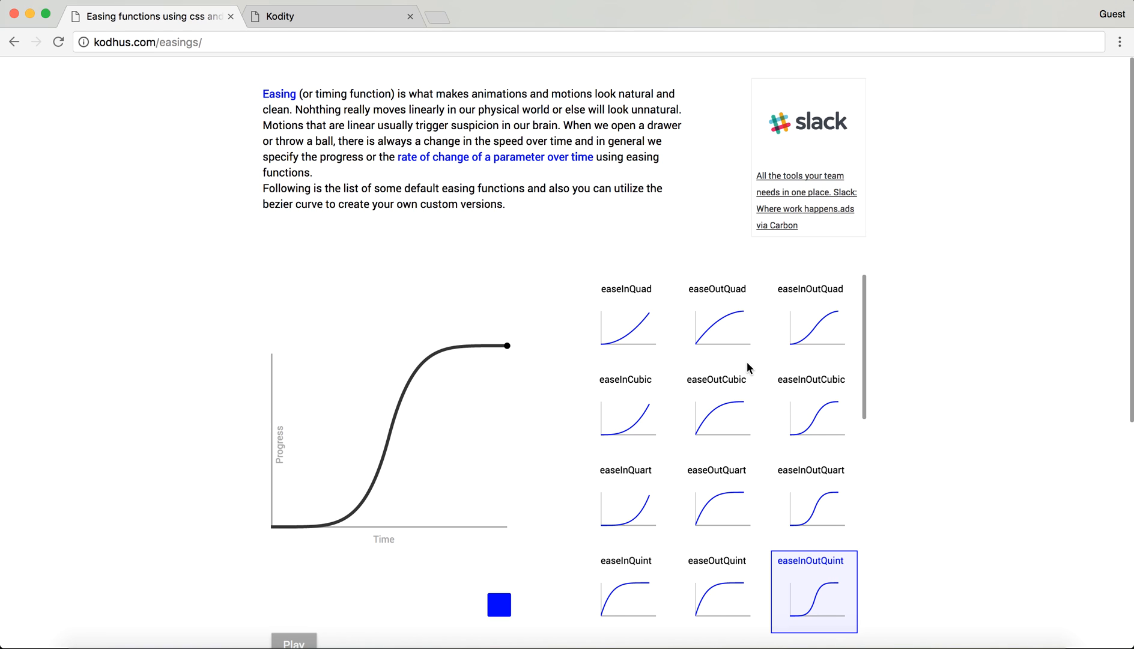
mouse_move(740, 300)
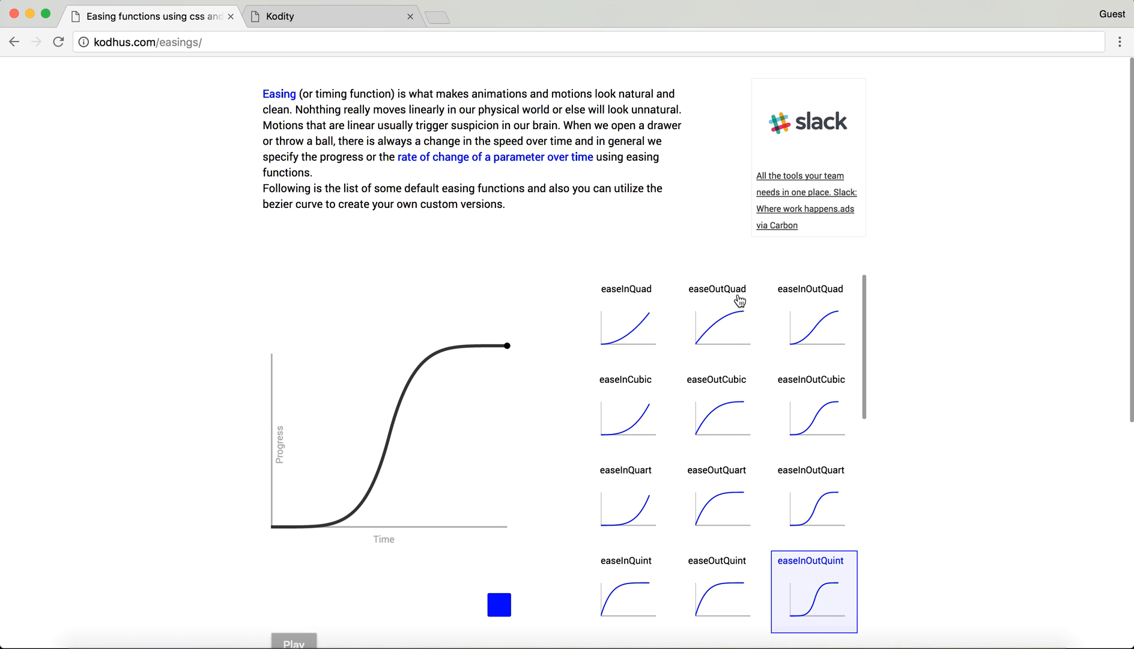
mouse_move(726, 393)
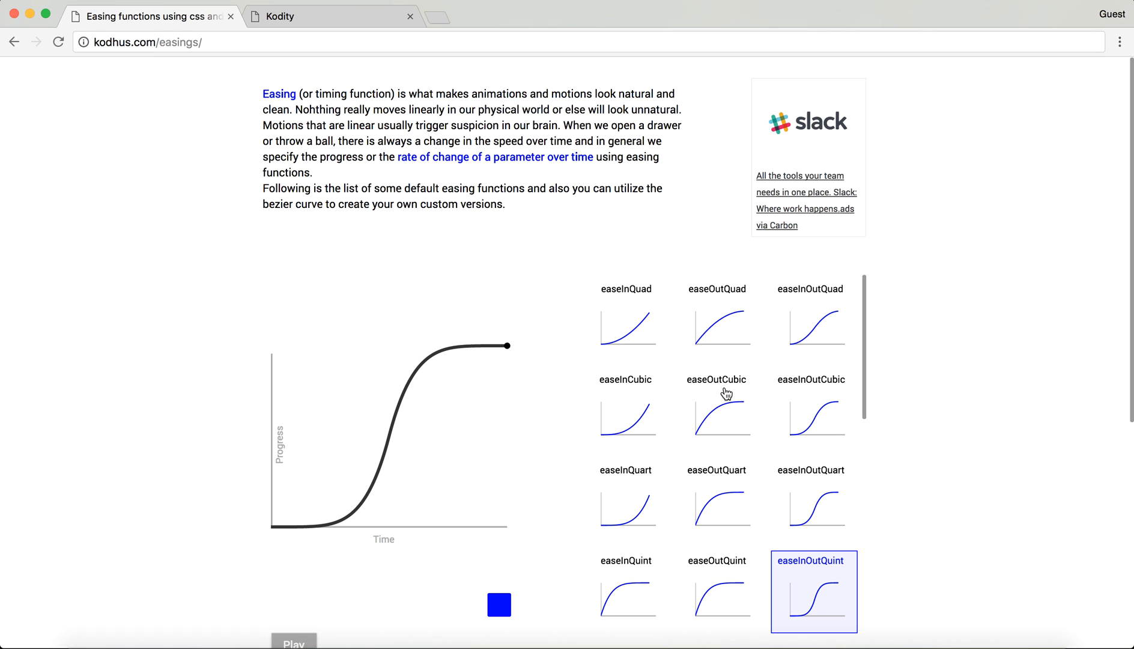
Preview the easeInExpo curve and play its demo animation
scroll(down, 3)
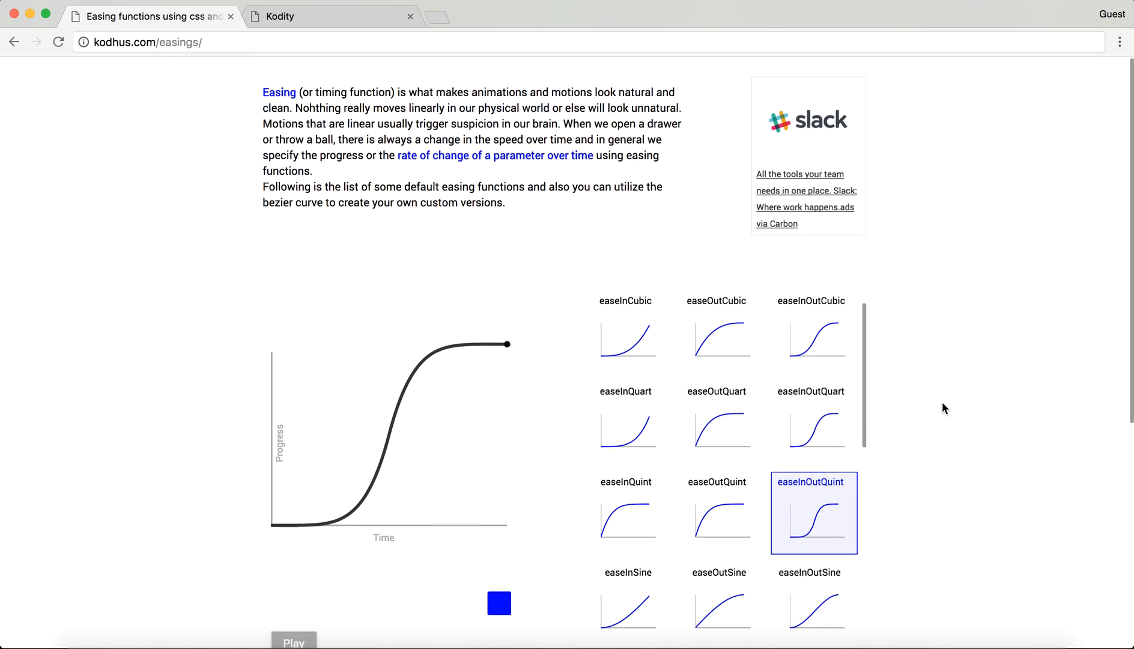
scroll(down, 3)
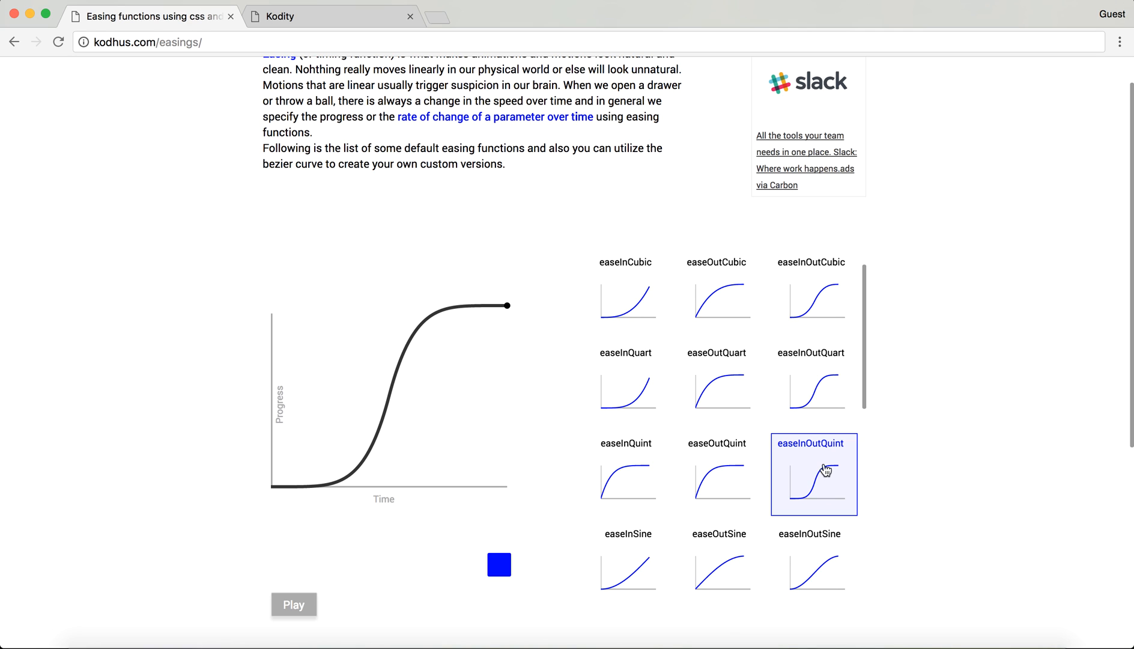
mouse_move(793, 464)
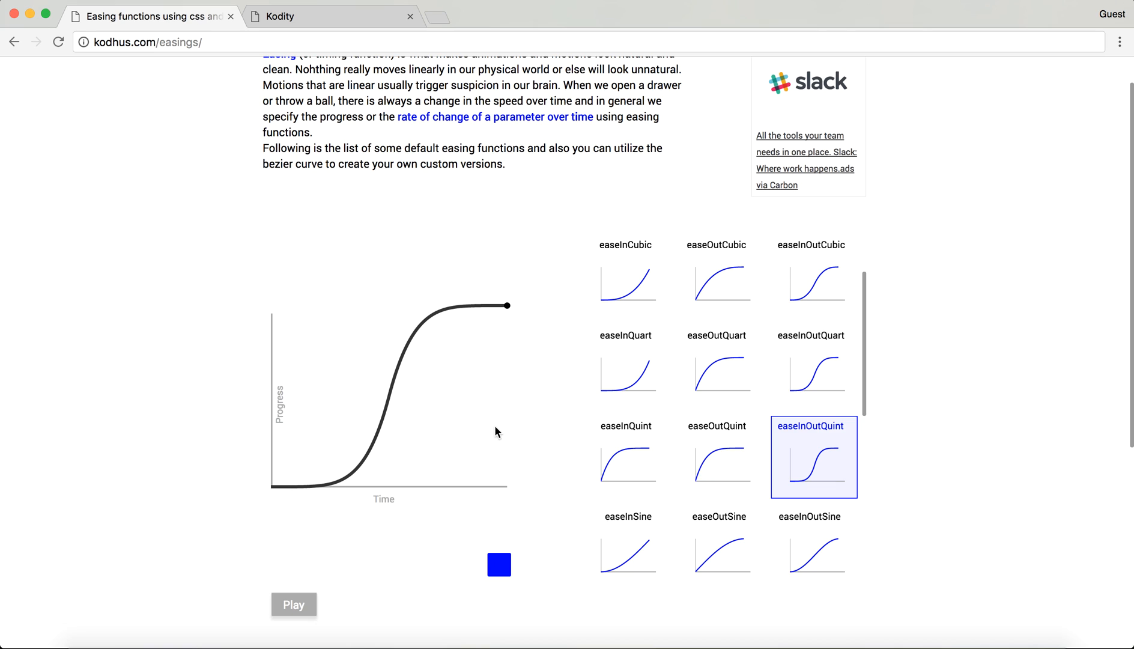
mouse_move(437, 429)
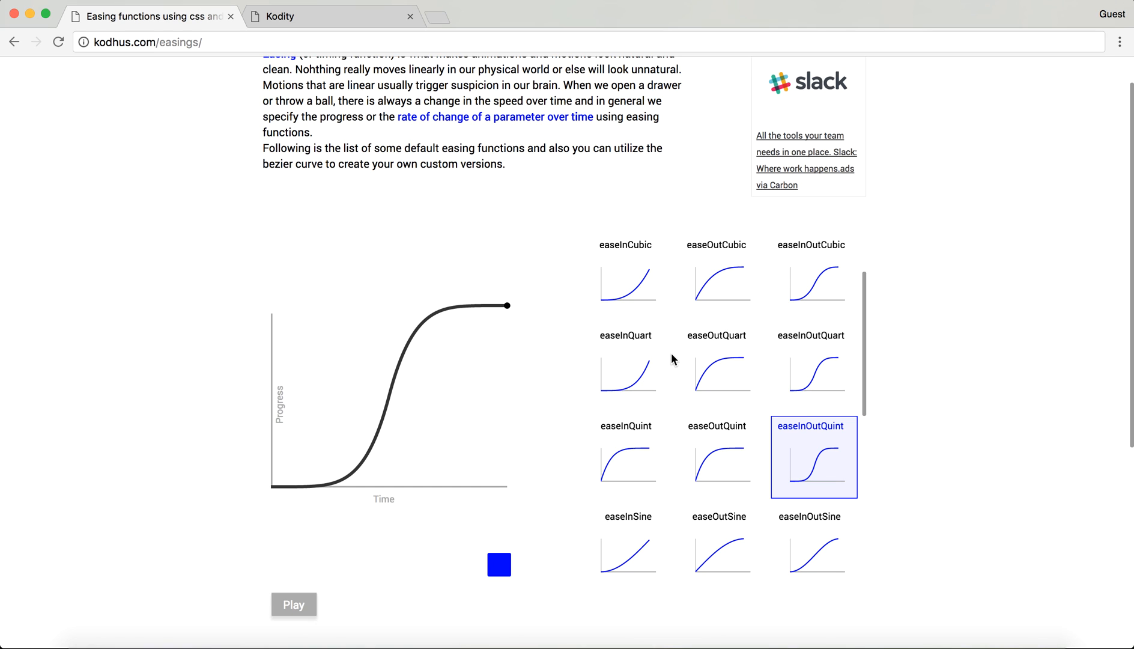
mouse_move(667, 340)
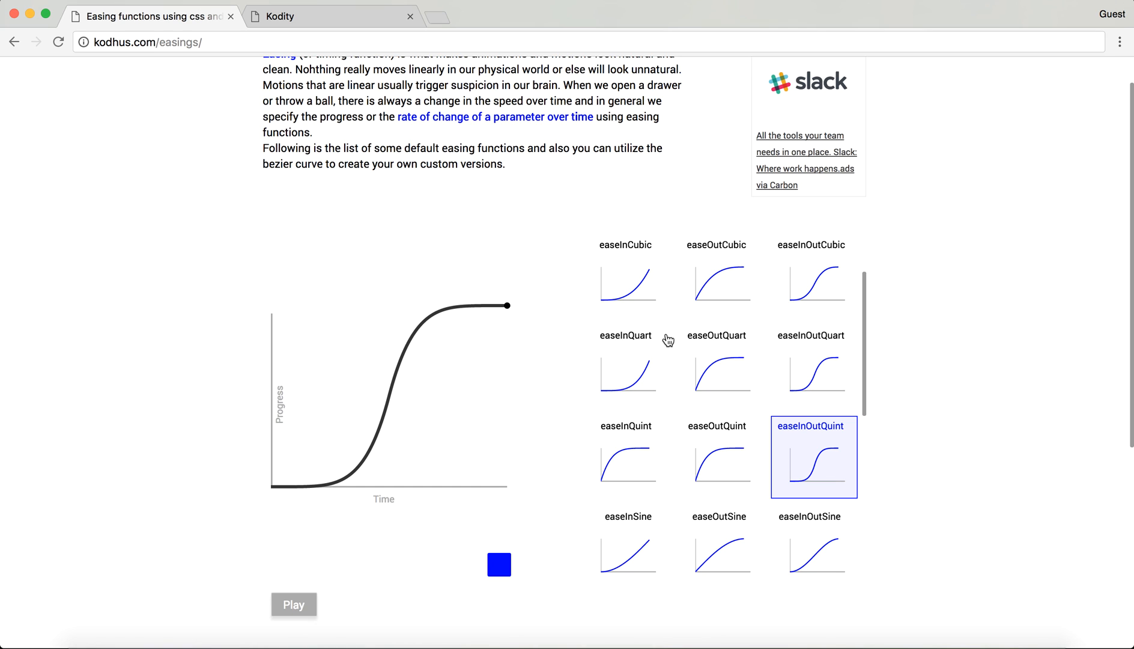
mouse_move(733, 384)
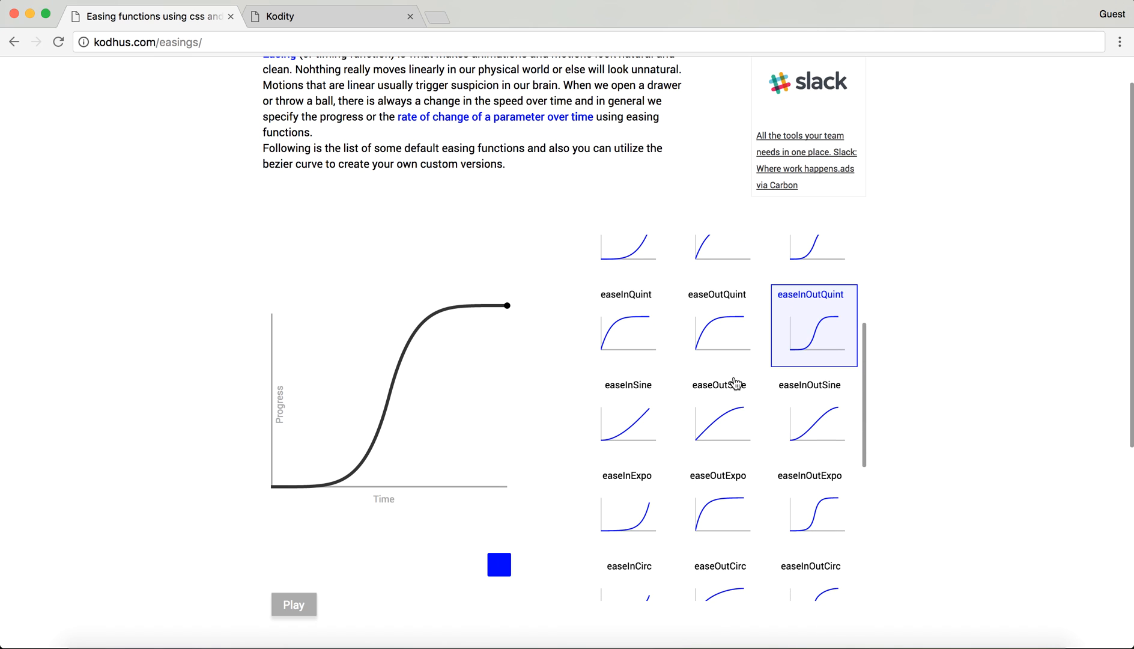
click(625, 453)
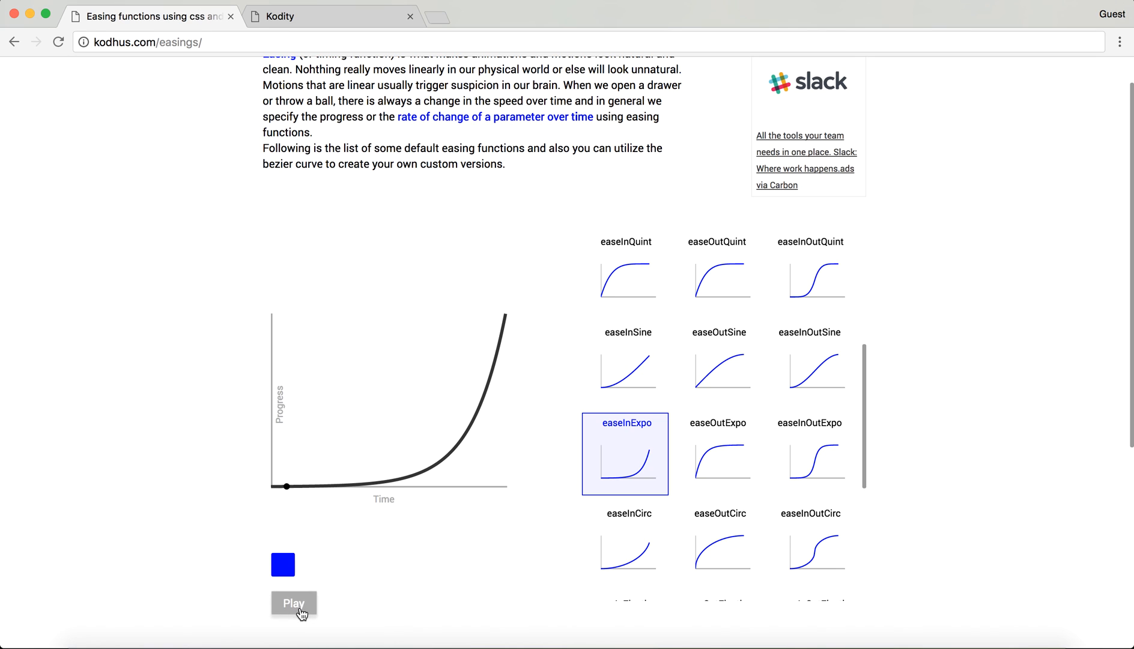
click(293, 603)
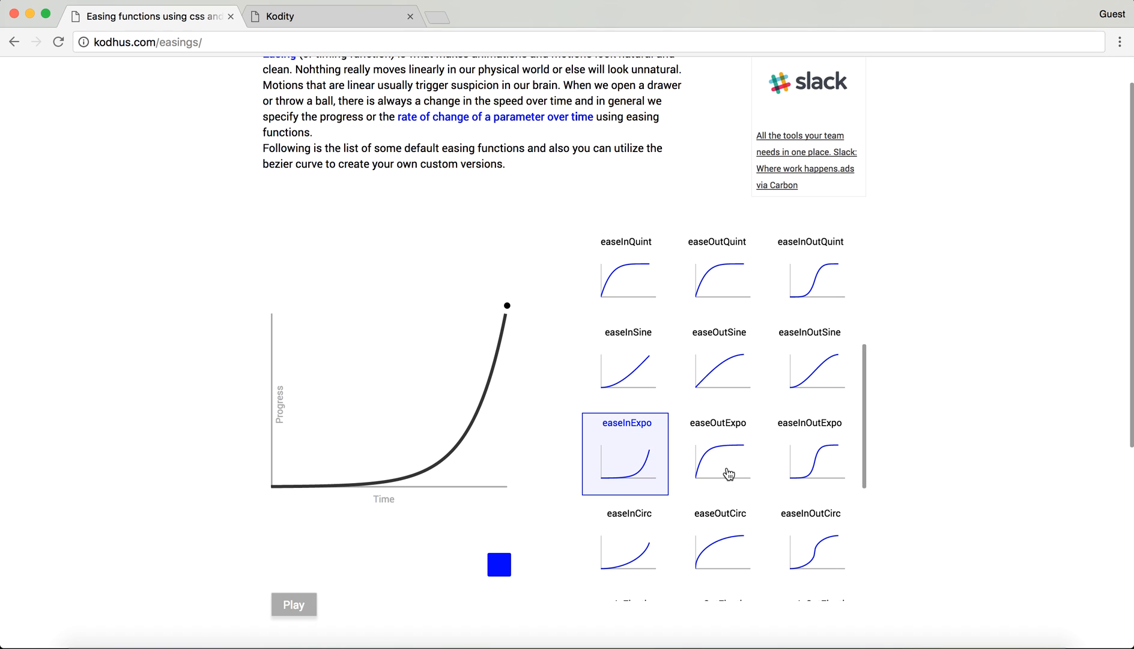
Select easeOutExpo and scroll to its cubic-bezier(0.190, 1.000, 0.220, 1.000) CSS code
click(718, 453)
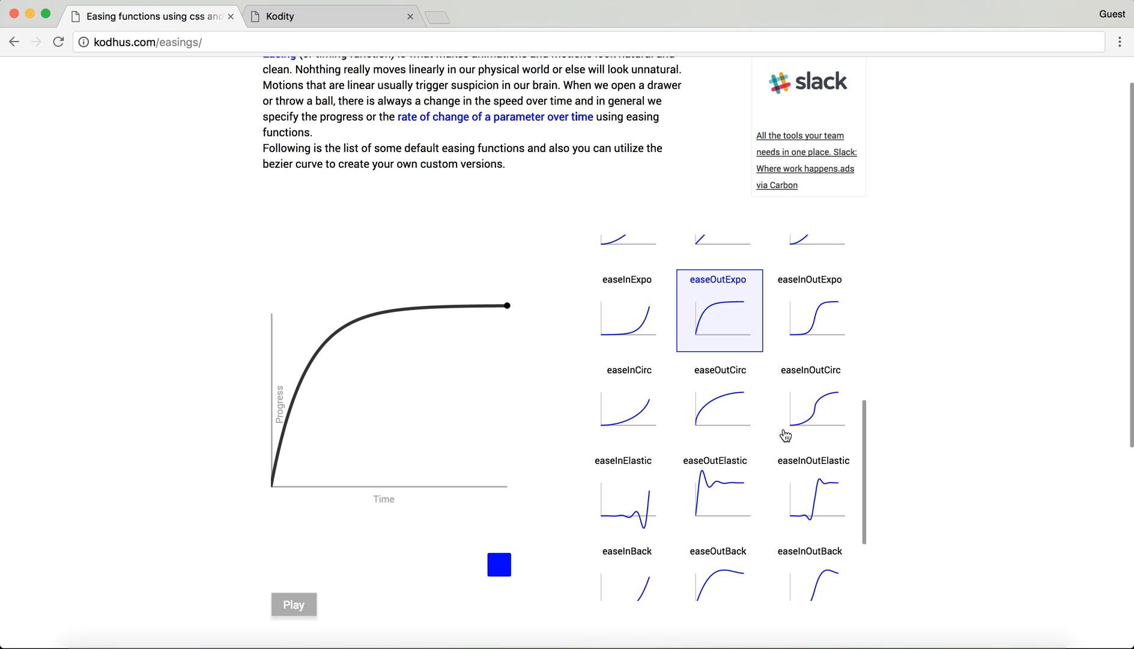
scroll(down, 3)
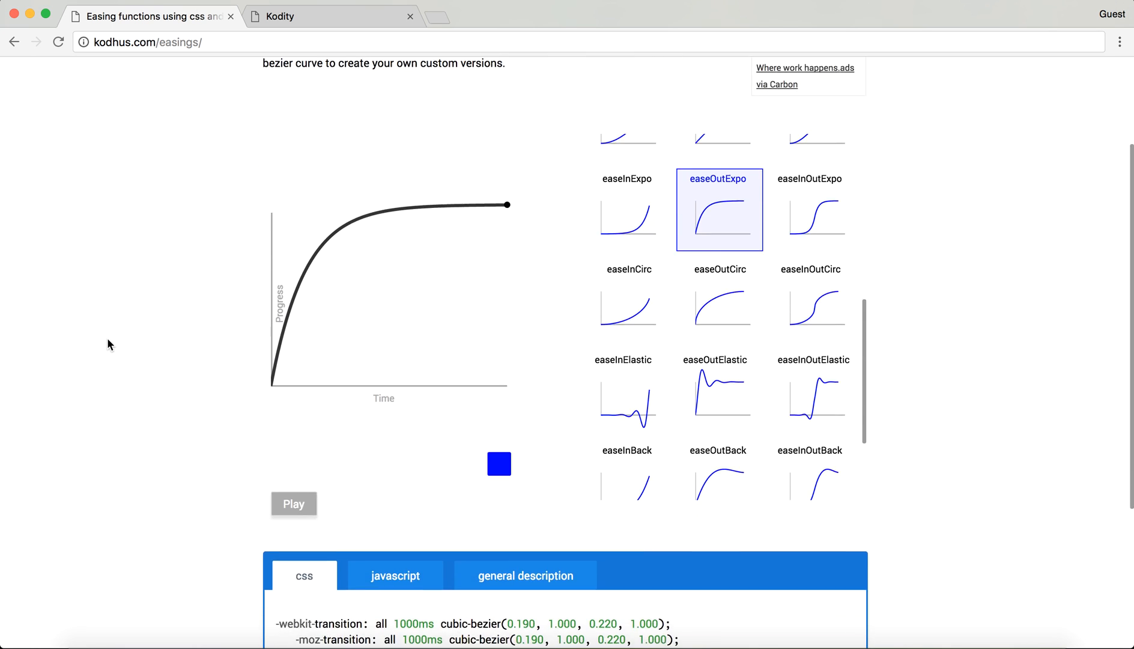
scroll(down, 3)
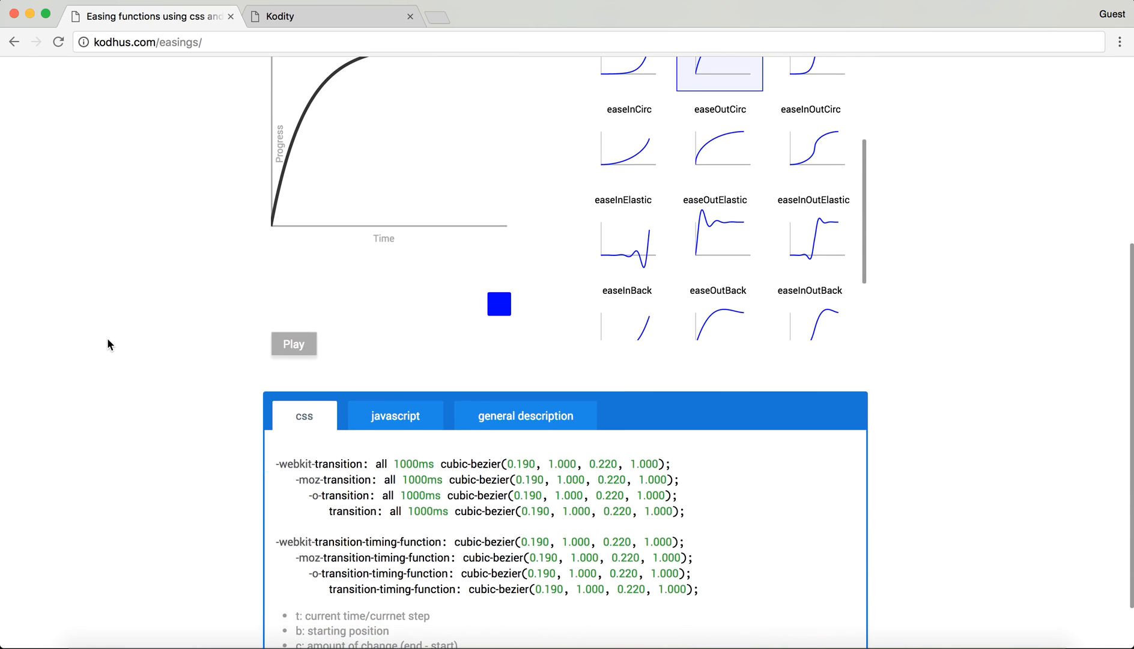
Select easeInCirc, showing cubic-bezier(0.600, 0.040, 0.980, 0.335), then scroll toward the Bounce row
click(624, 141)
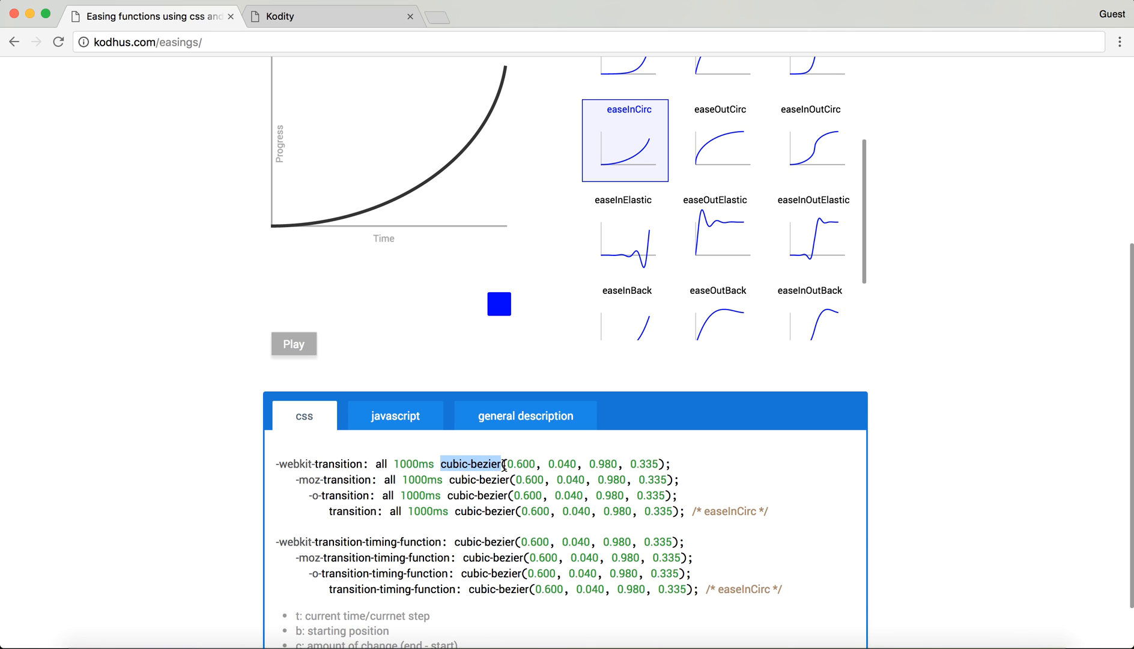
mouse_move(519, 284)
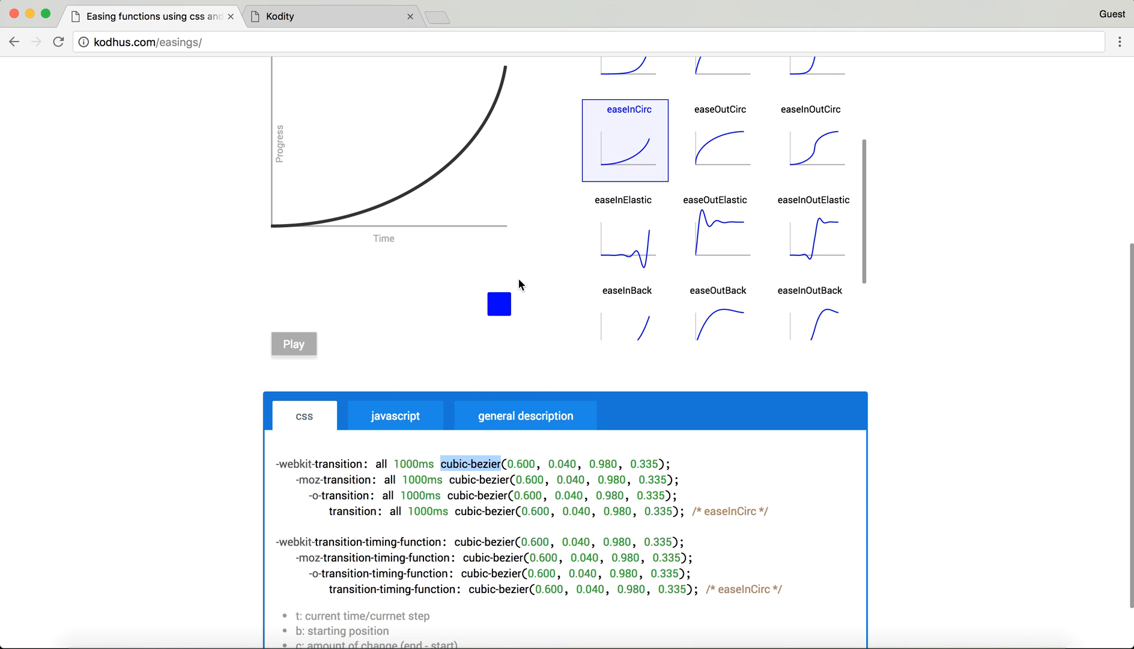
mouse_move(462, 523)
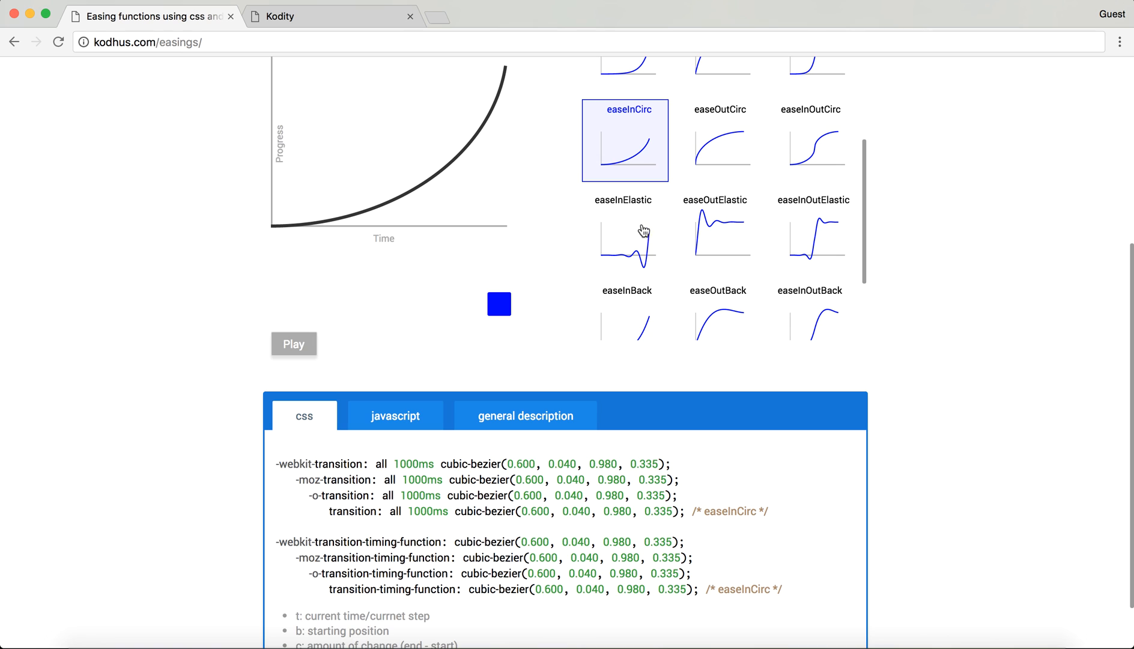
scroll(down, 3)
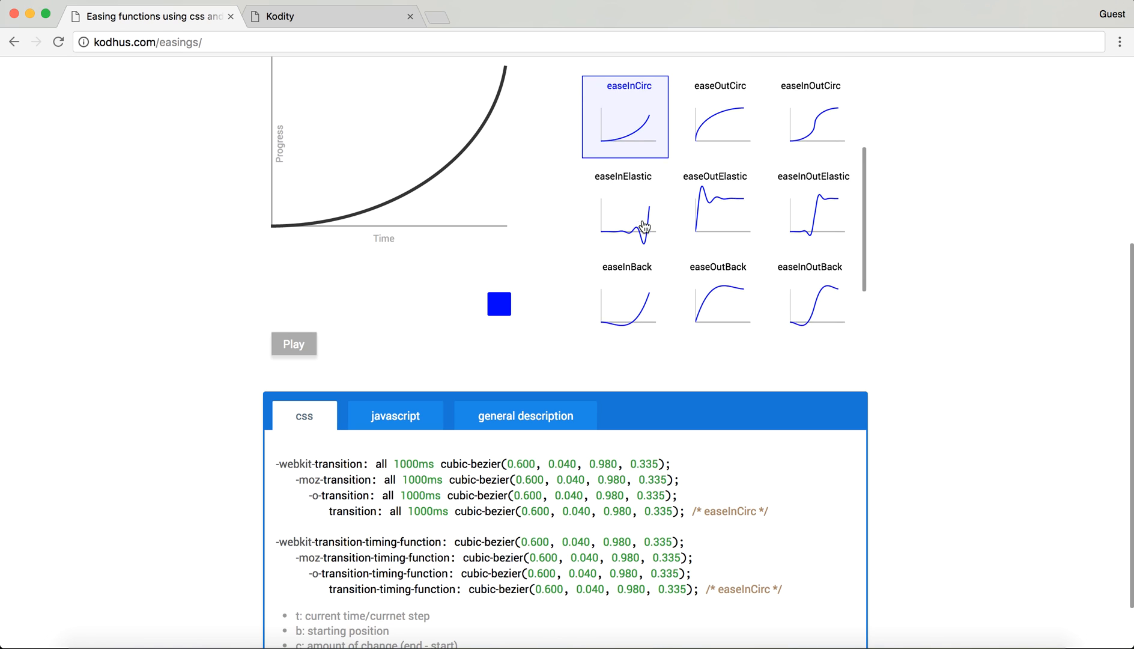
scroll(down, 3)
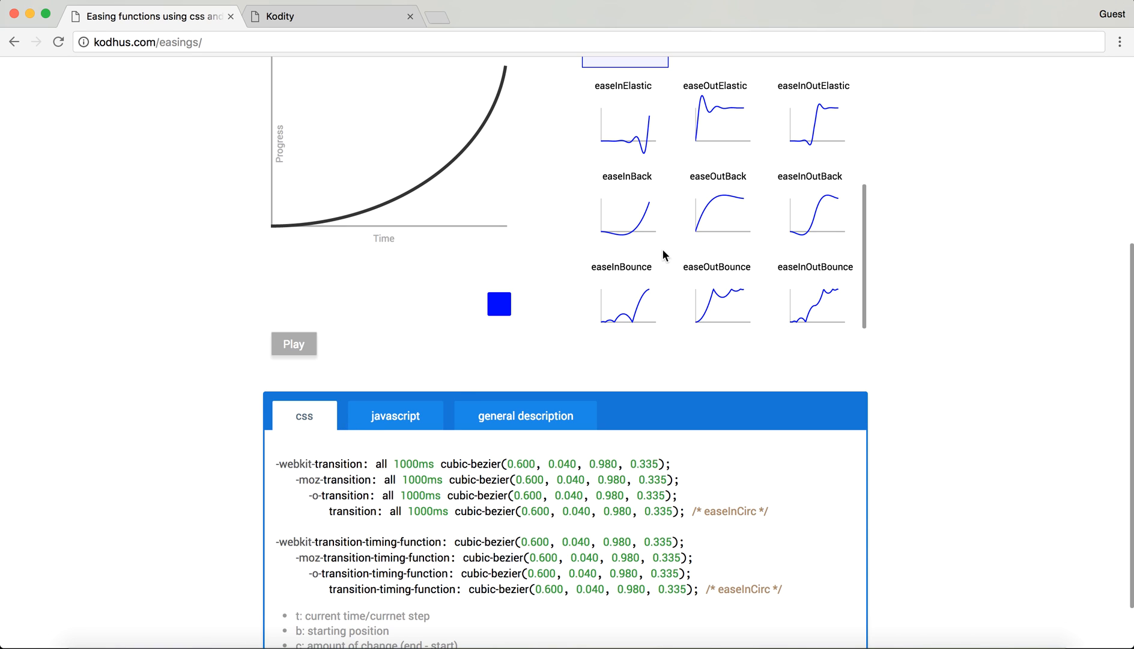
mouse_move(719, 117)
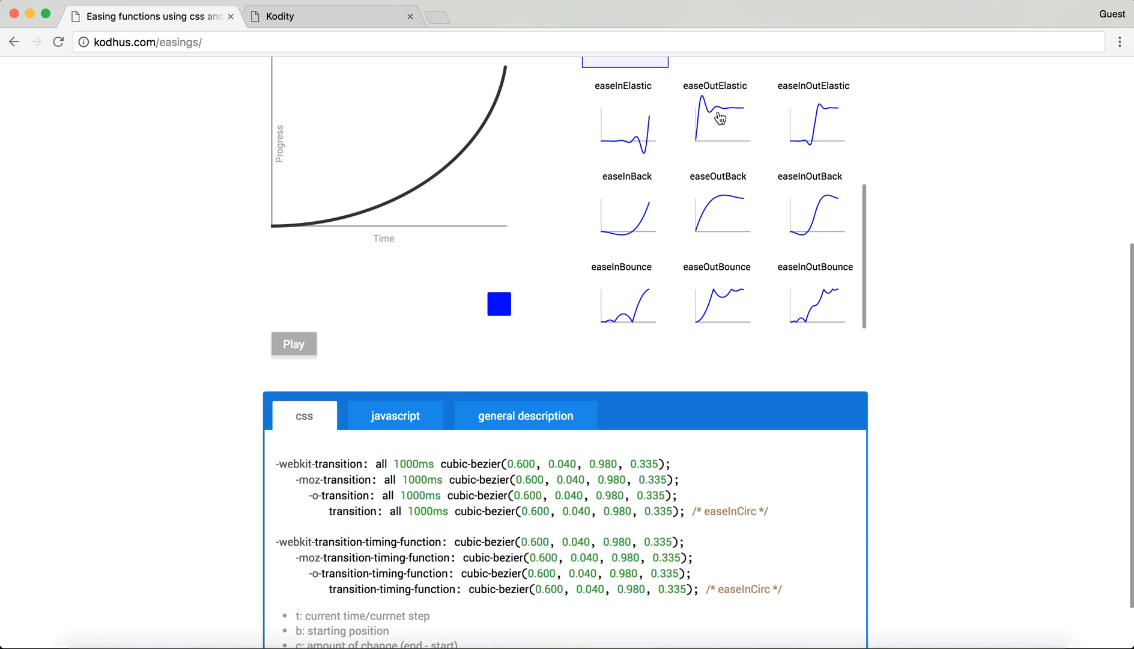
Play the easeOutElastic animation twice and display its JavaScript function code
click(719, 127)
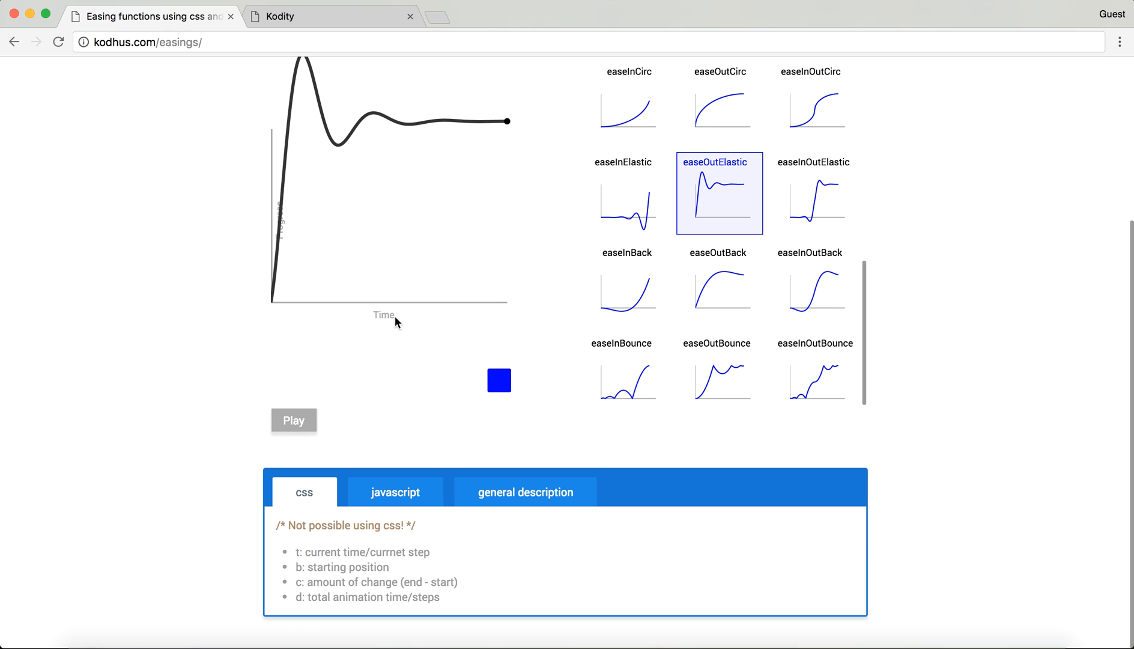
click(294, 420)
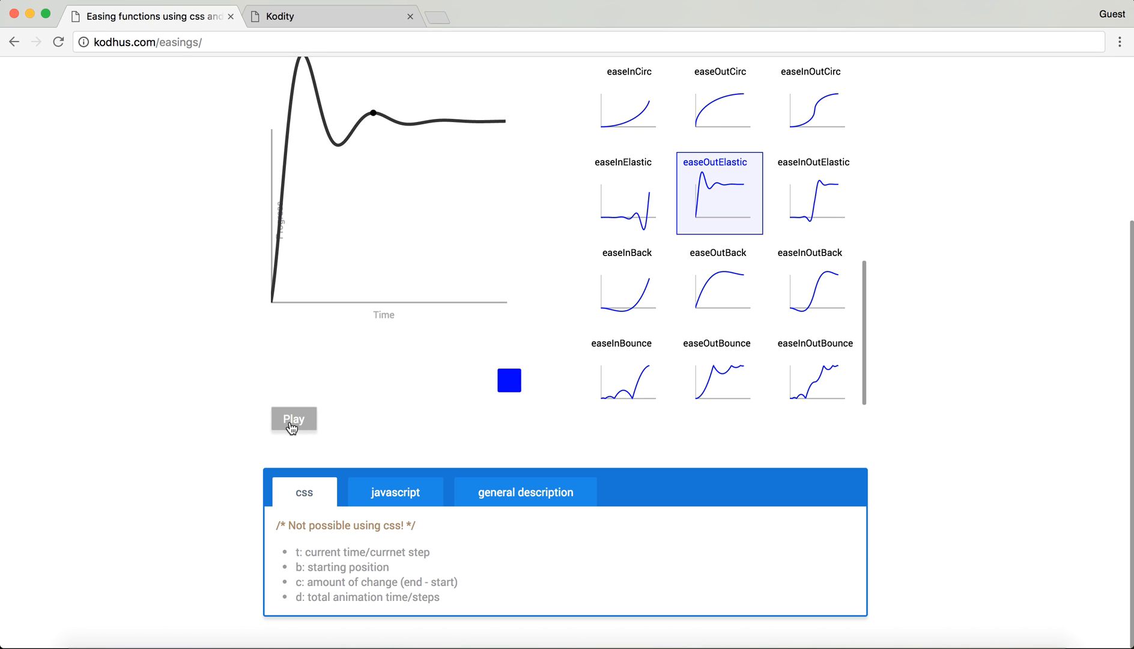
click(293, 418)
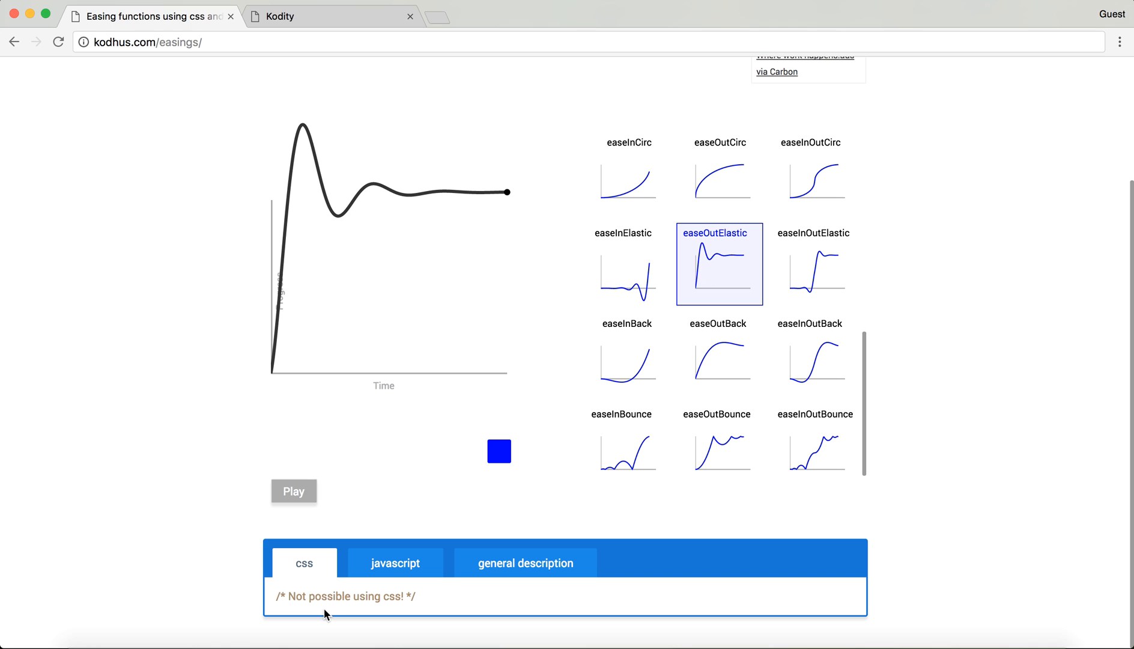
click(394, 563)
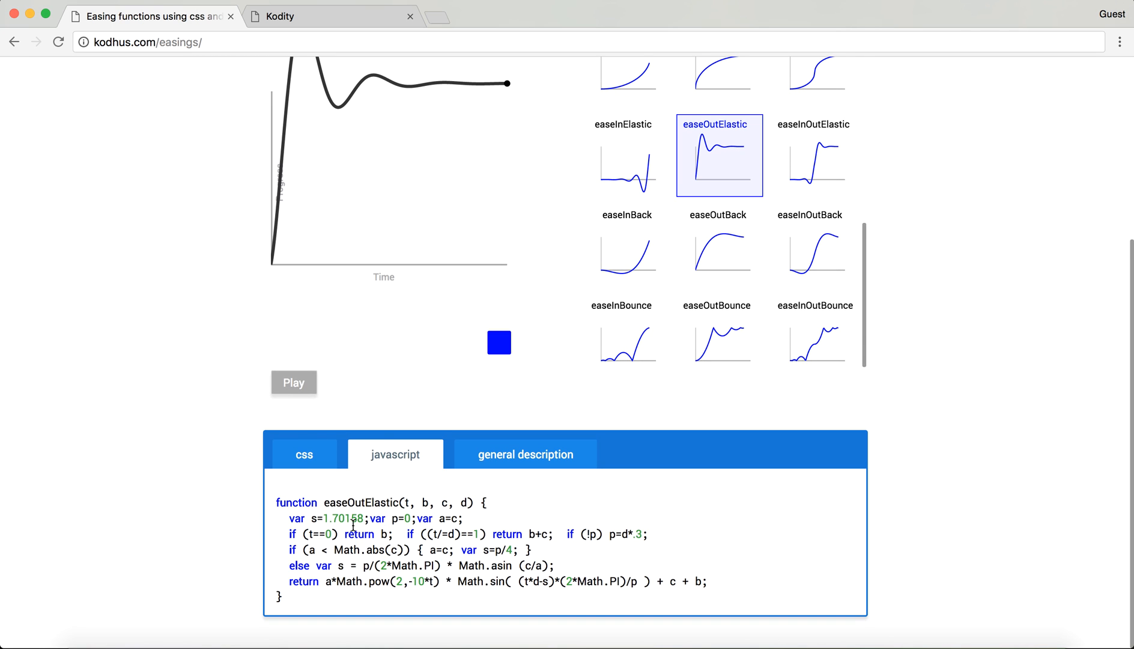
double_click(347, 502)
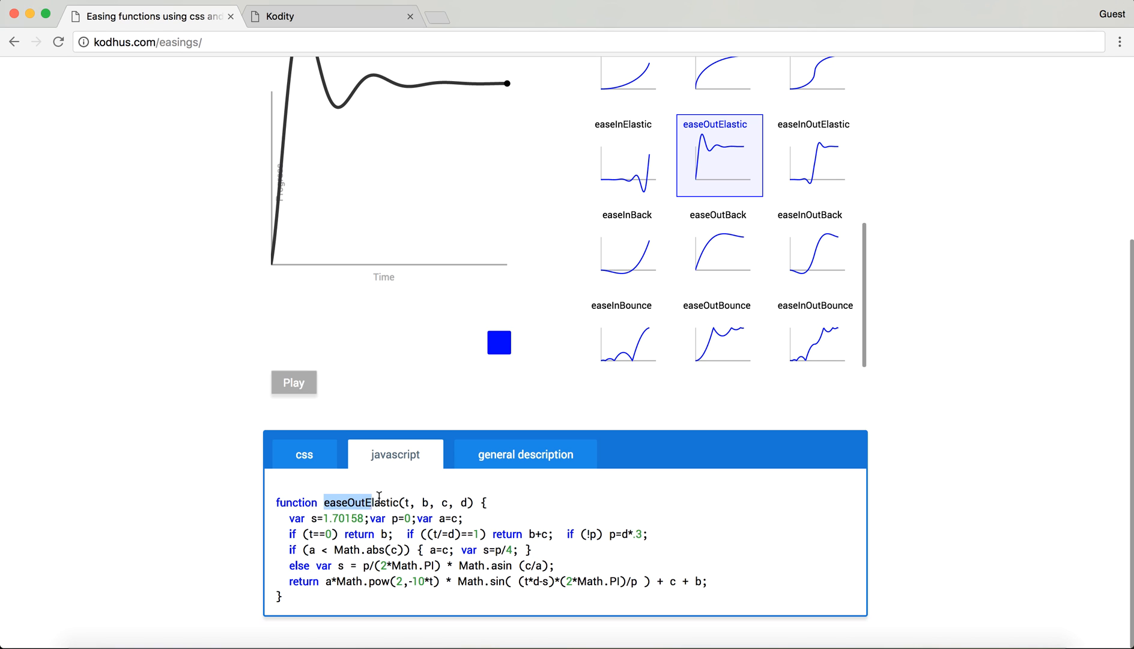
click(293, 382)
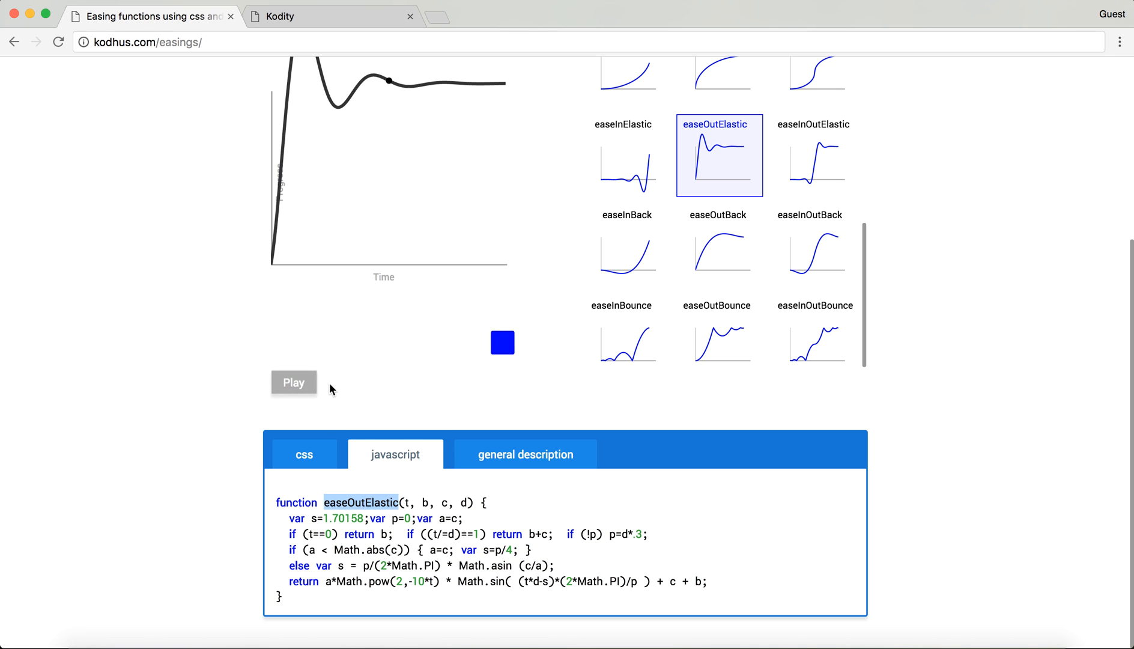
click(294, 382)
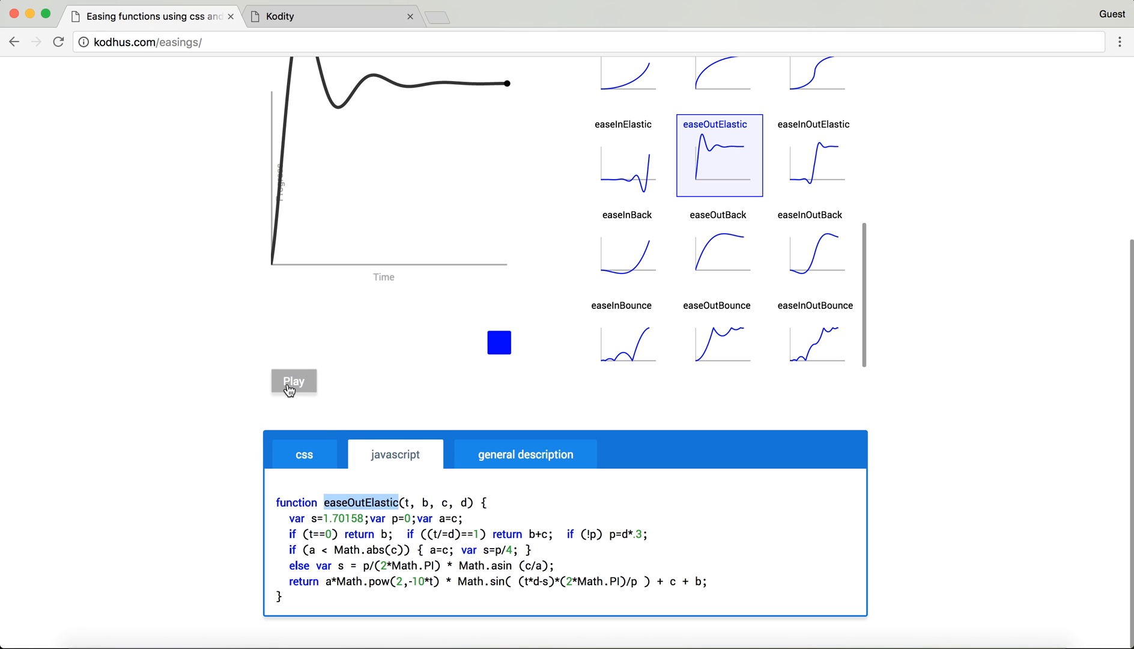
click(294, 380)
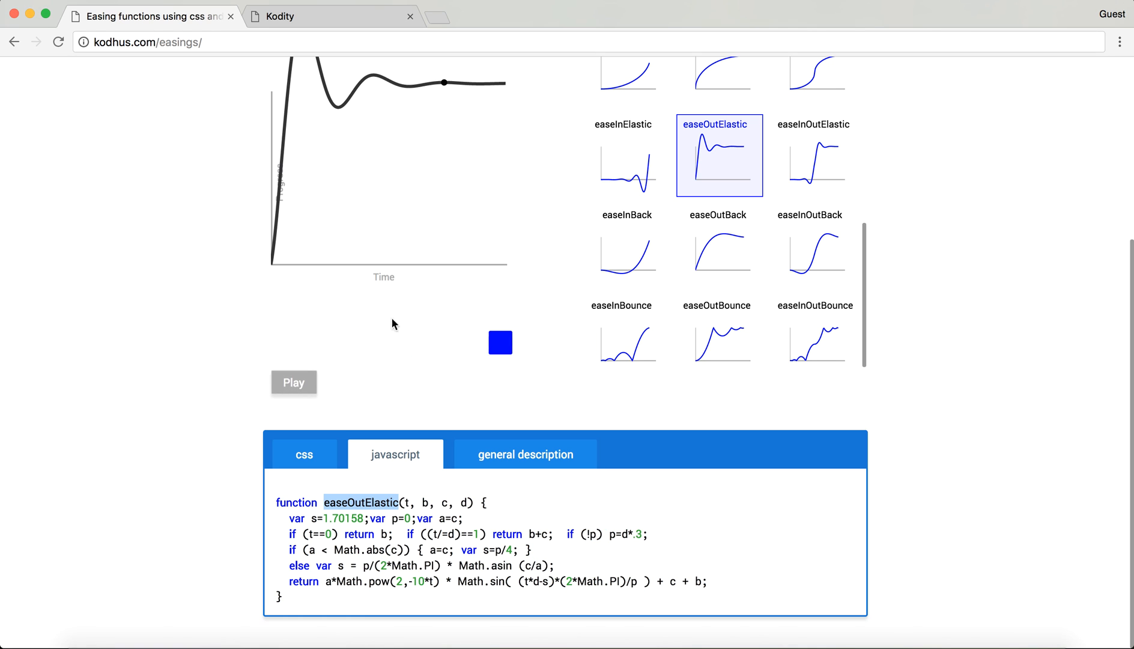
click(294, 382)
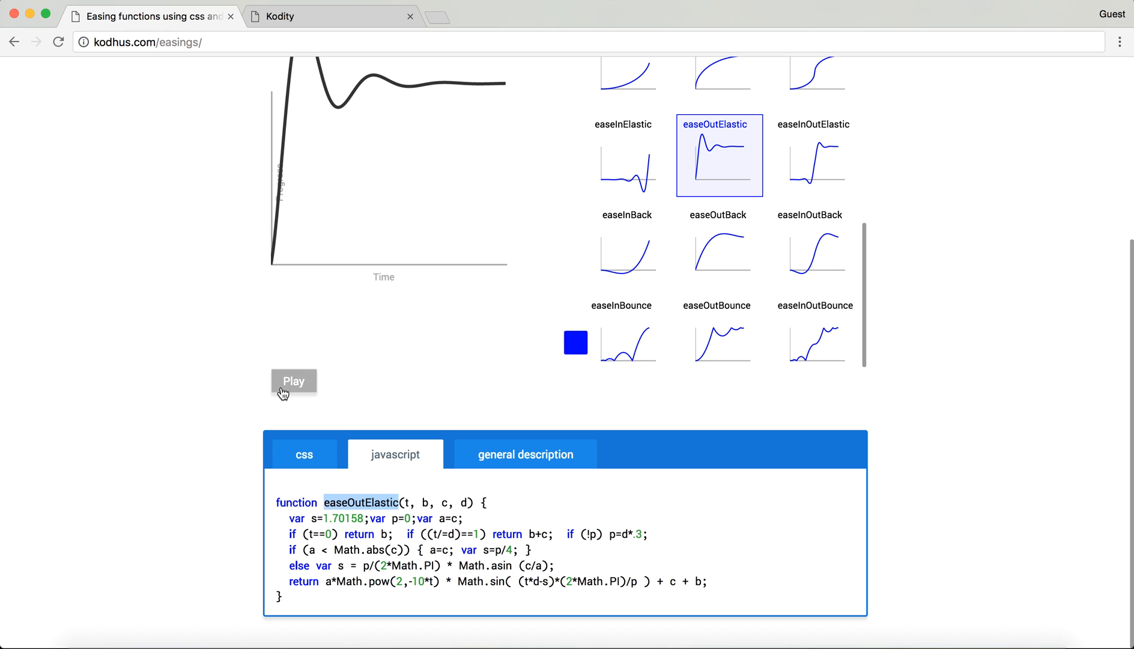
click(293, 380)
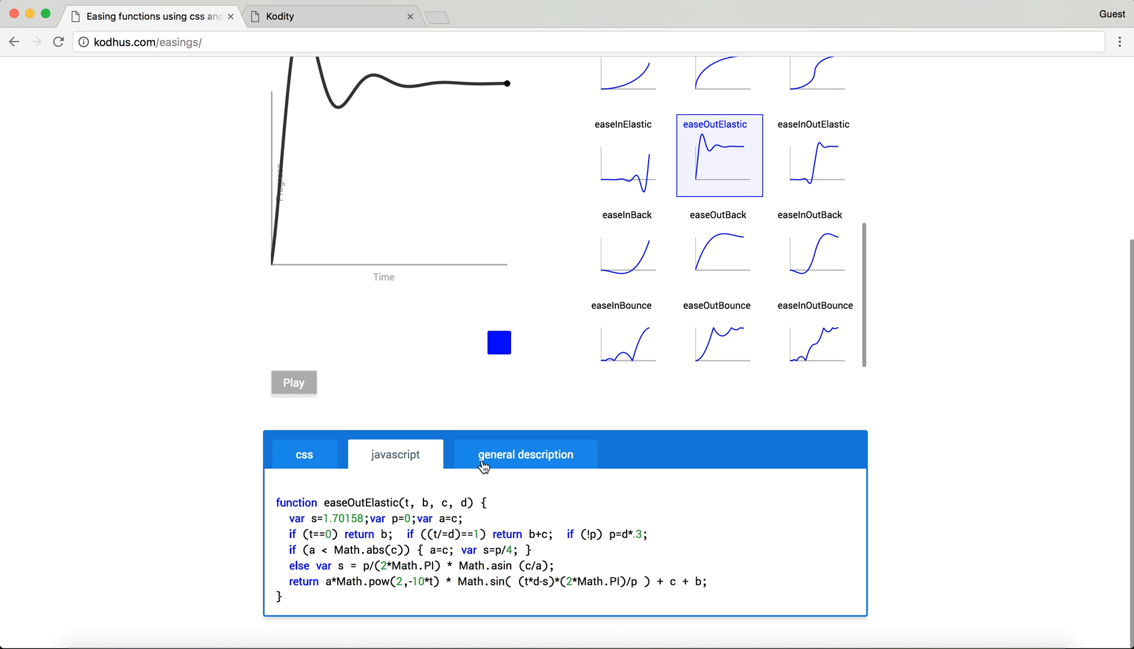
click(525, 454)
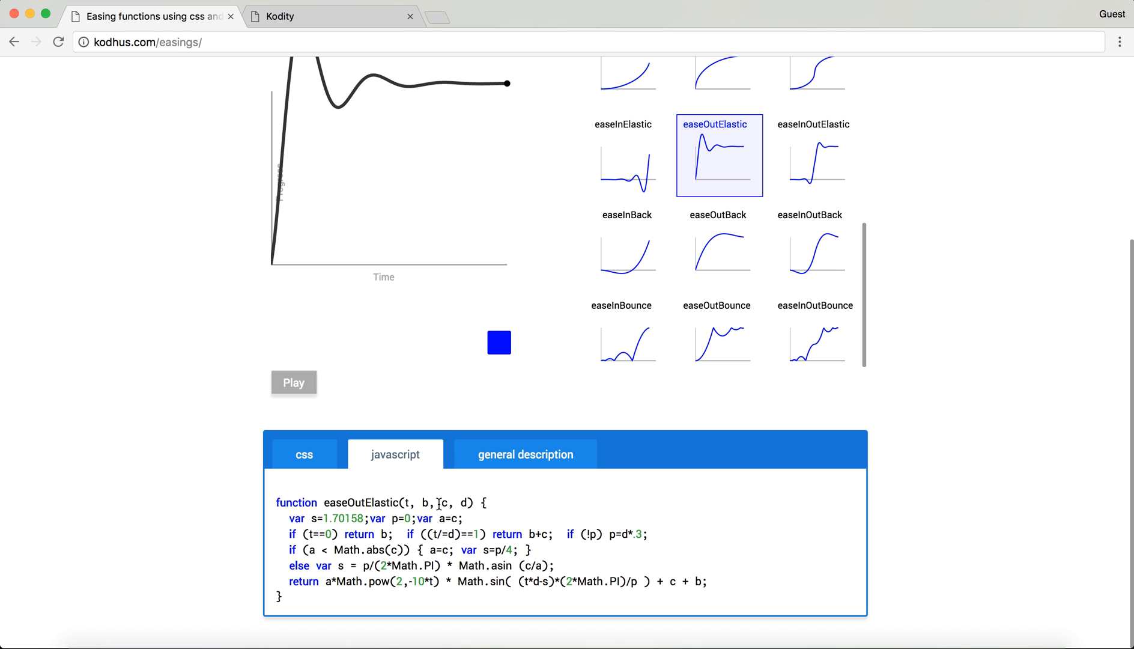
Show the general parameter description and select the word 'steps' in it
click(525, 454)
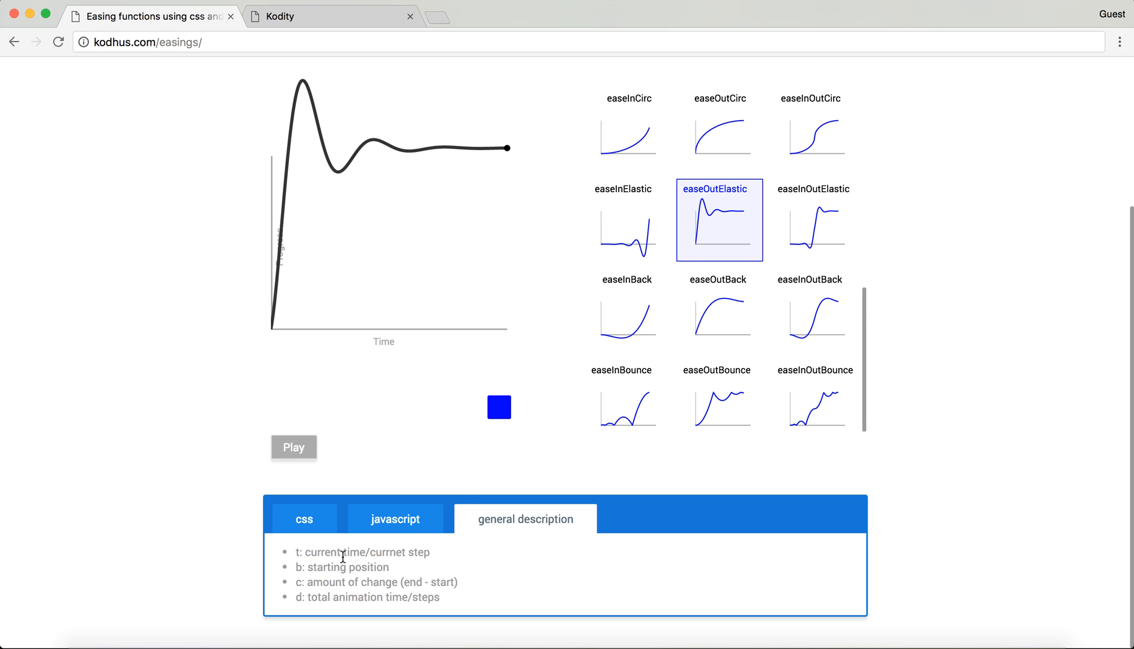
mouse_move(394, 551)
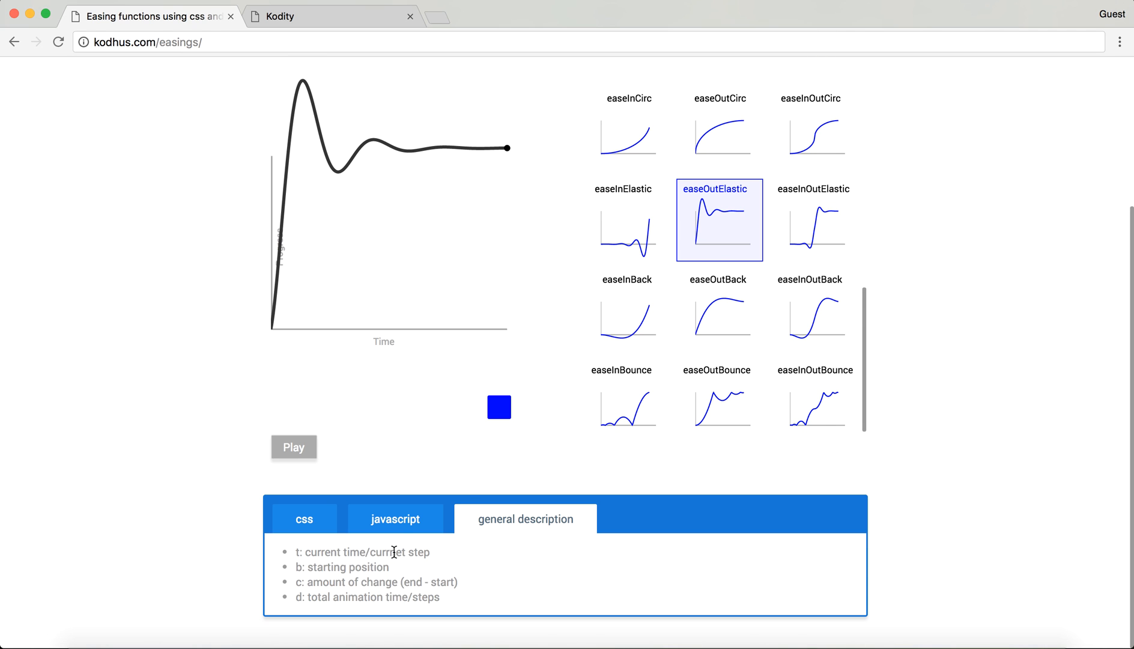
drag(300, 567, 388, 567)
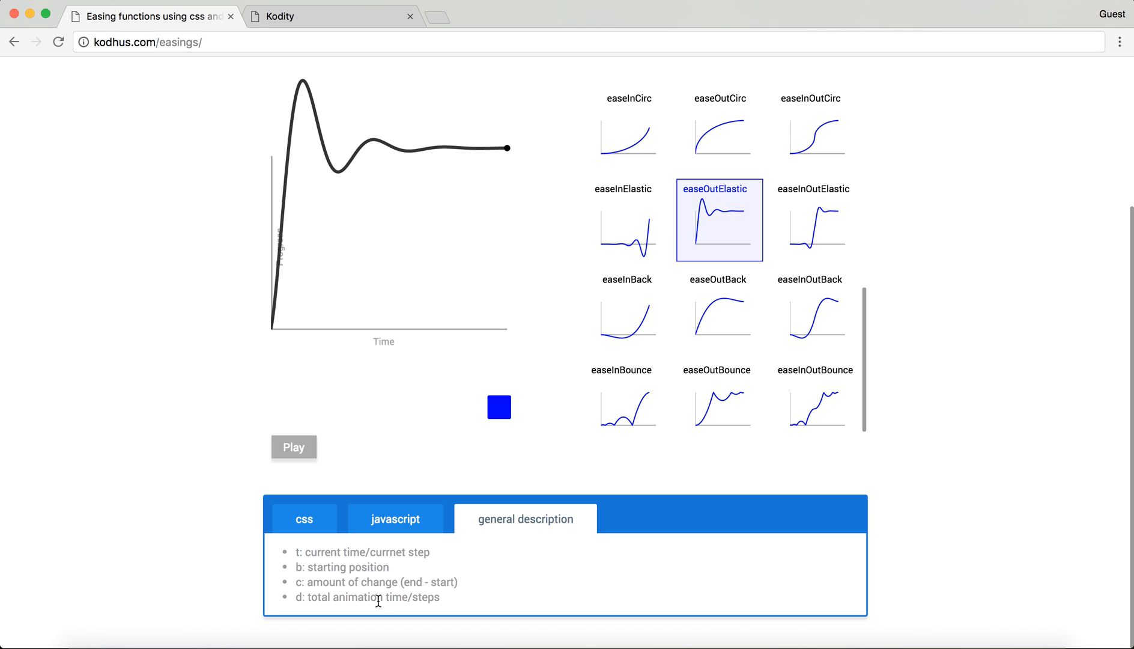
mouse_move(310, 584)
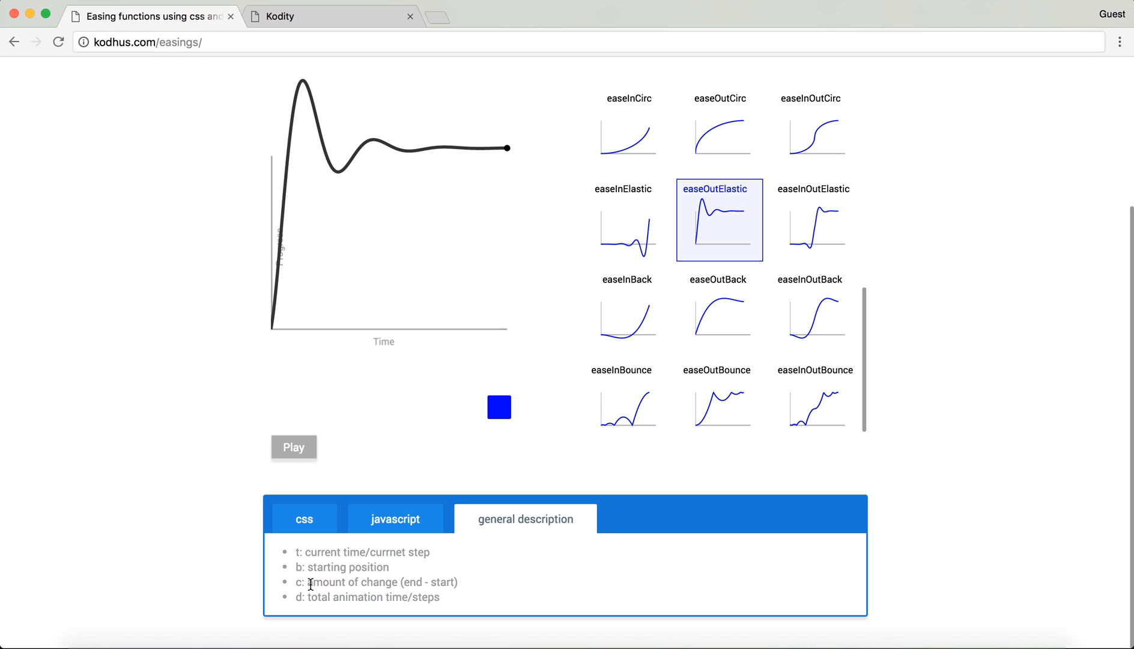
double_click(331, 582)
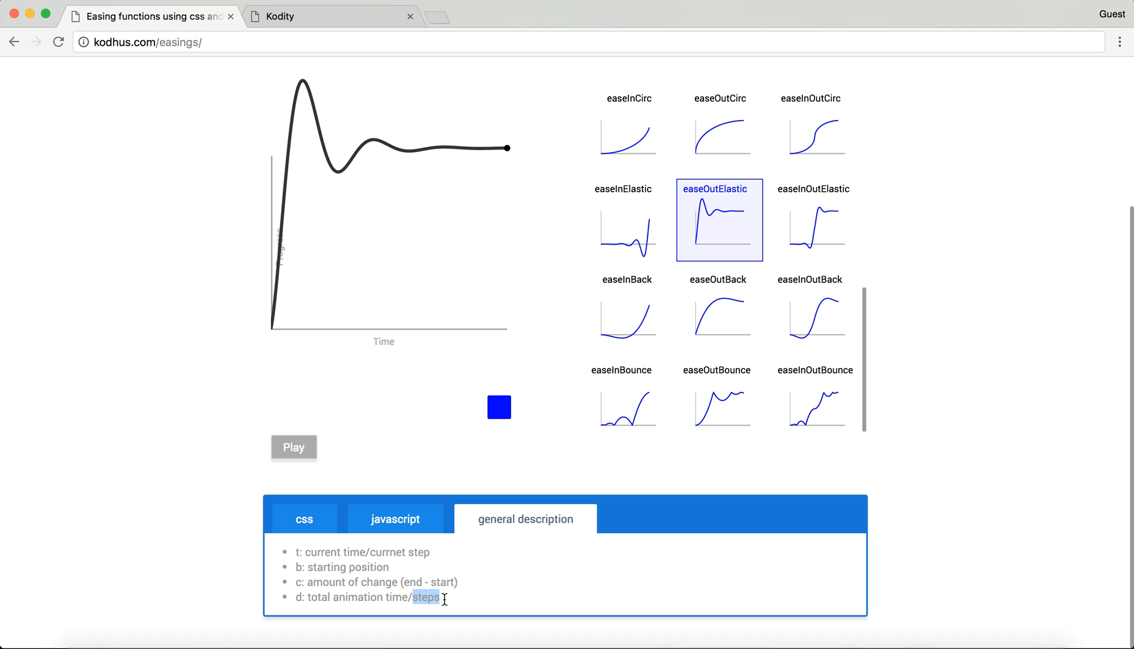
mouse_move(677, 393)
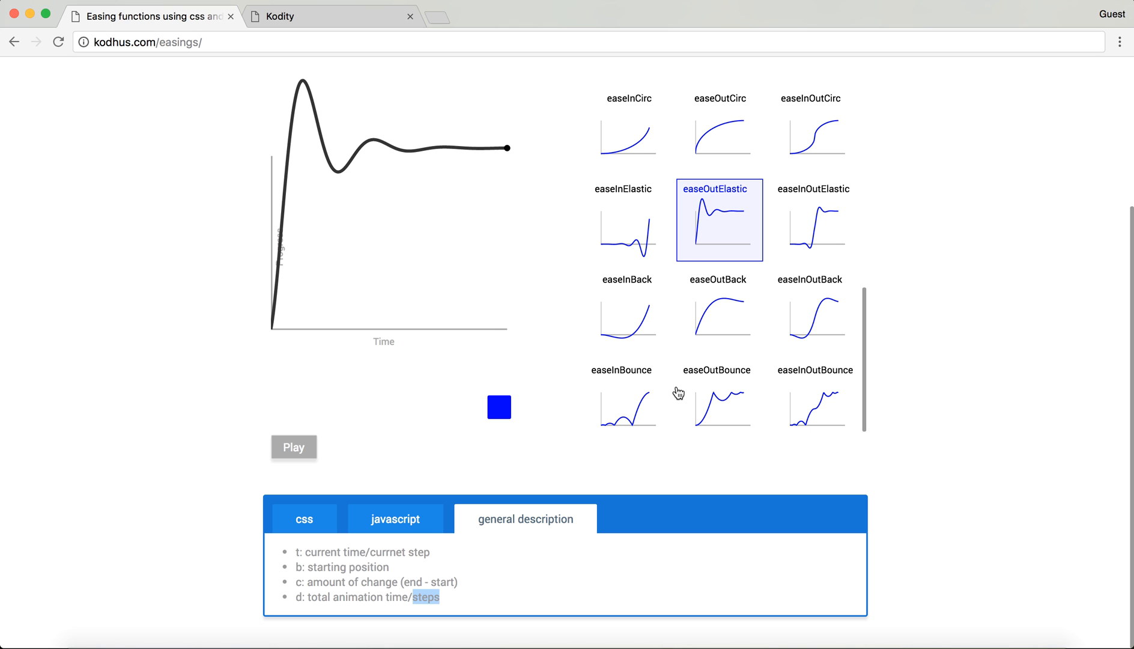
Start a new blank Kodity prototype and dismiss the welcome dialog
click(329, 16)
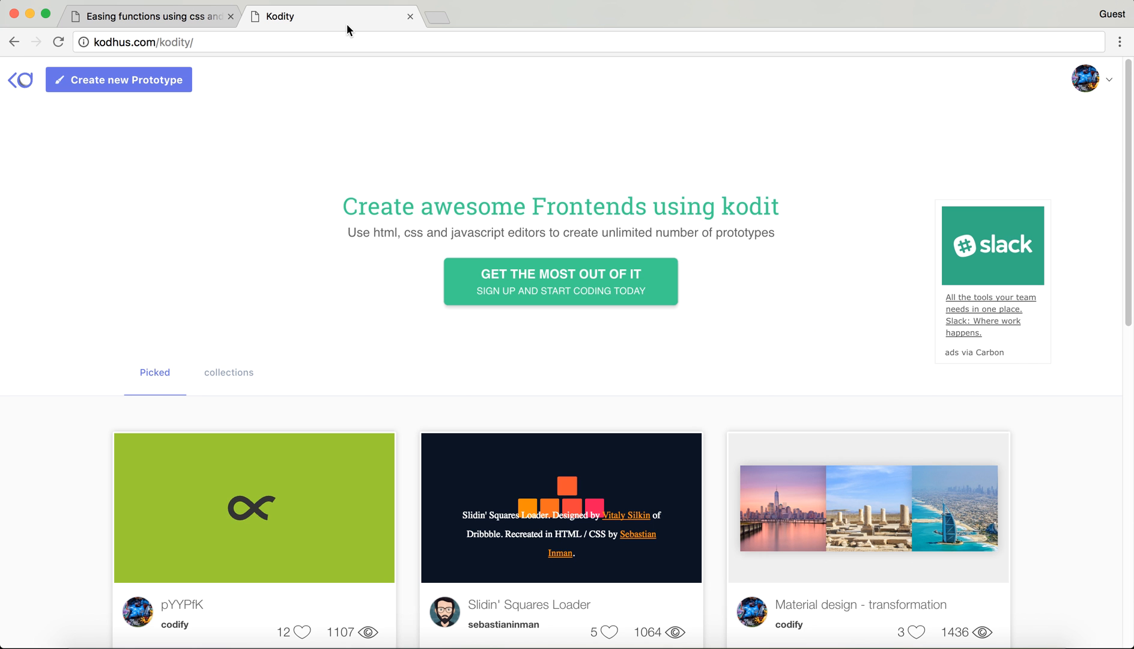
click(118, 79)
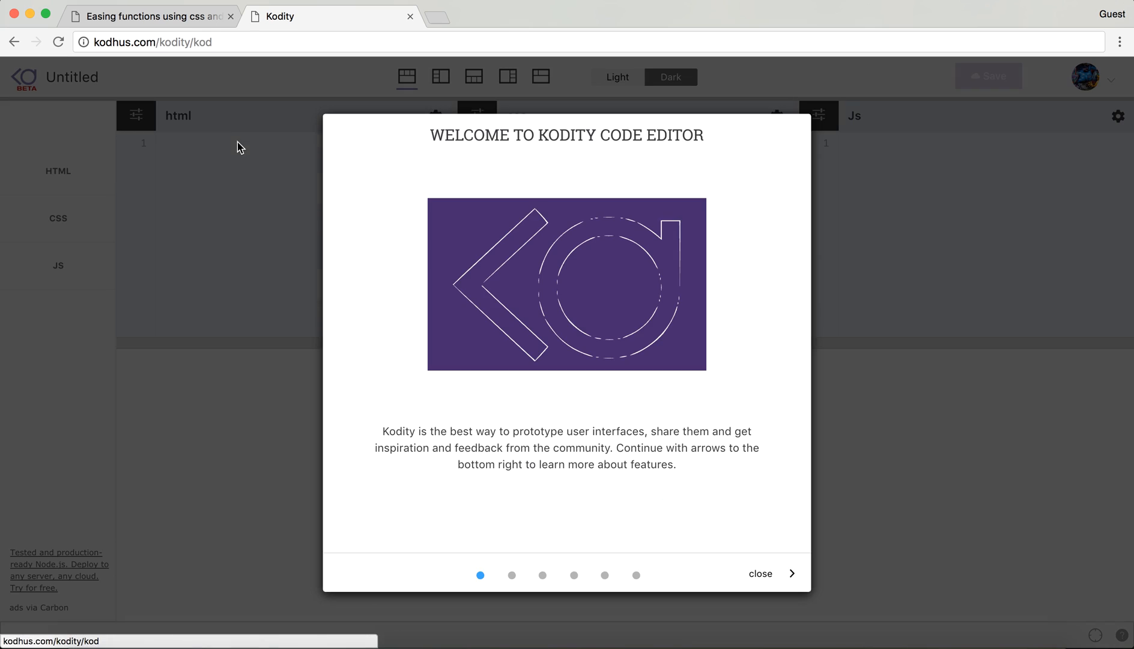
click(759, 574)
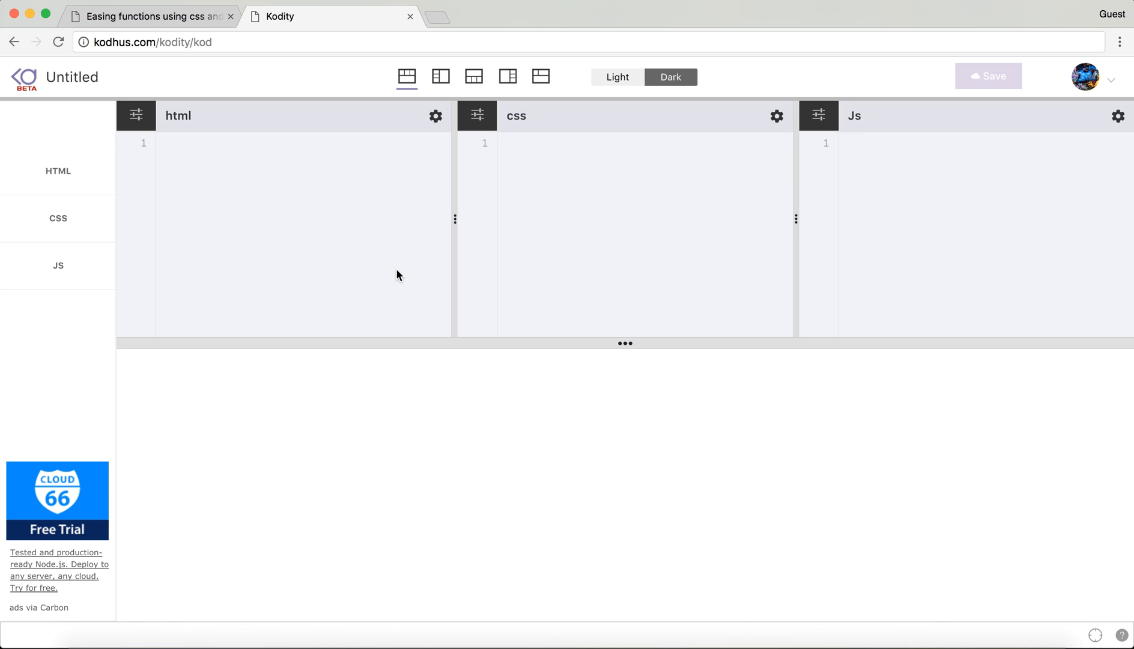
Add the box div and give .box a 30px size and orange background
text(.box)
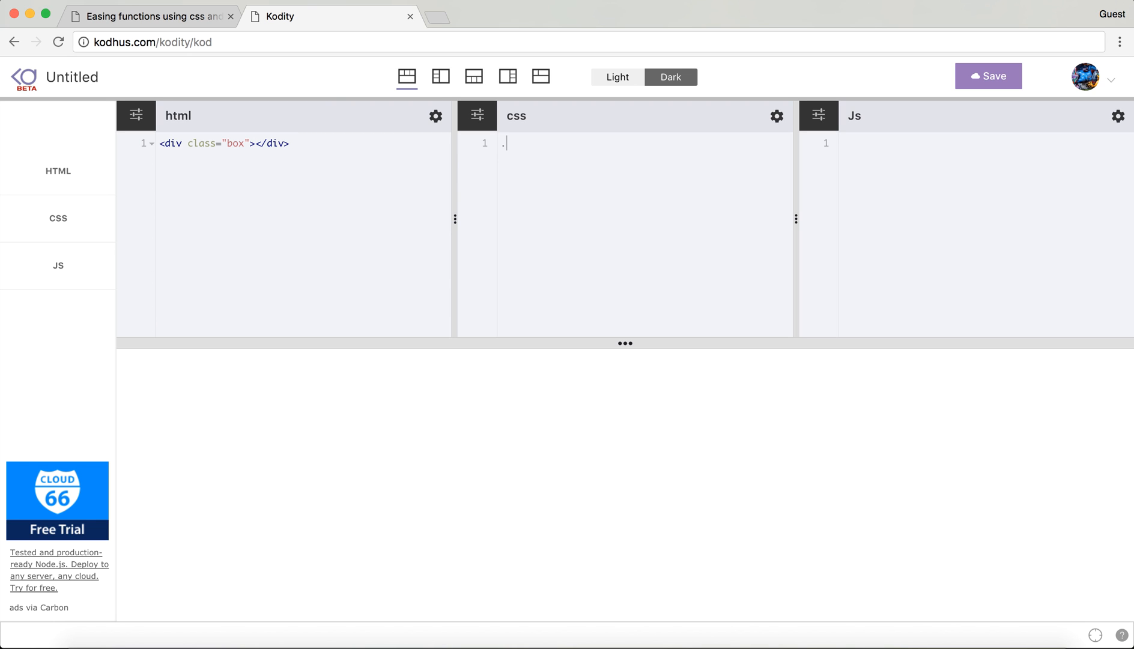
text(box {)
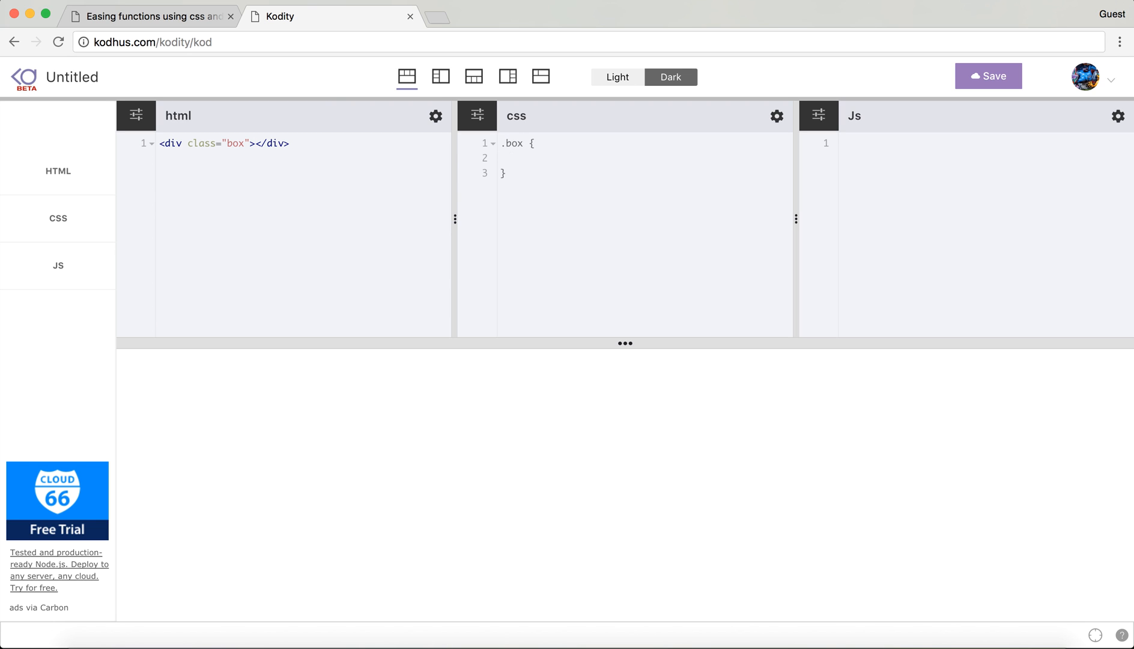
text(width: 30px;)
text(height: 3)
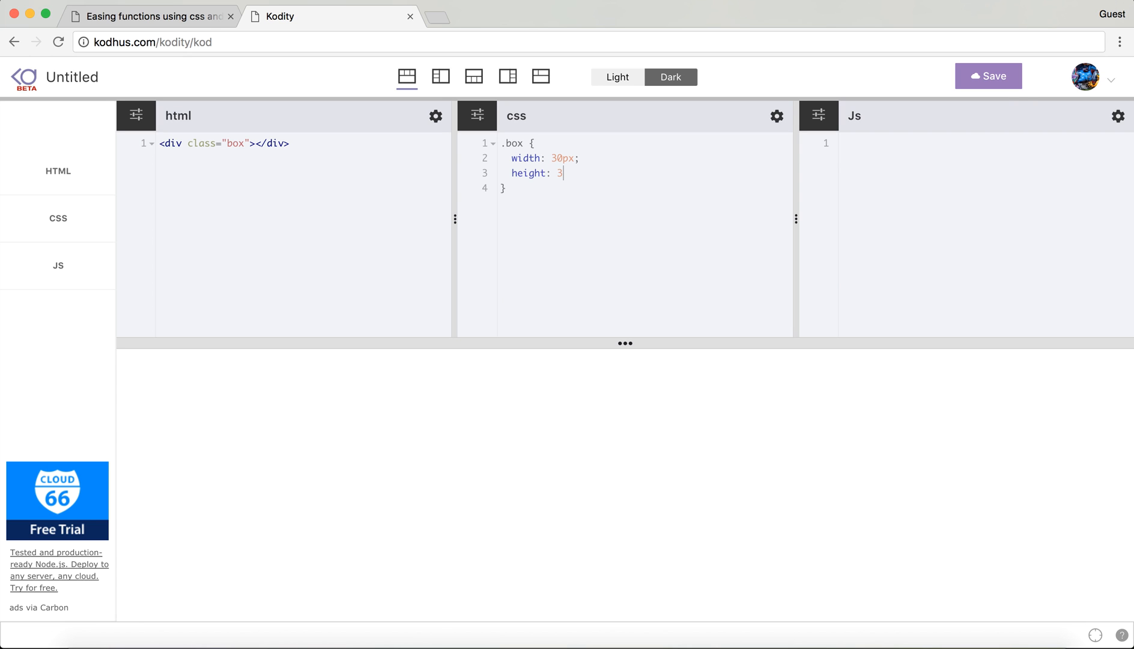
text(0px;)
text(background:)
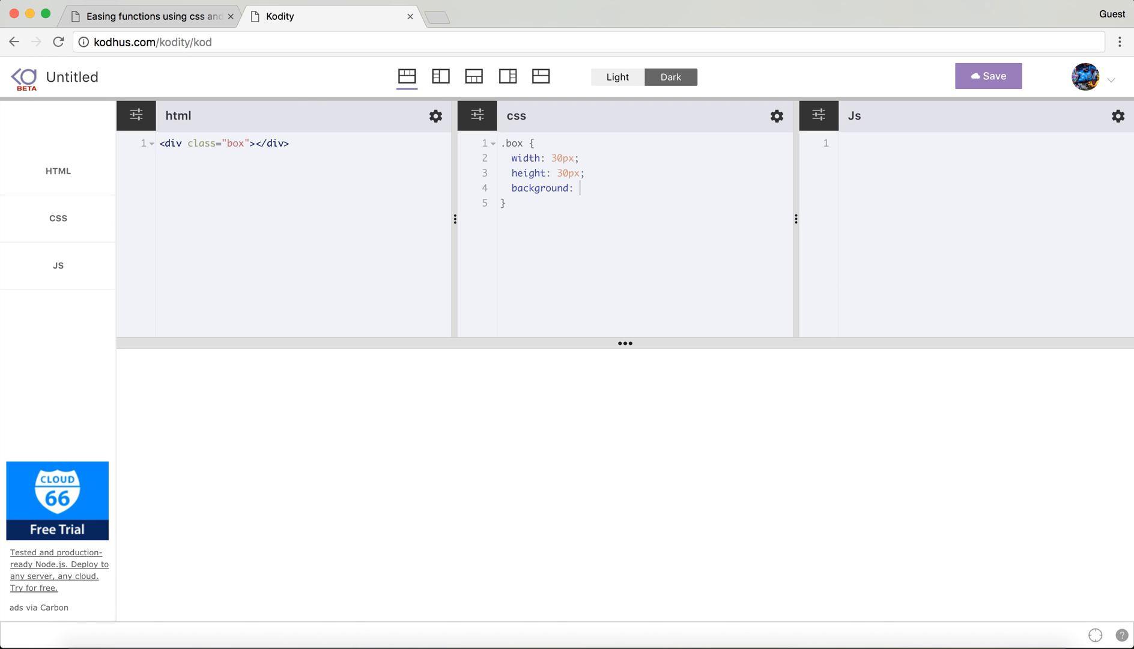
text(orange;)
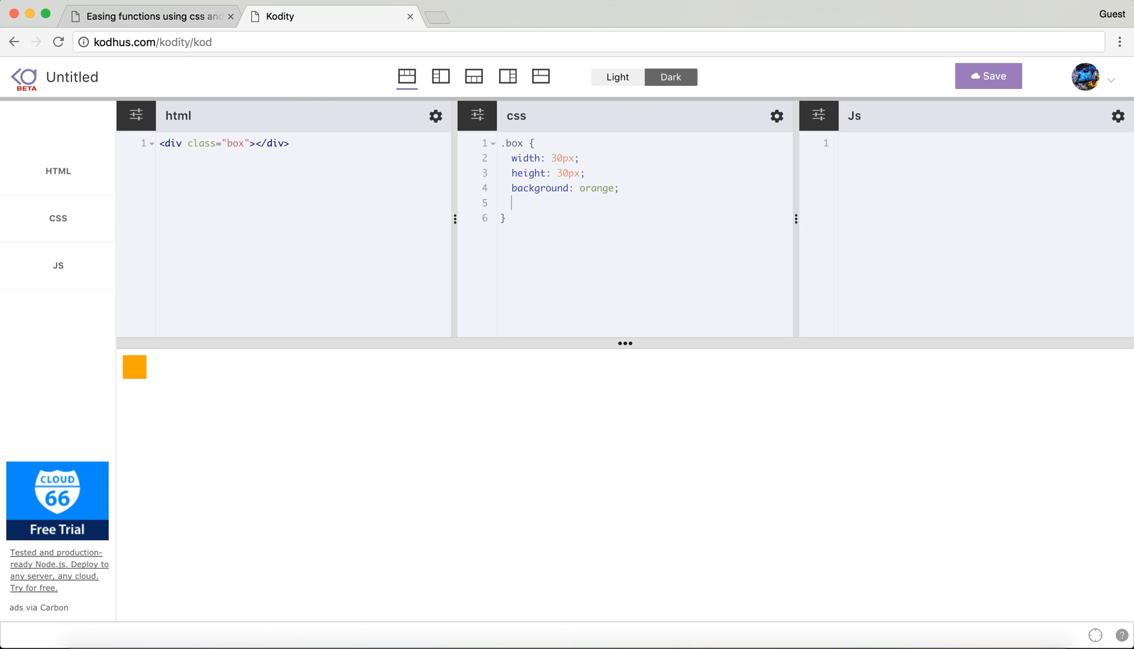
key(Backspace)
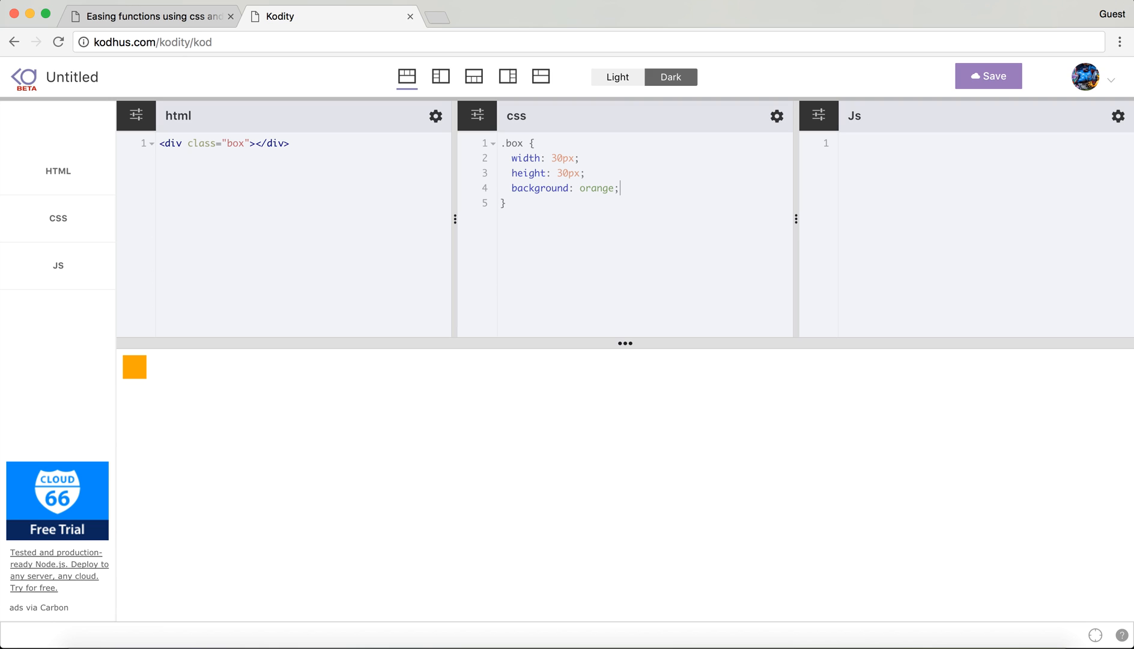
Position the box absolutely at left 50px
text(position)
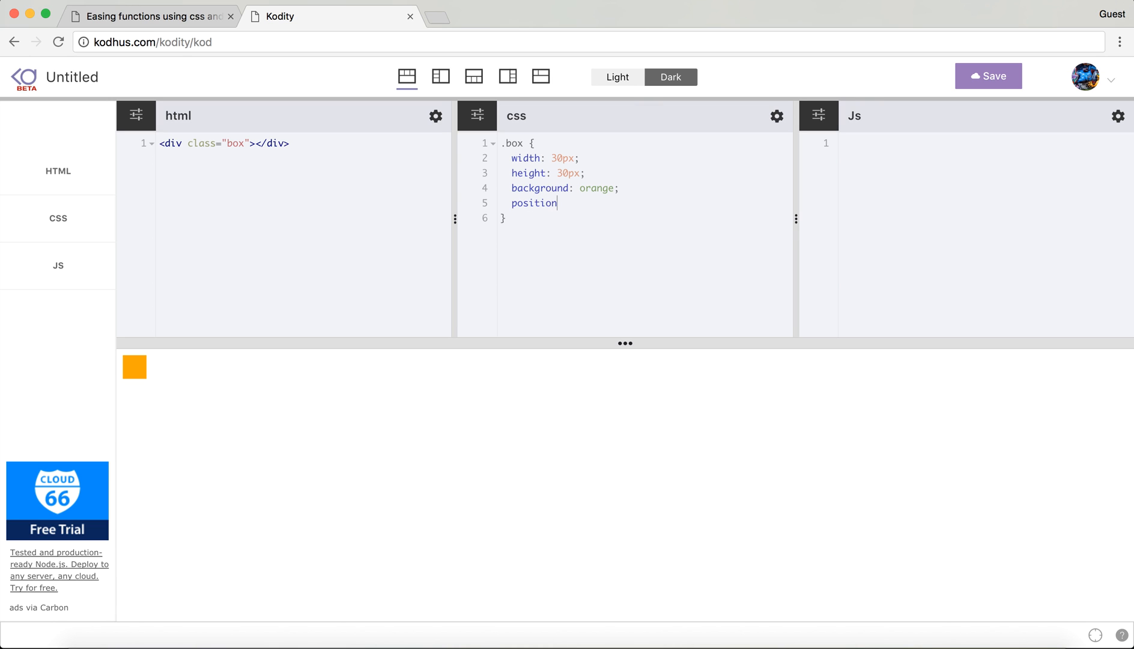
text(: absolute;)
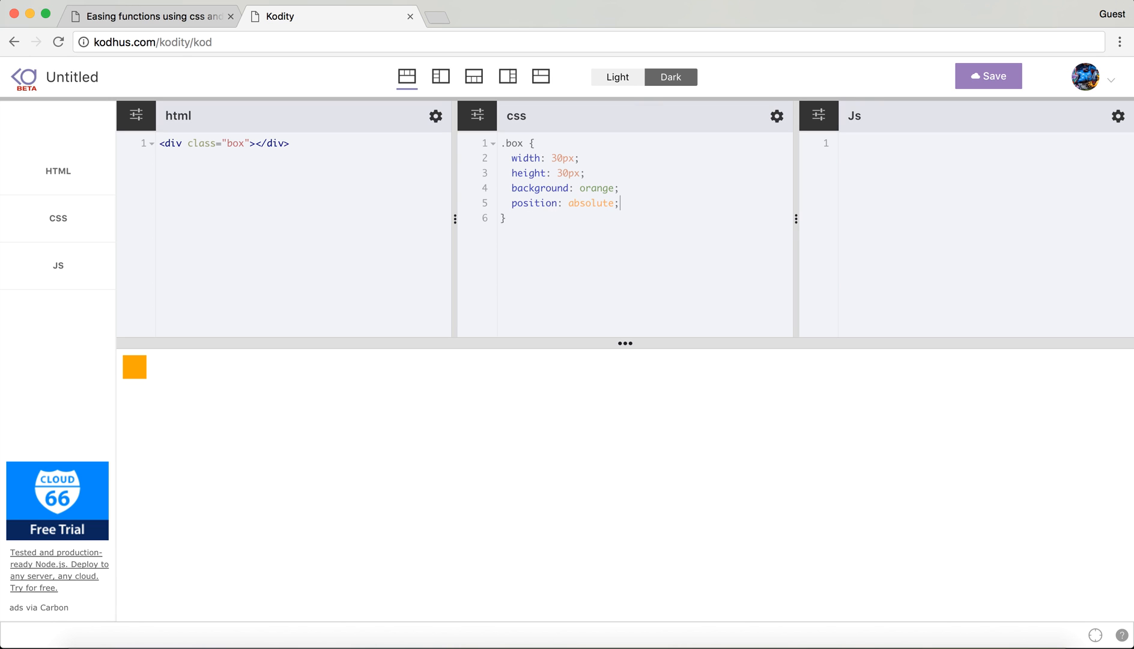
text(left: 50)
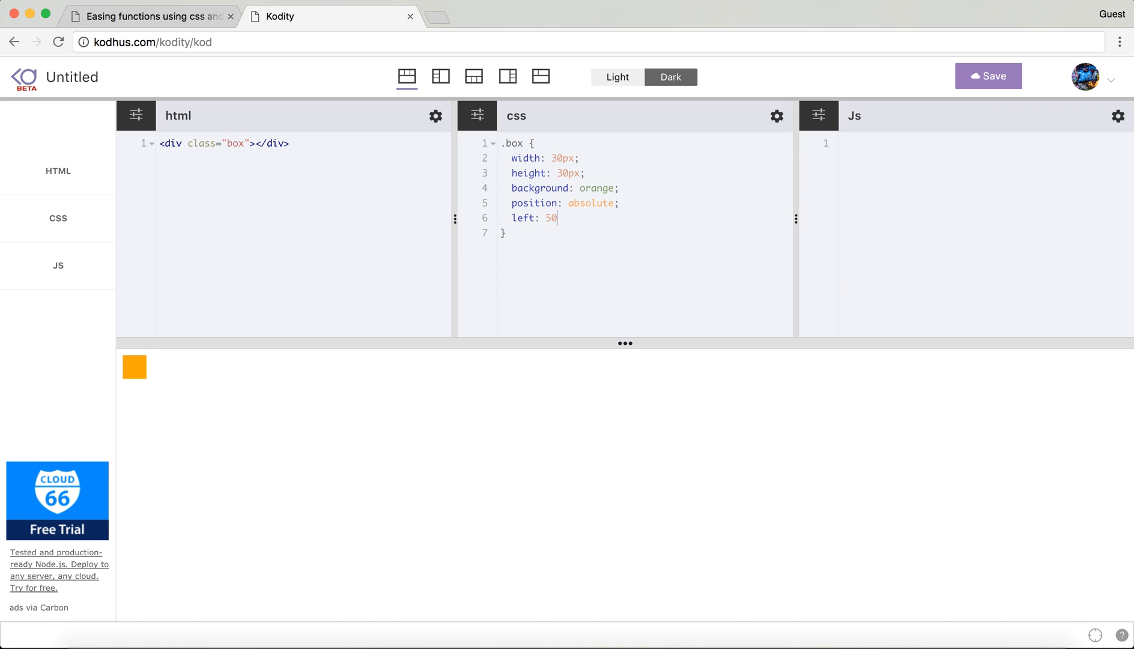
text(%;)
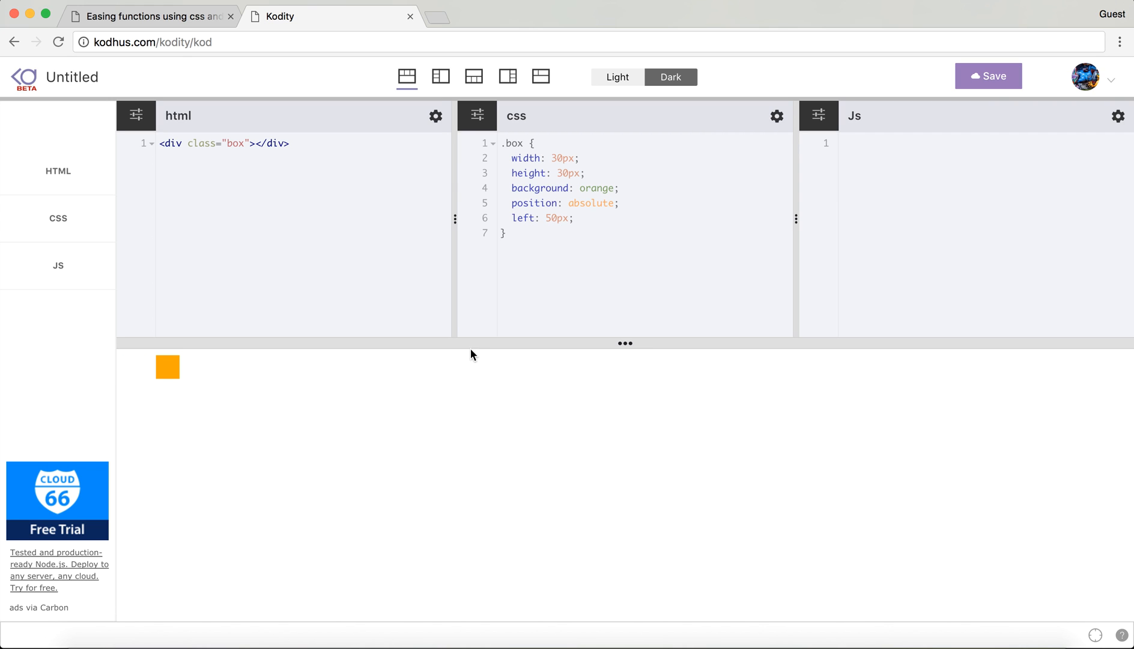
mouse_move(154, 389)
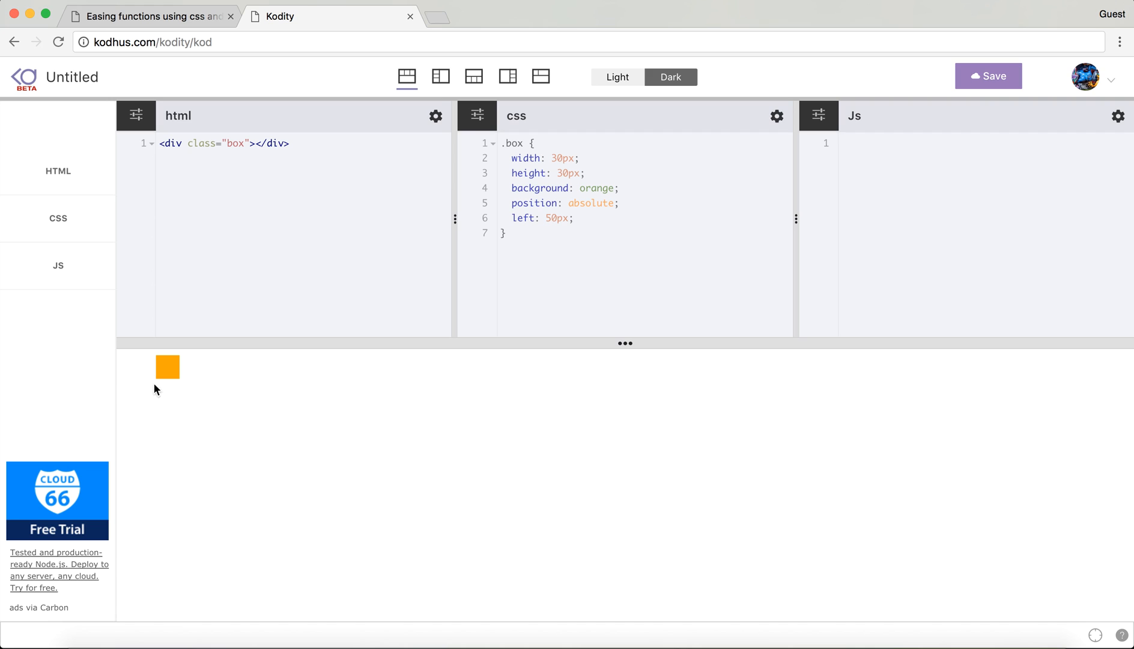
mouse_move(375, 311)
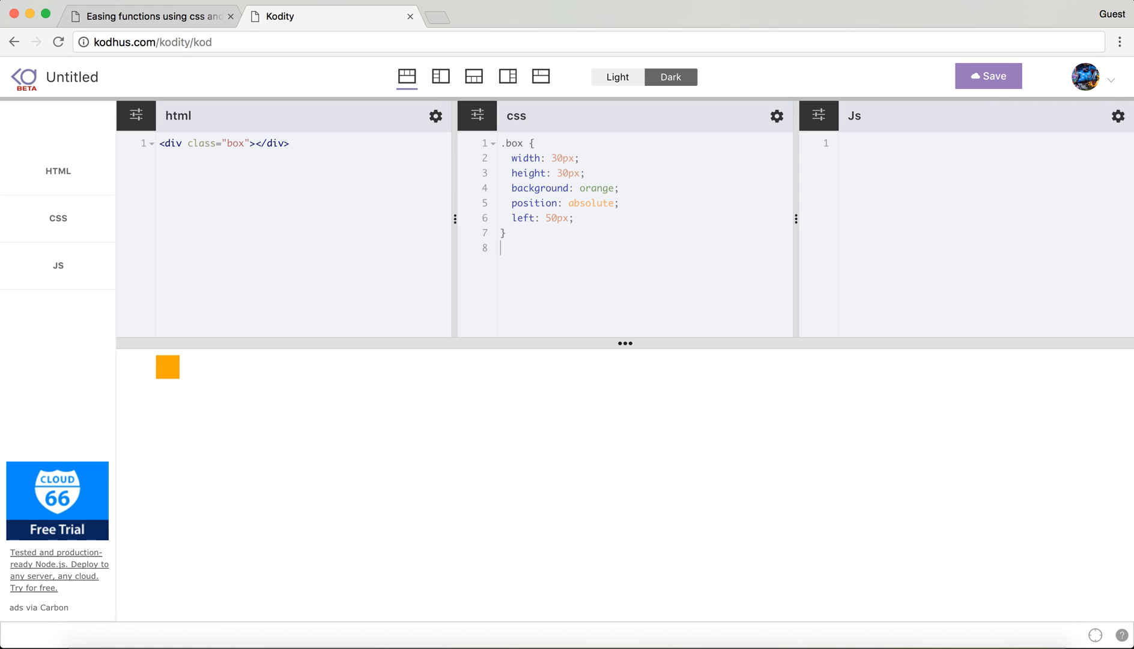
text(@keyframes a)
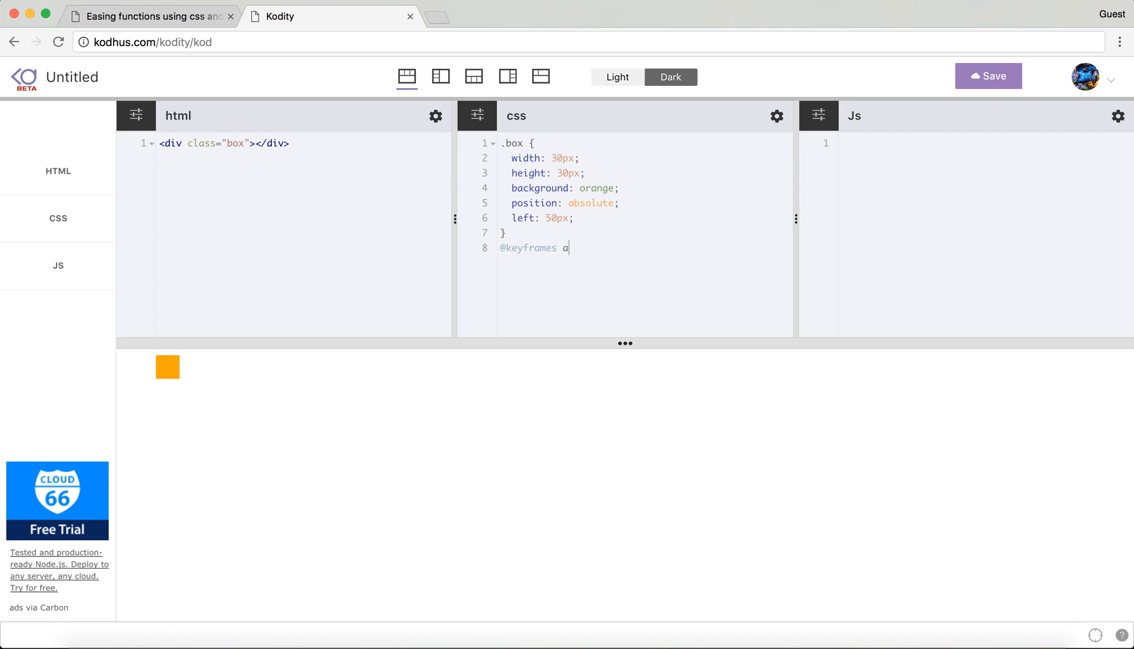
text(nim {)
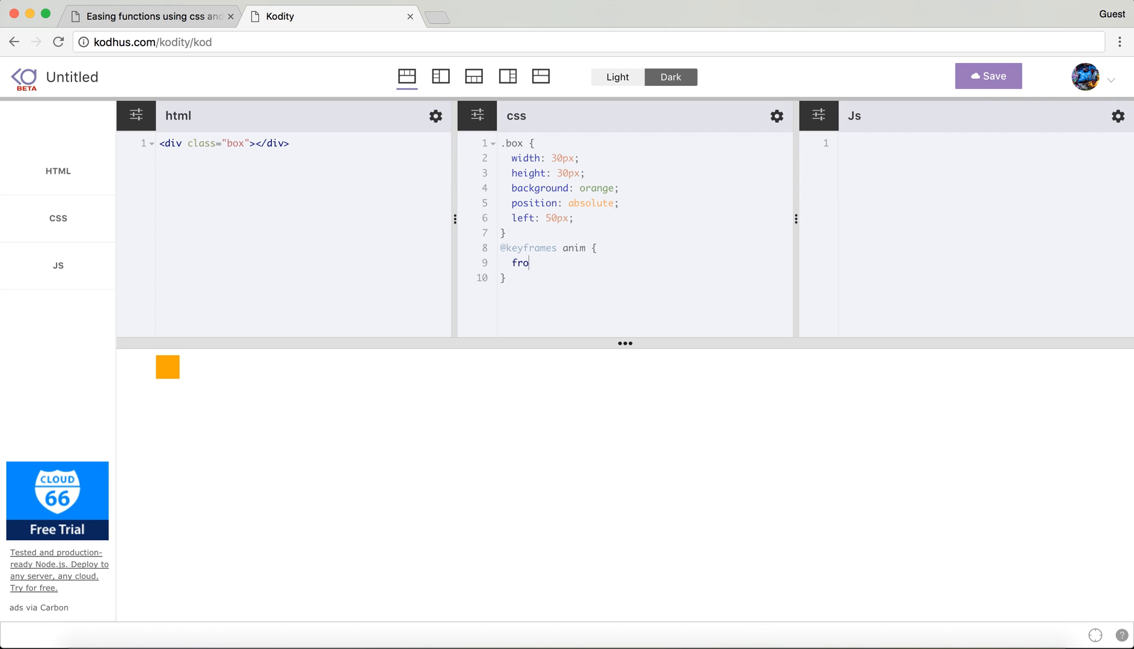
text(m {)
text(tran)
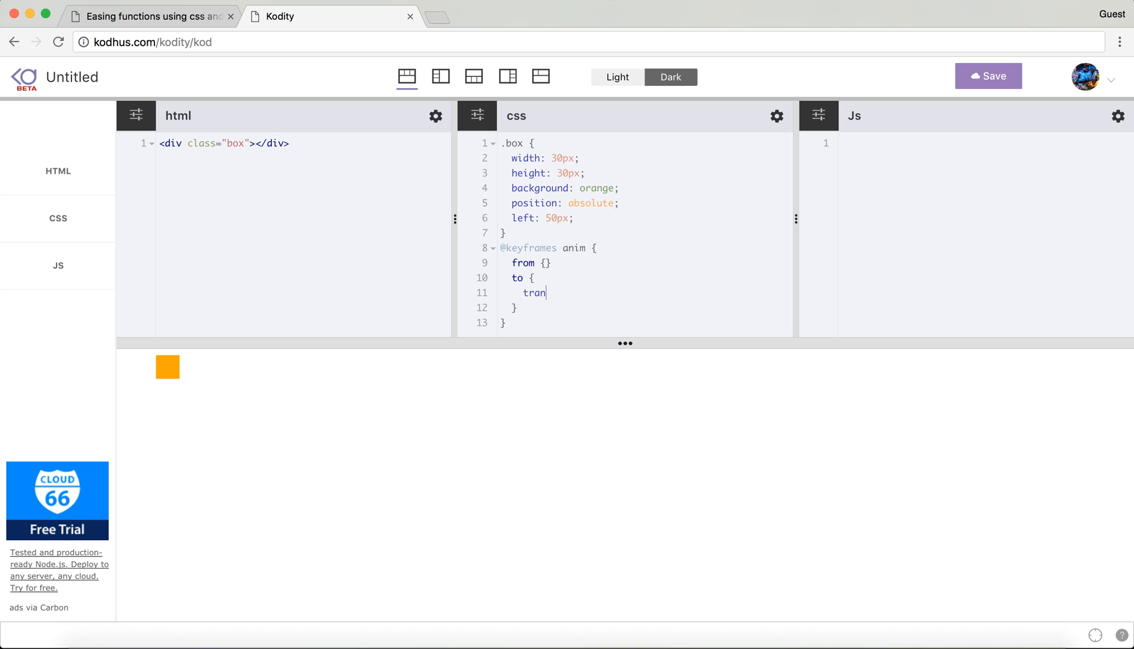
text(sform: translat)
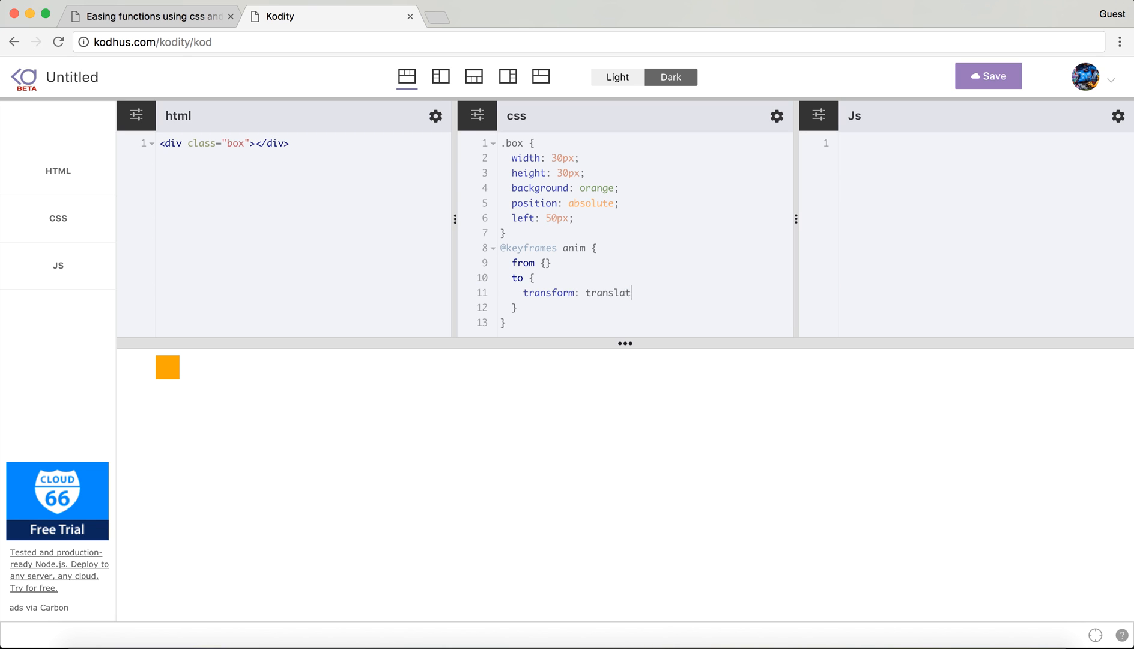
text(e(300px);)
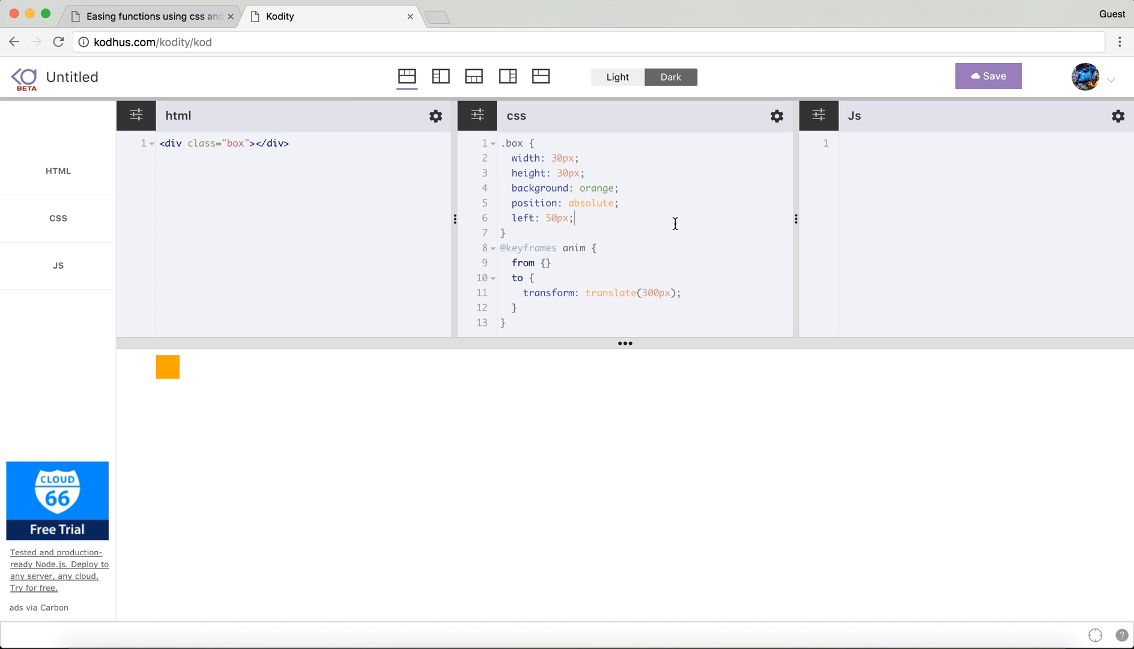
Add animation: anim 1s linear to the .box rule
text(a)
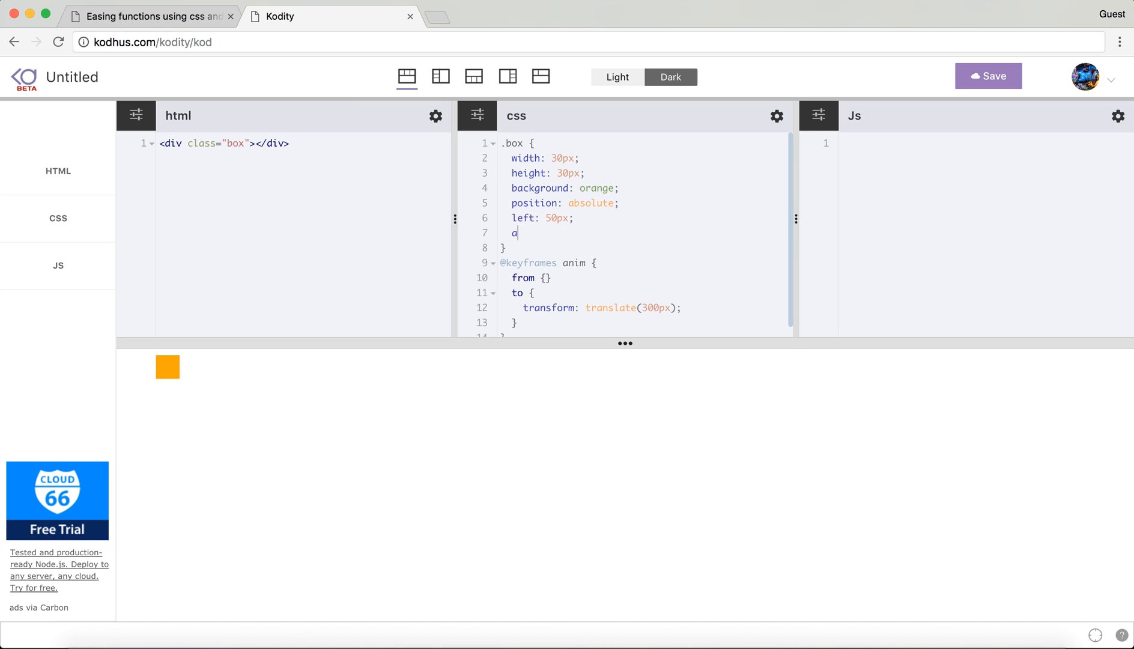
text(nimation:)
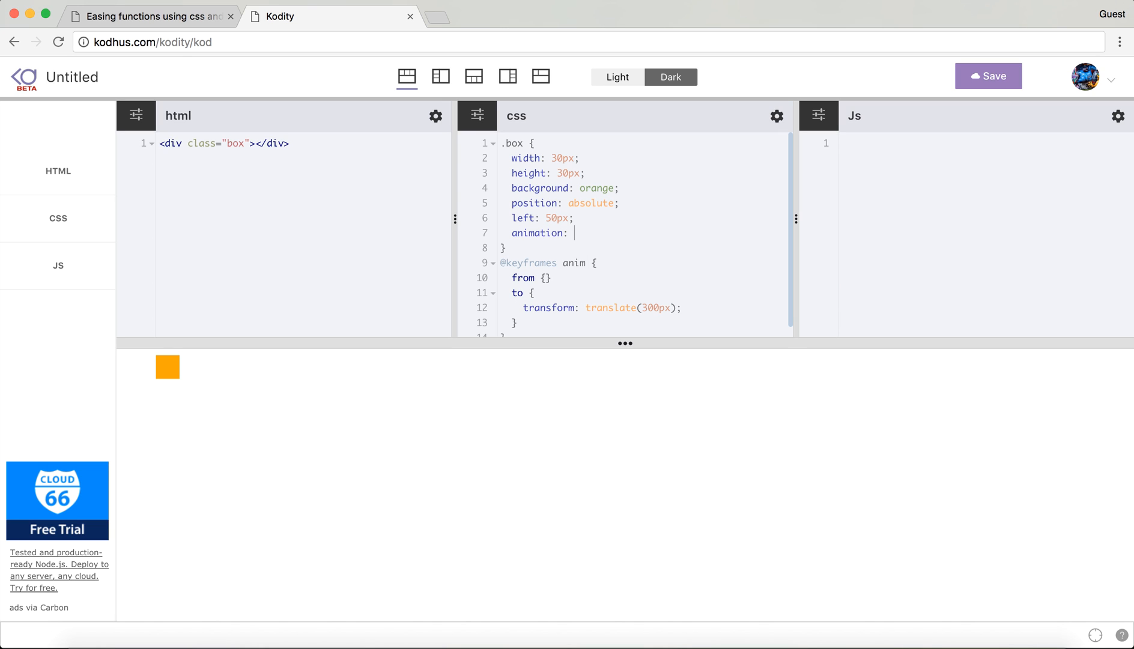
text(anim 1s)
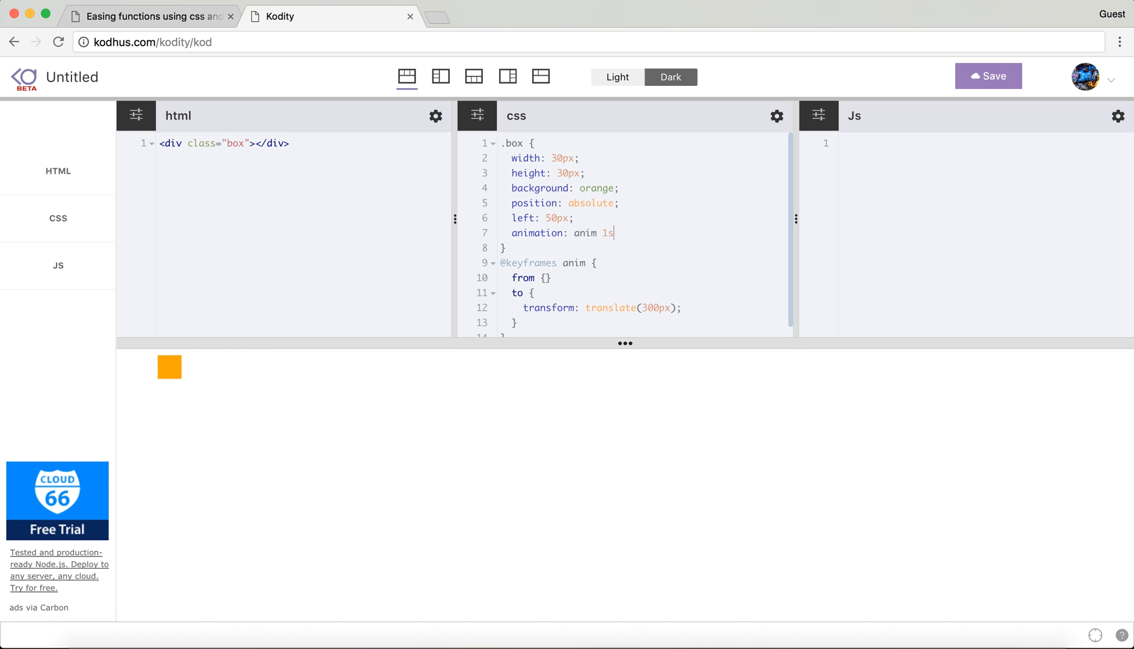
text(;)
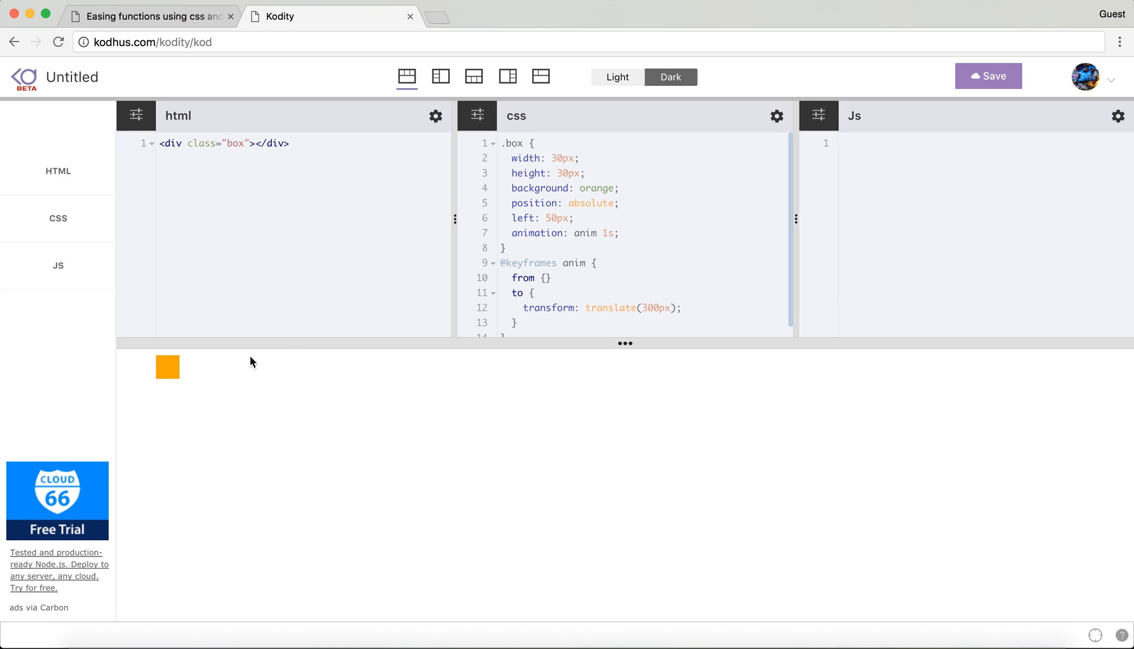
click(614, 233)
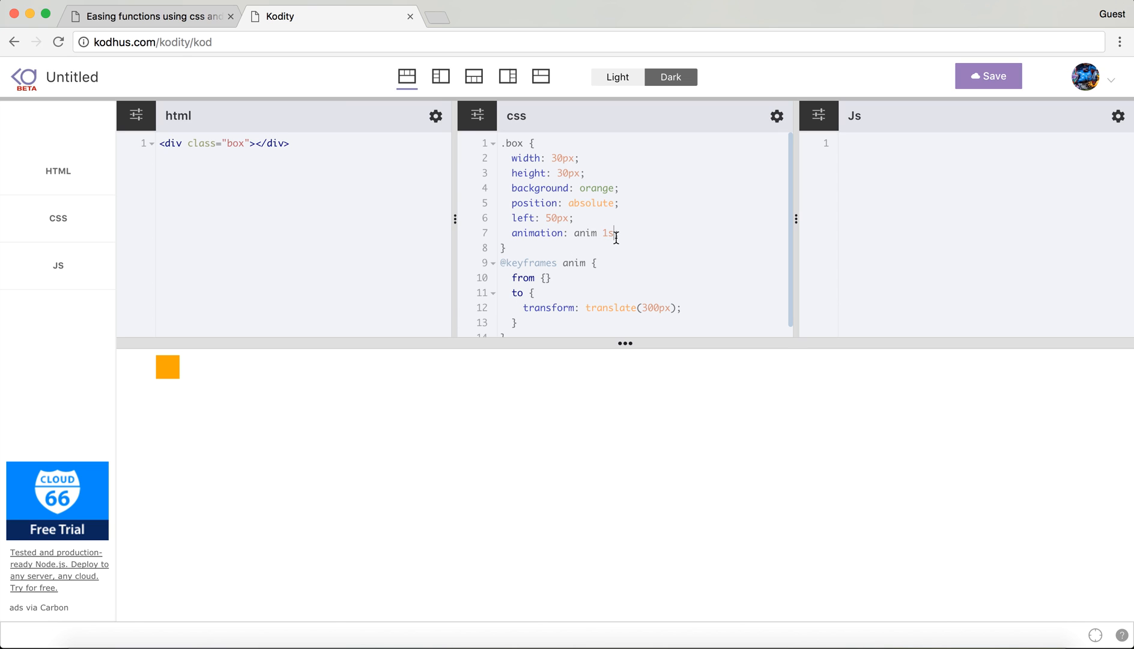
drag(511, 233, 614, 233)
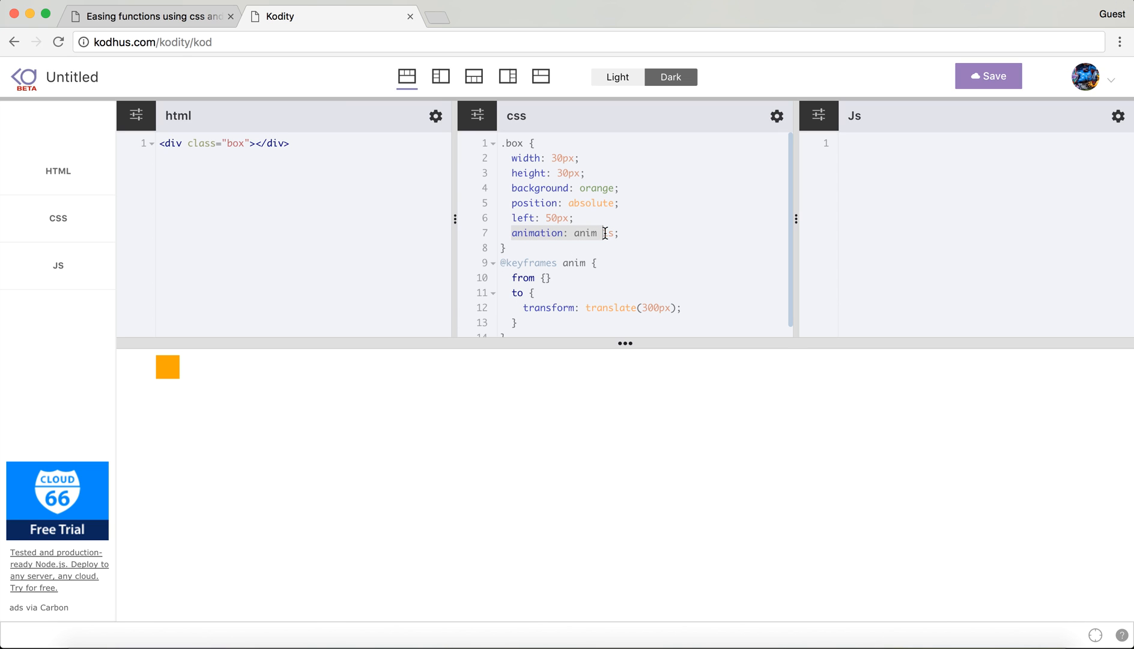
text(1s)
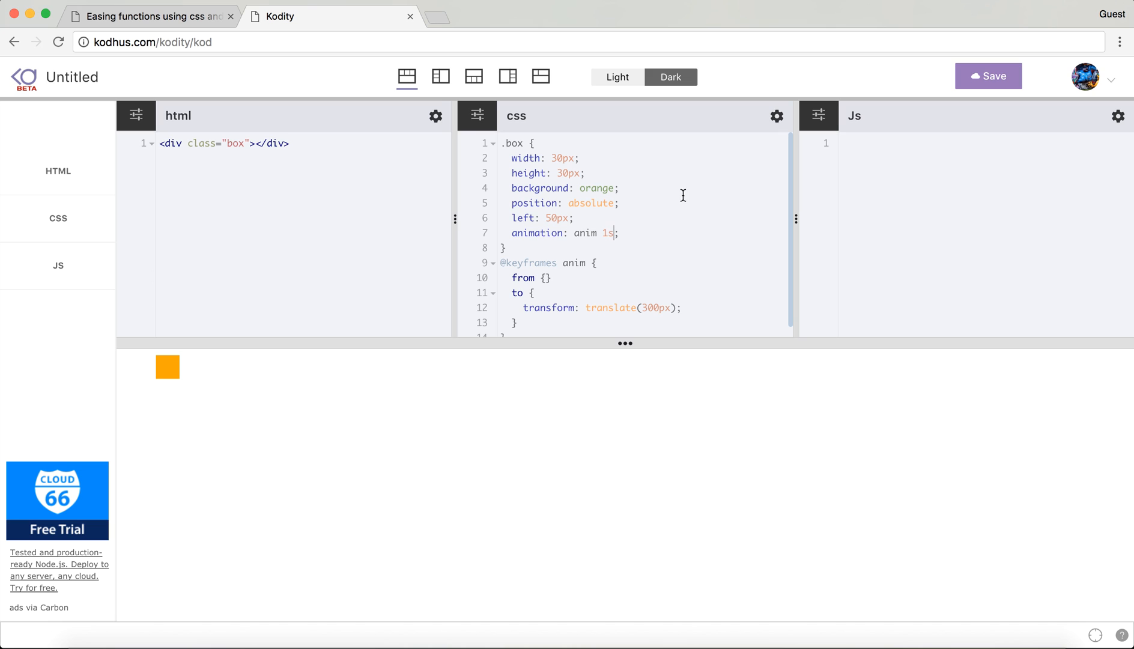
text(linear)
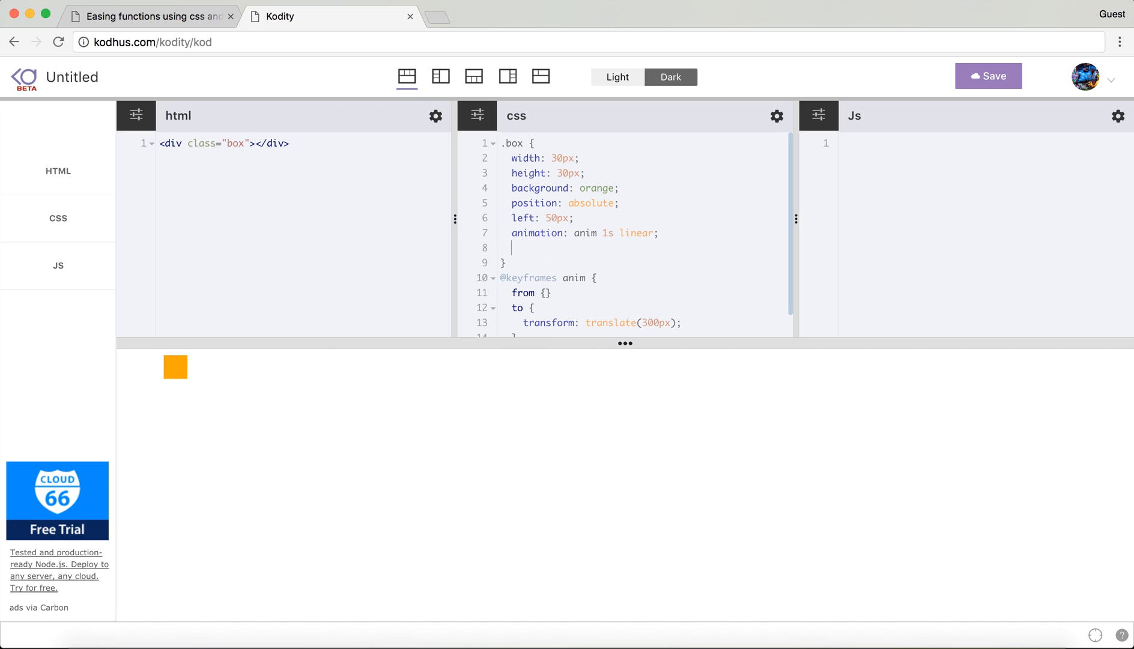
Add animation-fill-mode: forwards beneath the animation property
text(animation)
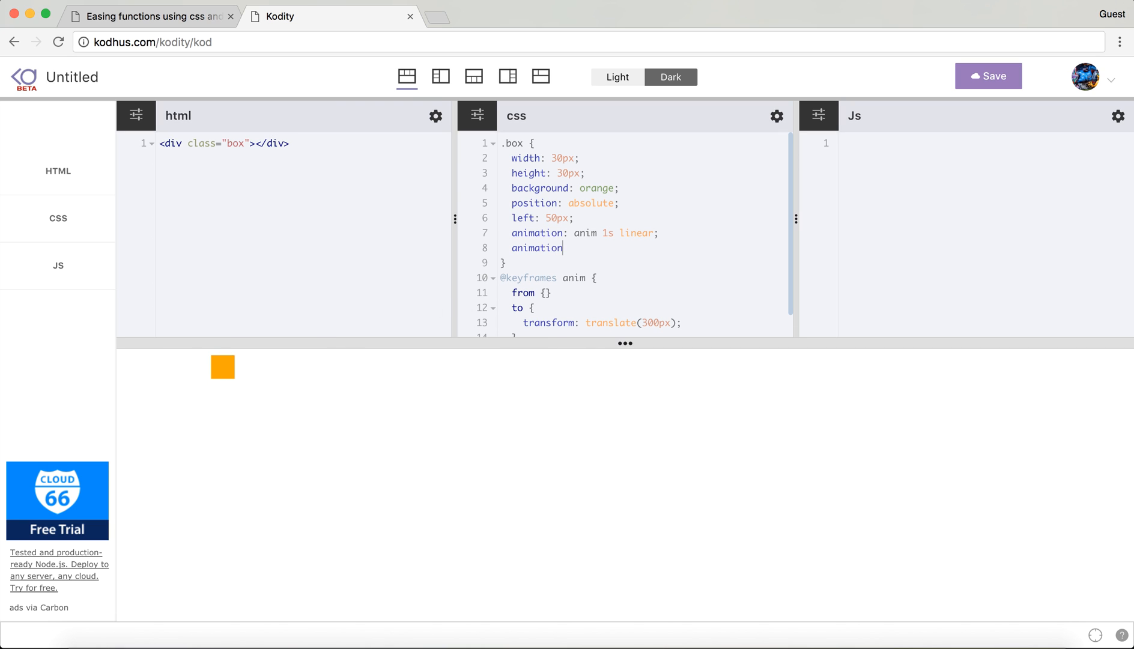
text(-fill-mode: for)
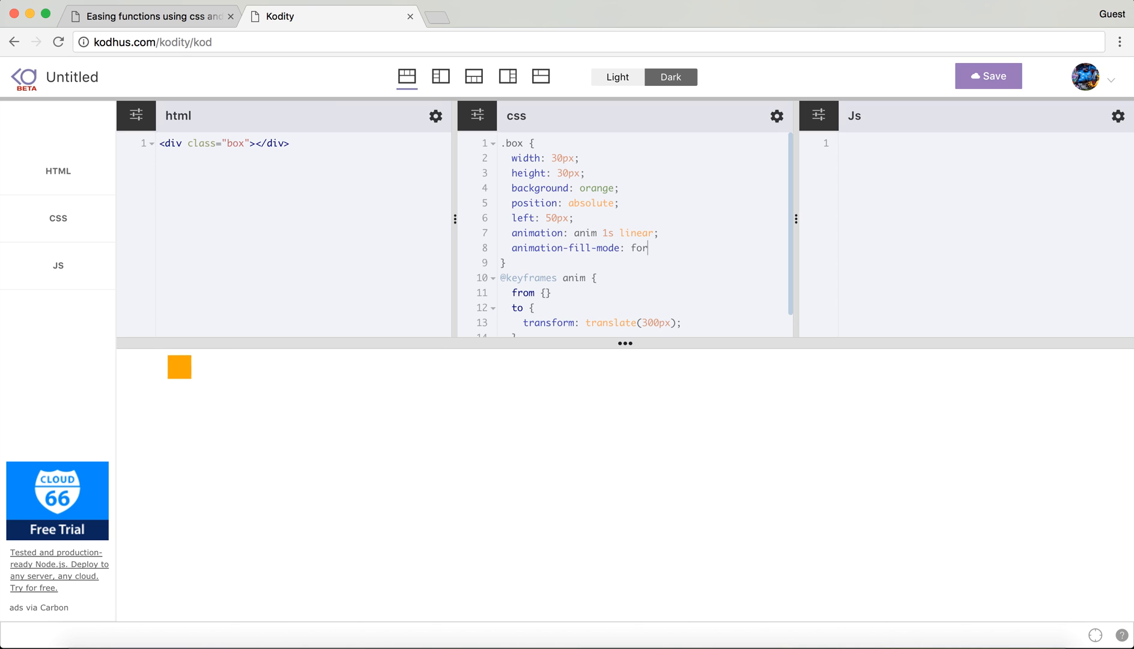
text(wards;)
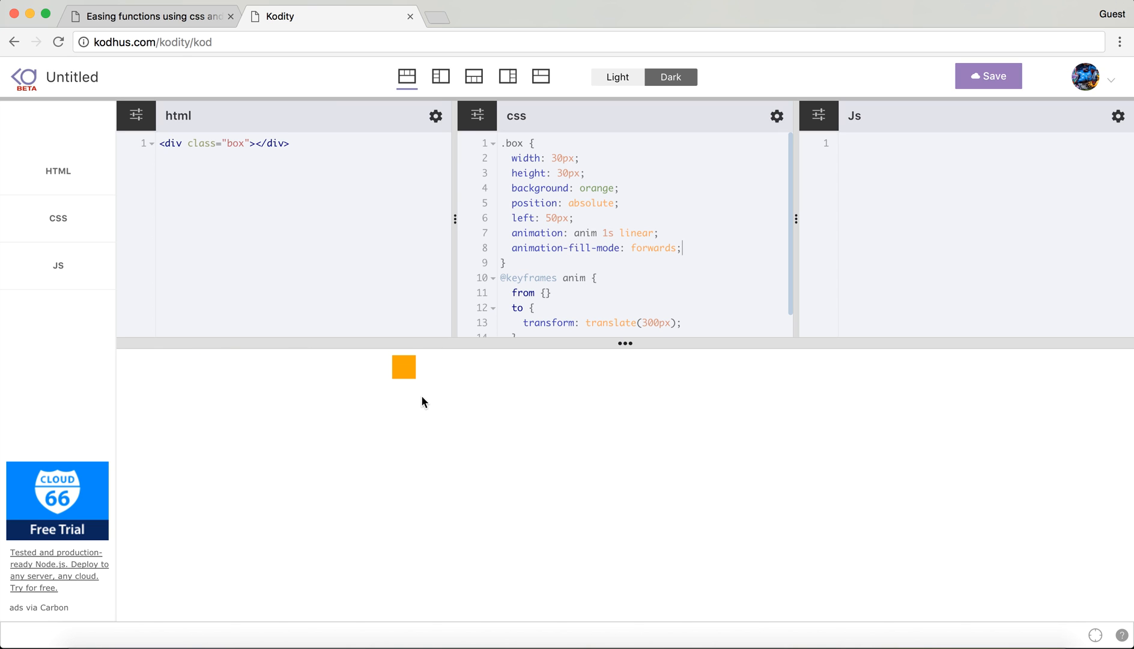
mouse_move(706, 148)
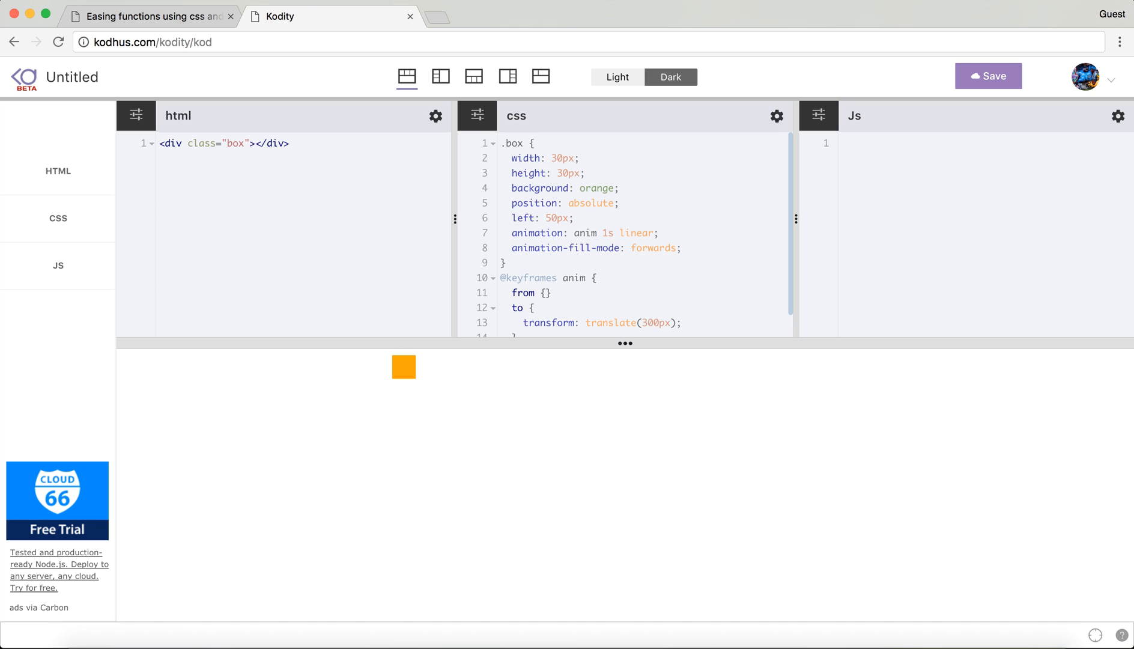
mouse_move(172, 24)
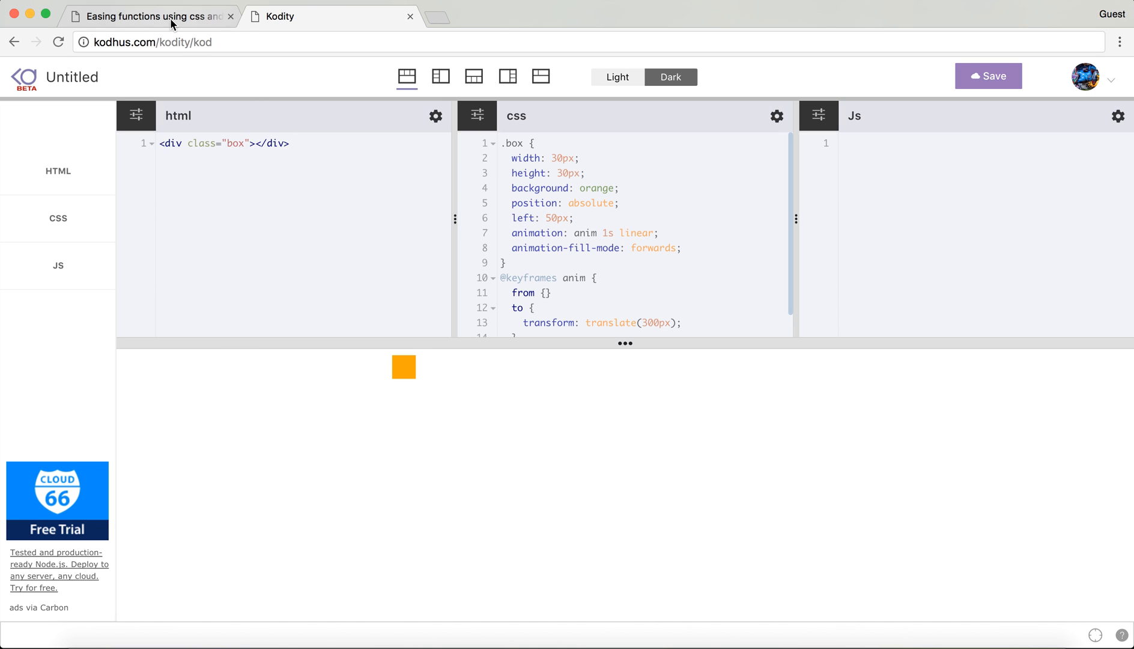
Back on Easings, pick easeInOutExpo and select its cubic-bezier(1.000, 0.000, 0.000, 1.000) value
click(144, 15)
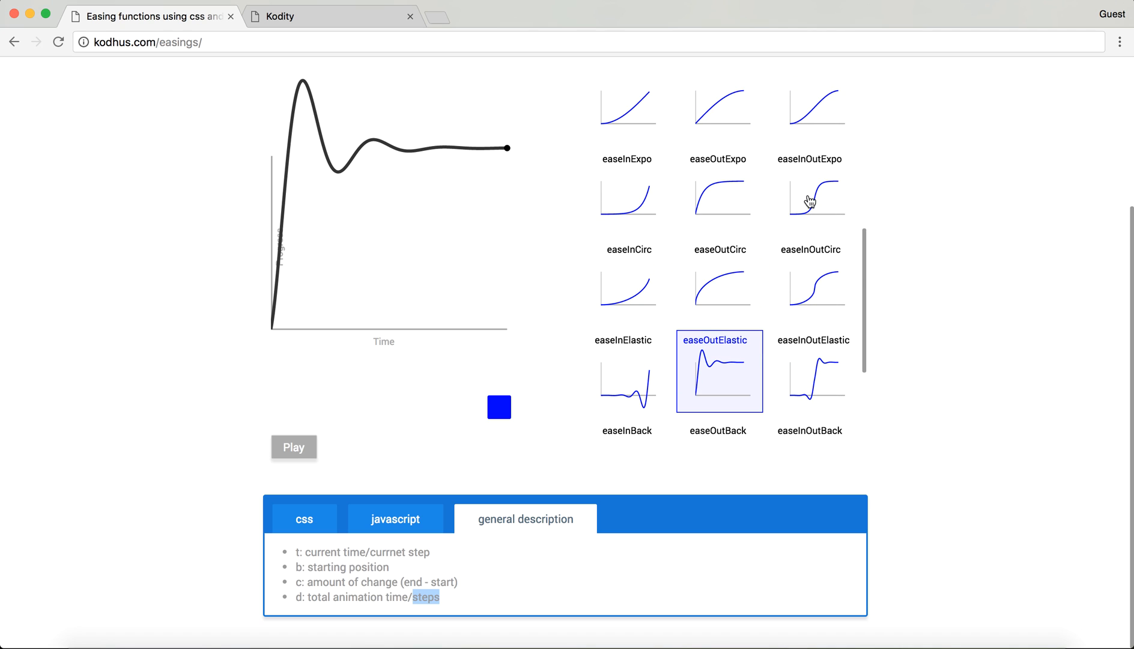
click(813, 190)
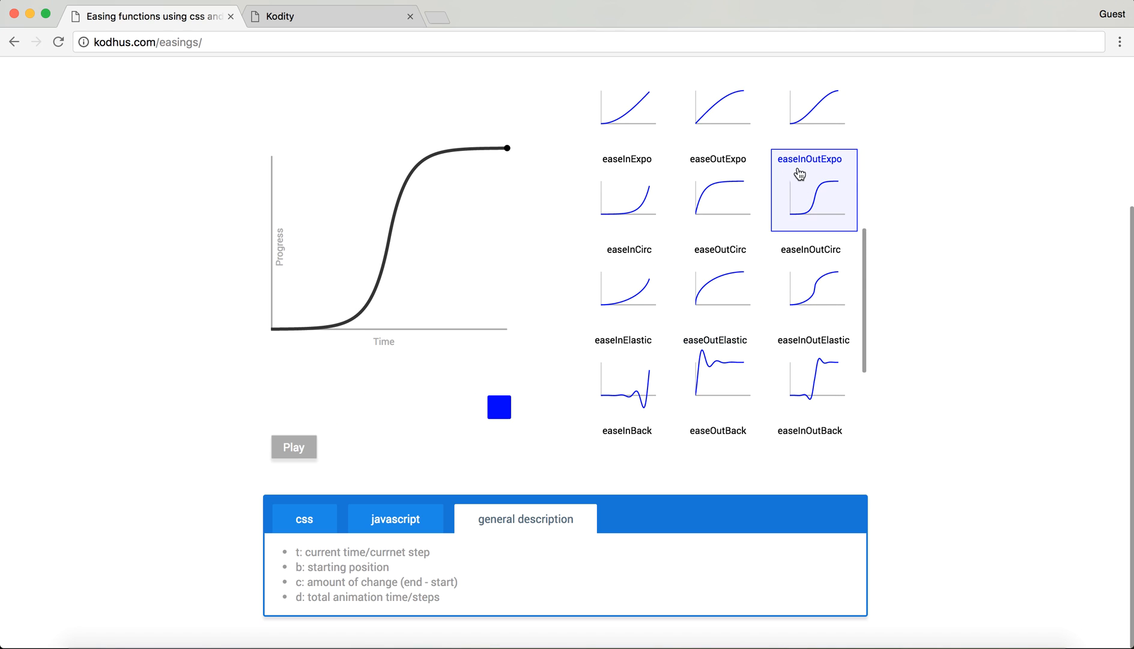
mouse_move(772, 206)
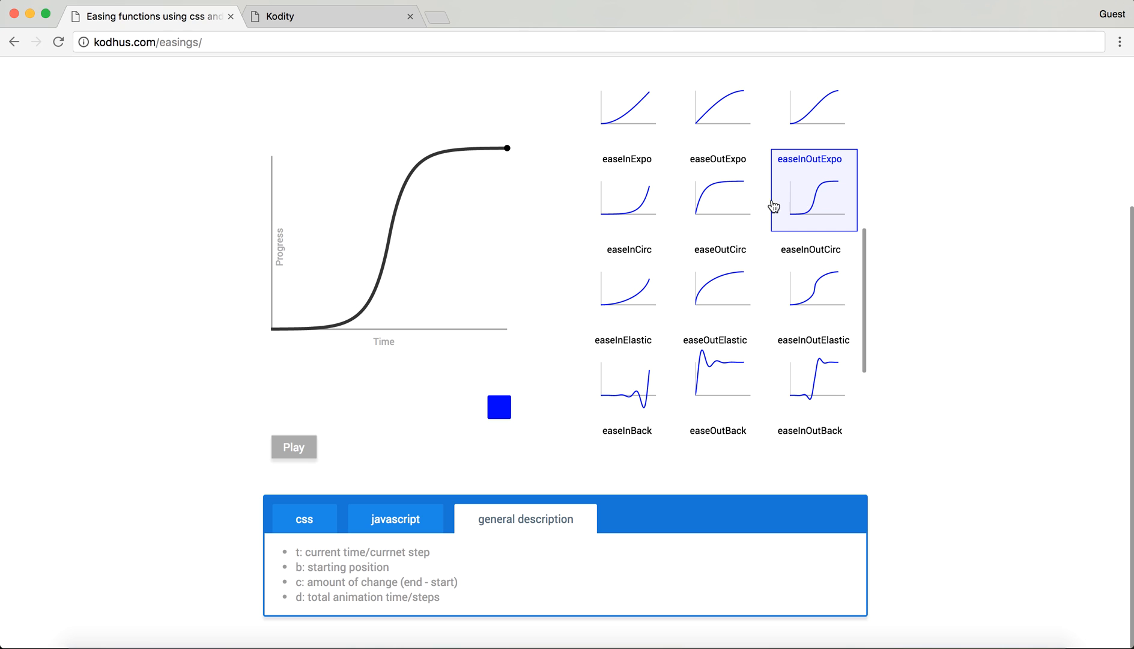
click(303, 519)
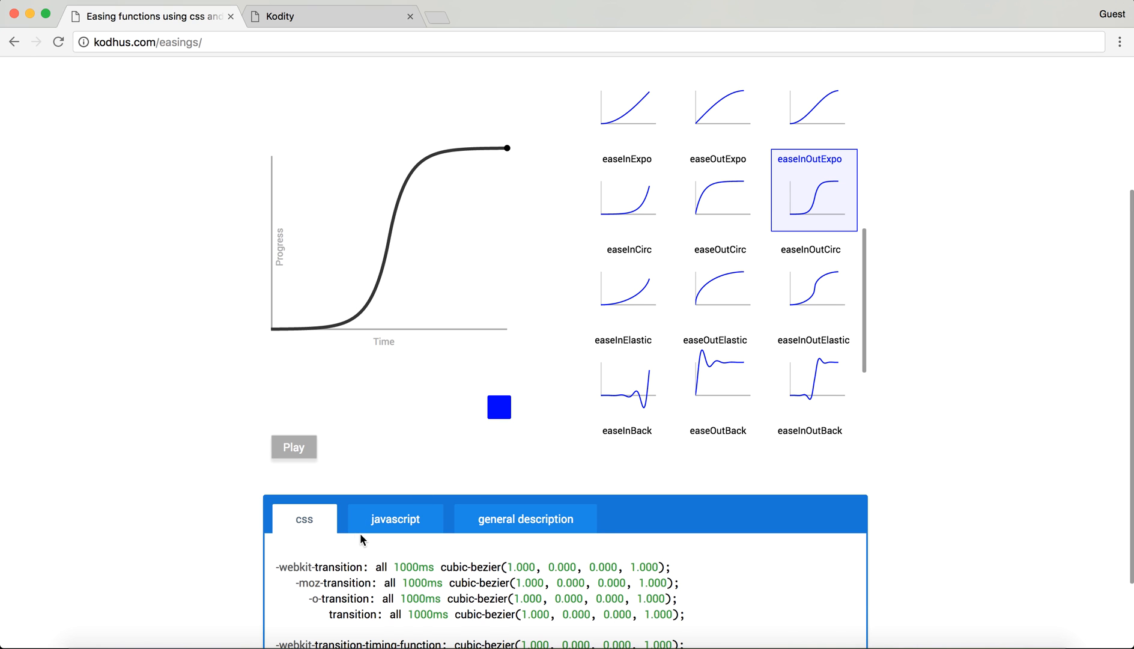
scroll(down, 3)
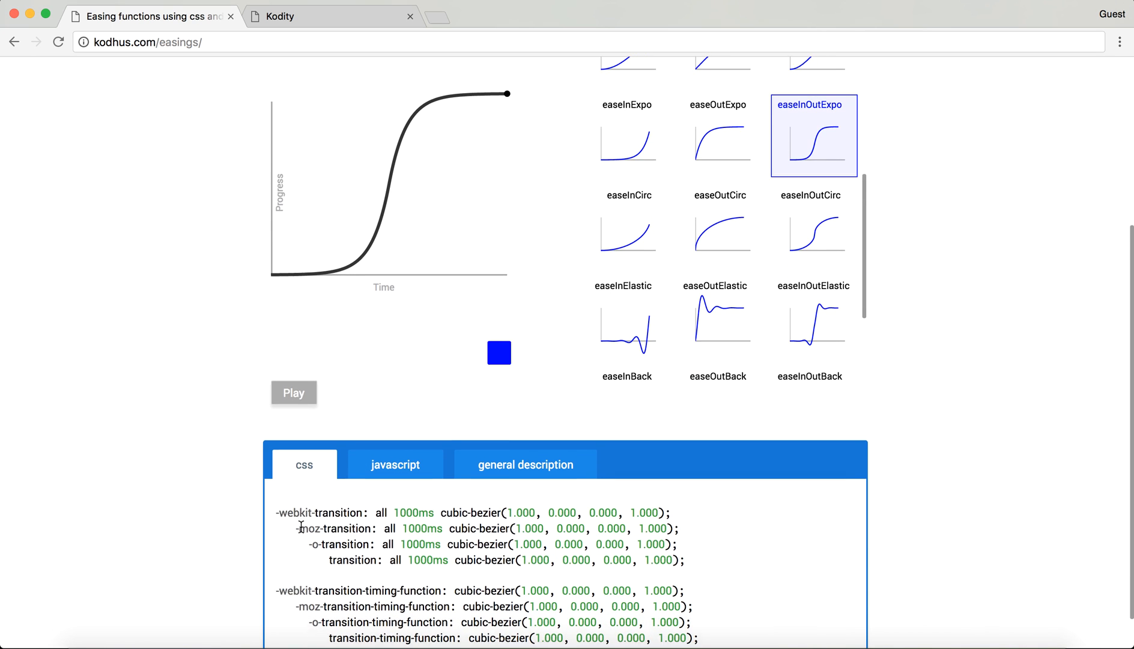
scroll(down, 3)
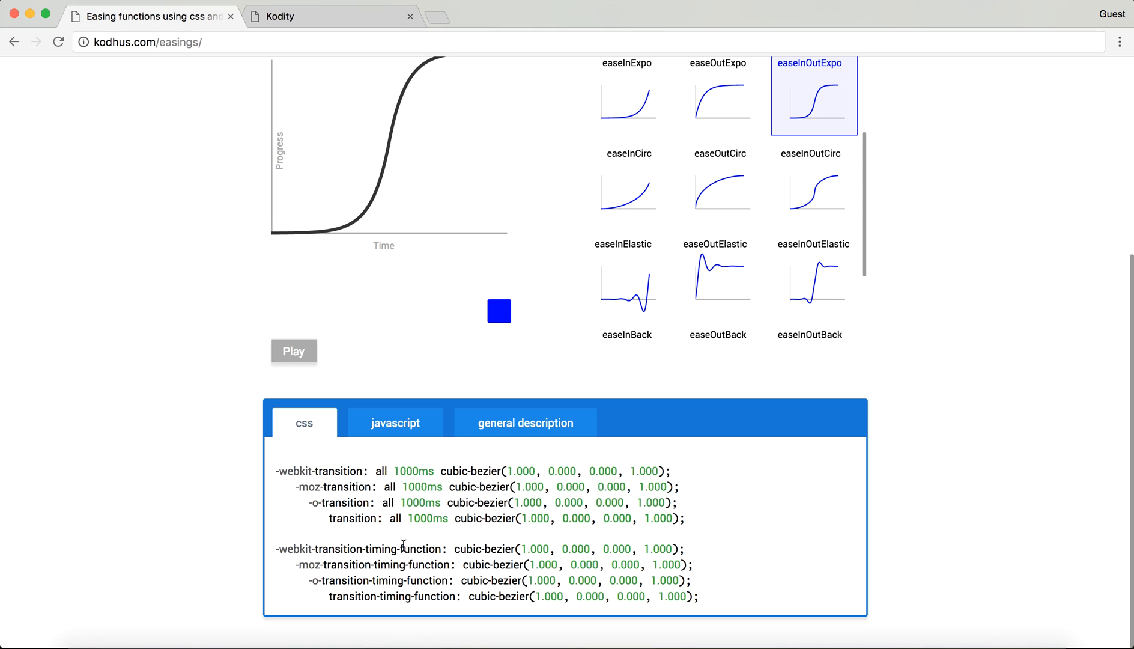
mouse_move(402, 306)
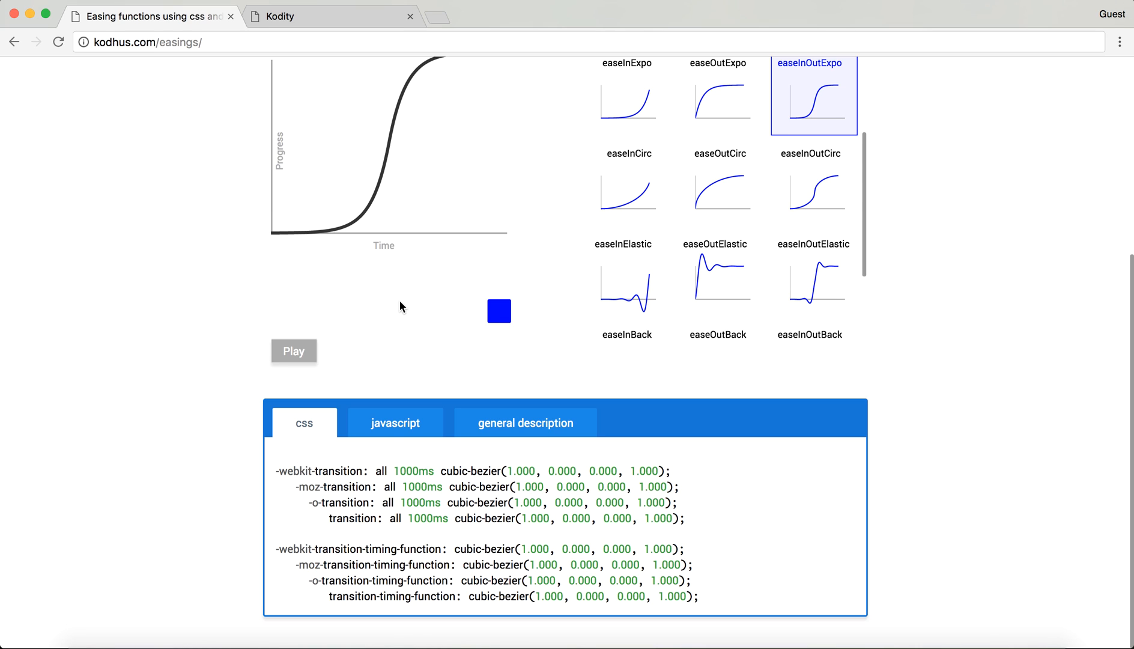
mouse_move(327, 309)
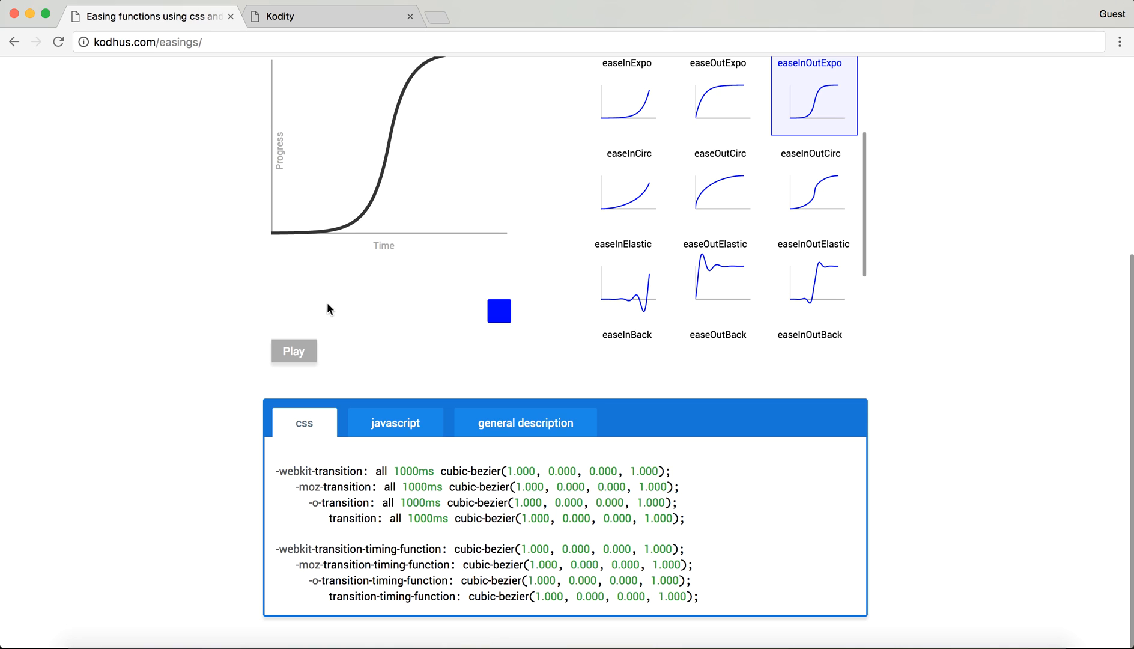
mouse_move(492, 497)
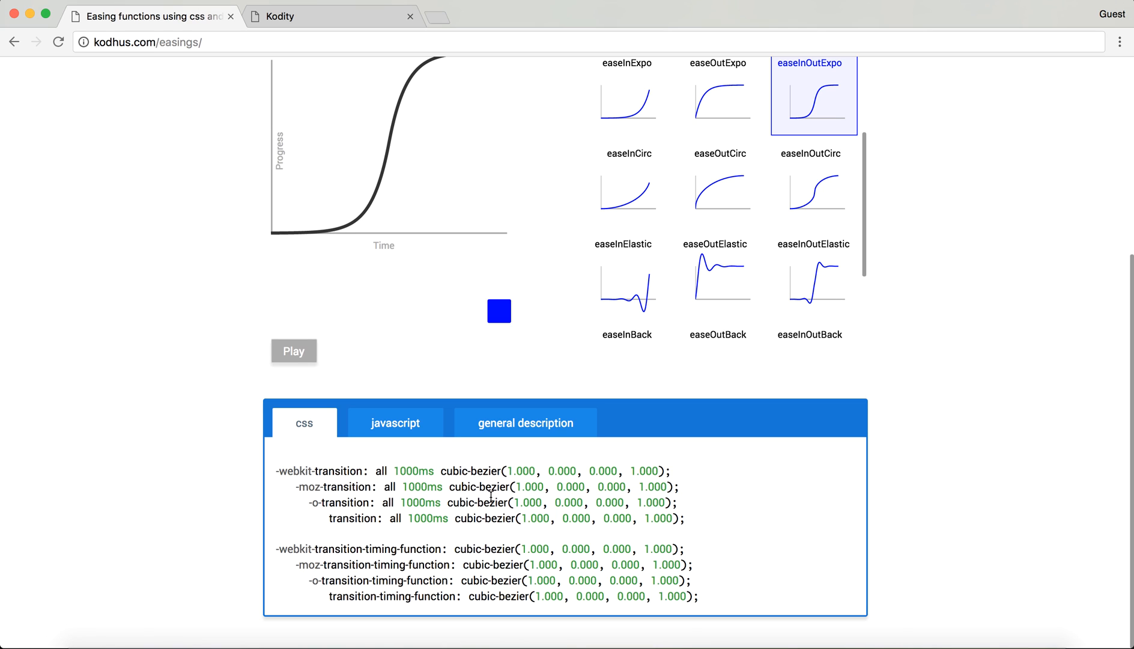
mouse_move(440, 476)
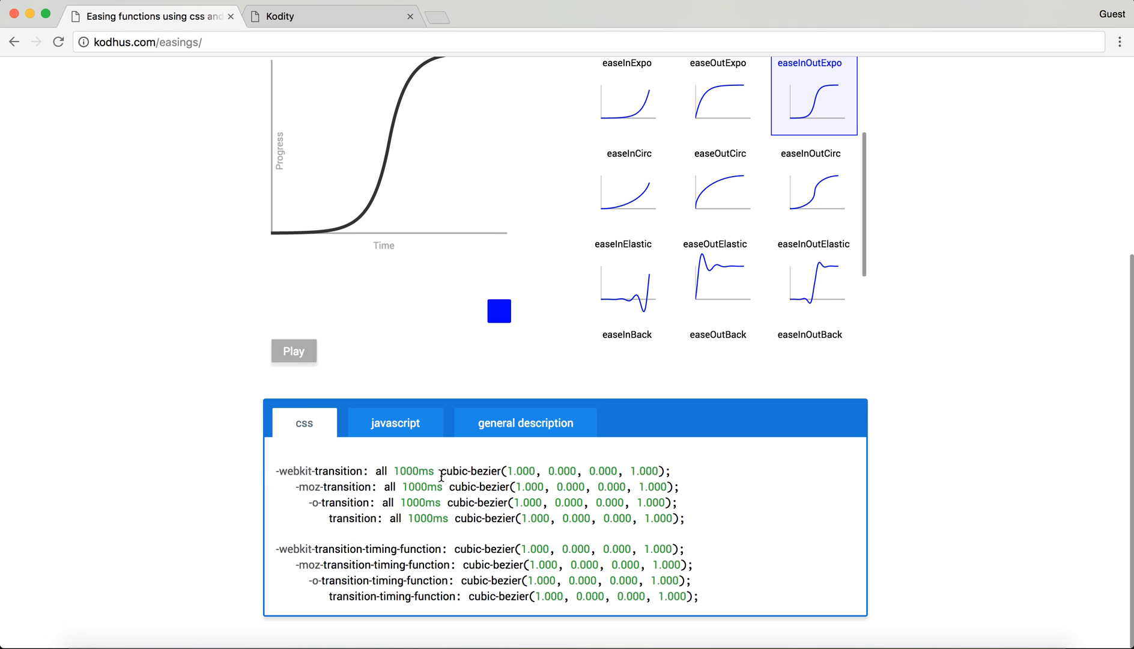
drag(443, 470, 571, 470)
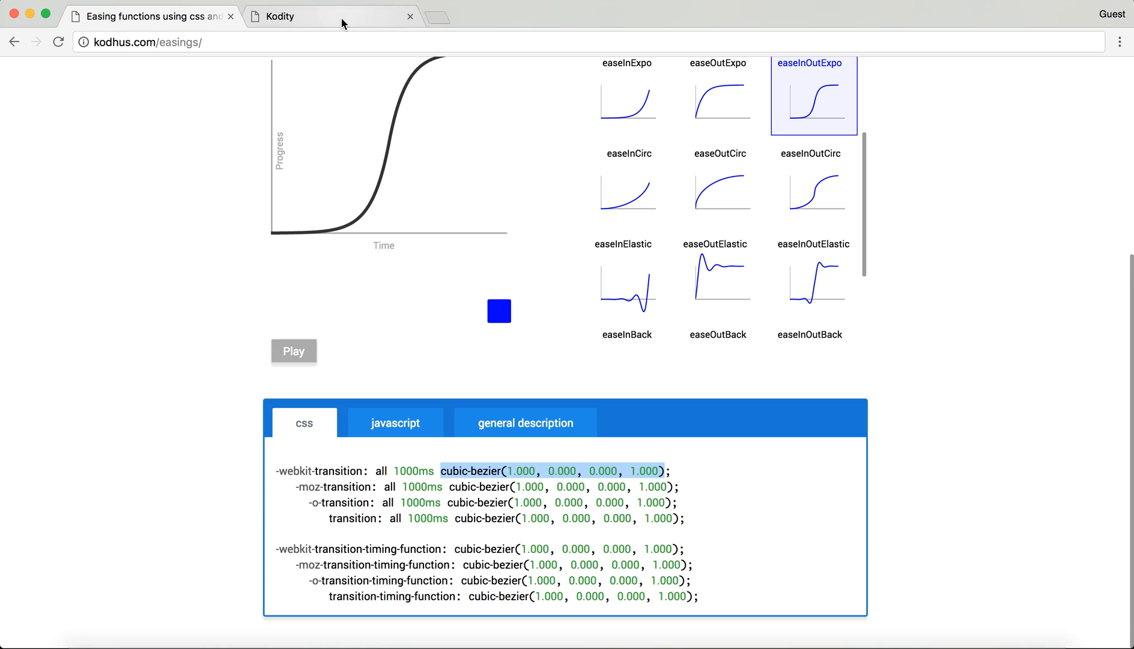
In Kodity, replace the box animation's 'linear' timing with cubic-bezier(1.000, 0.000, 0.000, 1.000)
click(289, 16)
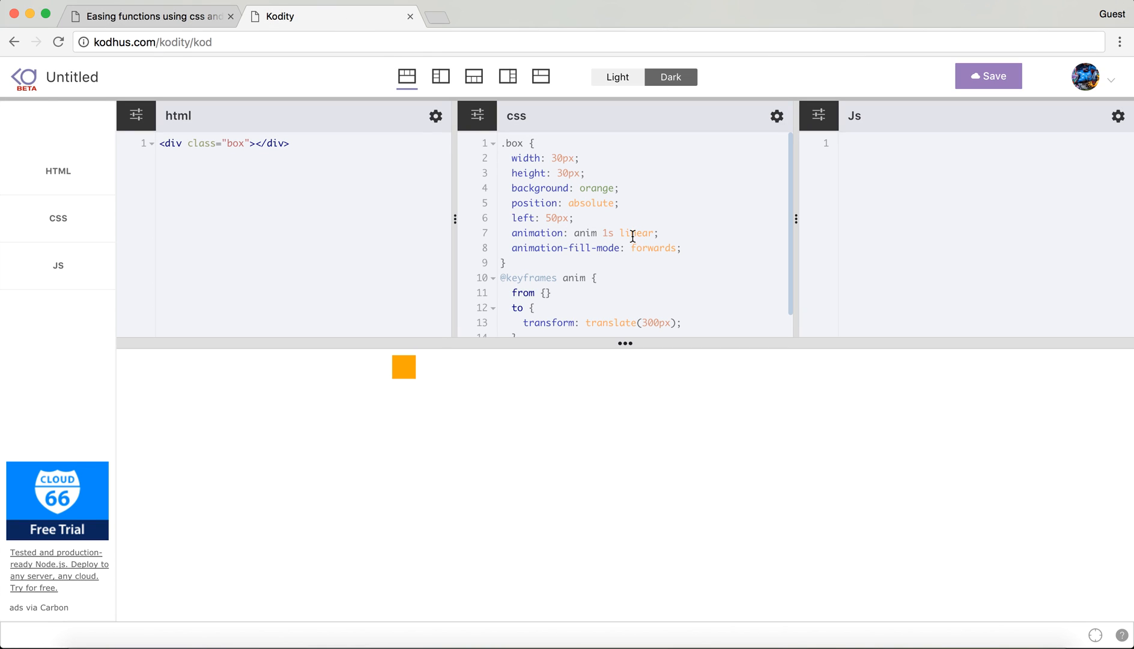
text(cubic-bezier(1.000, 0.000, 0.000, 1.000))
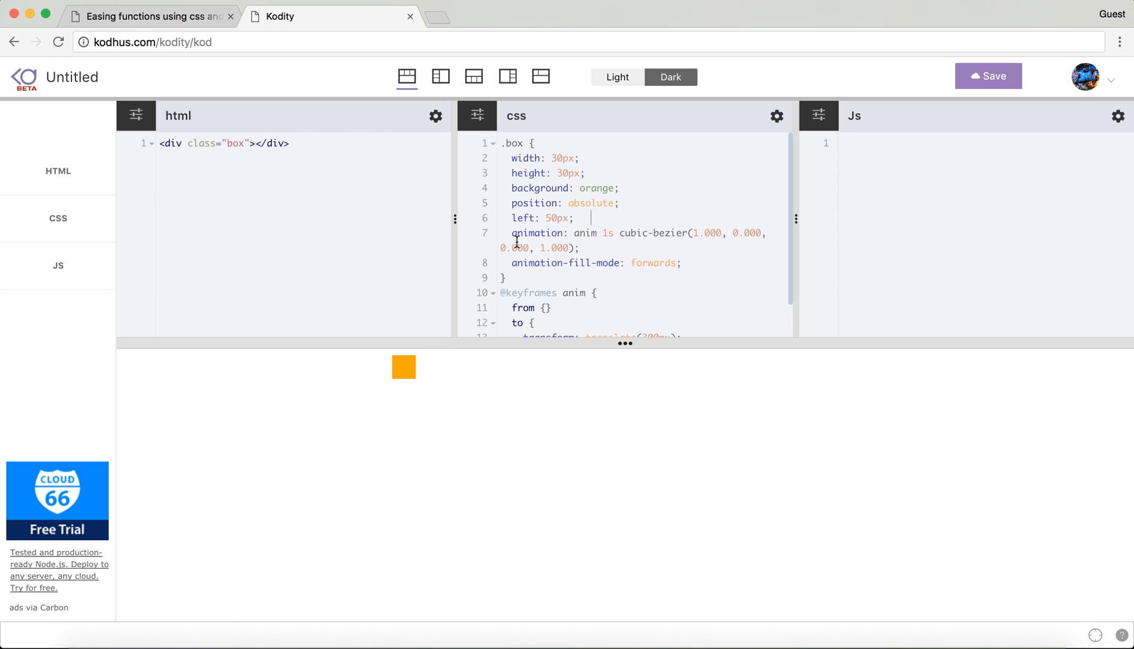
click(150, 15)
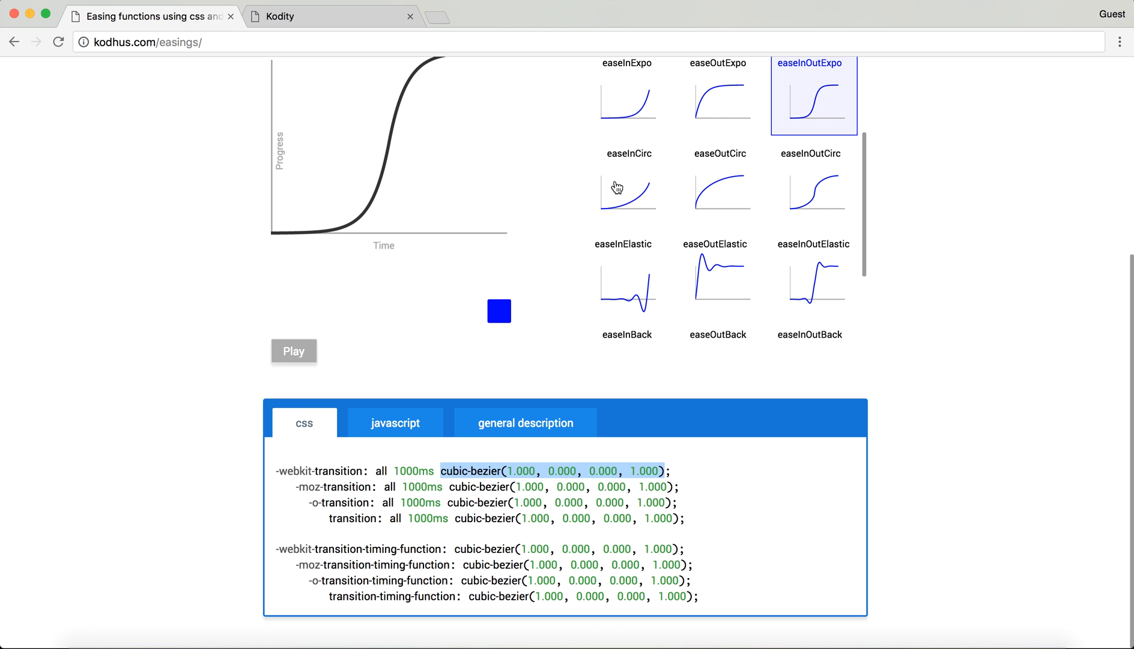
mouse_move(626, 333)
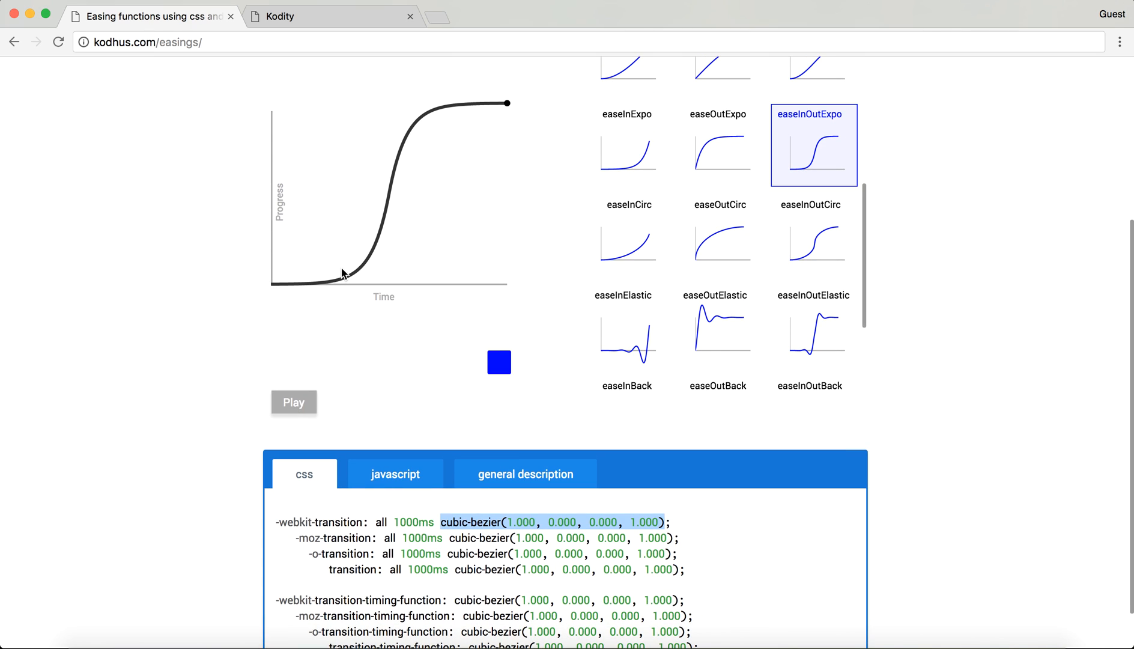
mouse_move(412, 125)
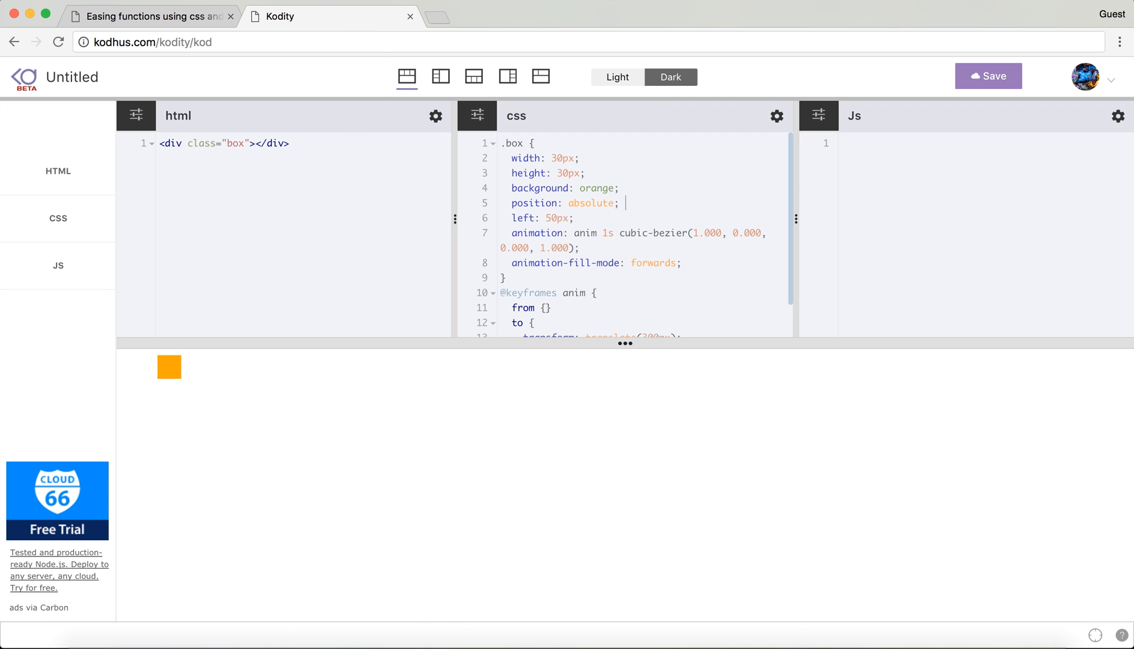
On the Kodhus Easings page, preview the easeInQuint easing curve
click(148, 16)
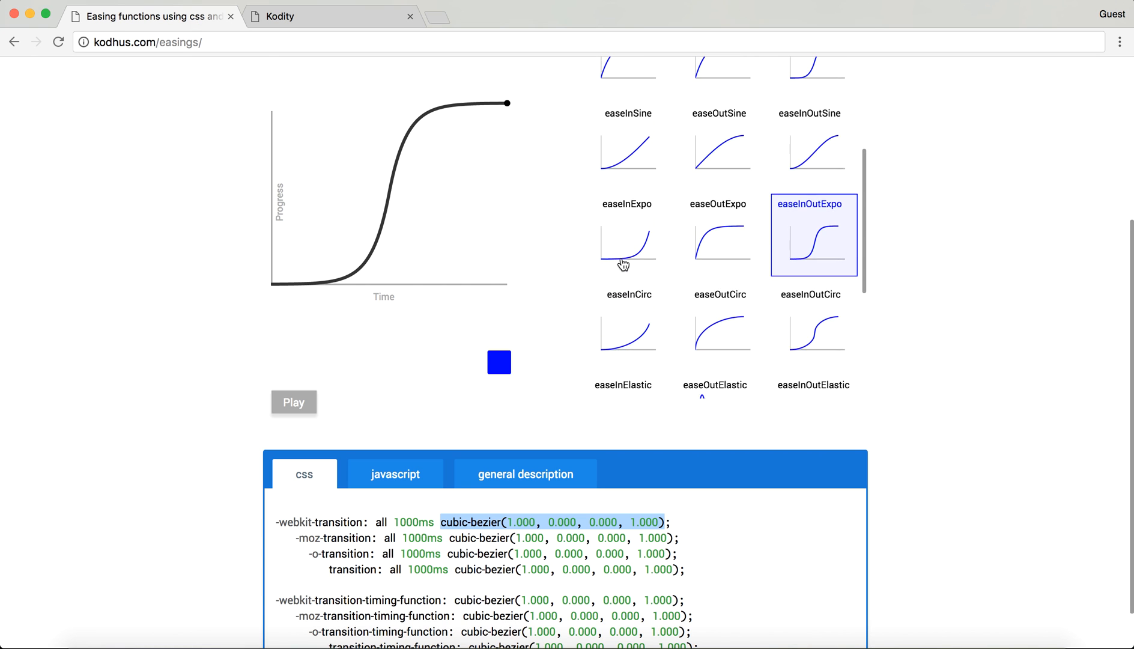
click(624, 224)
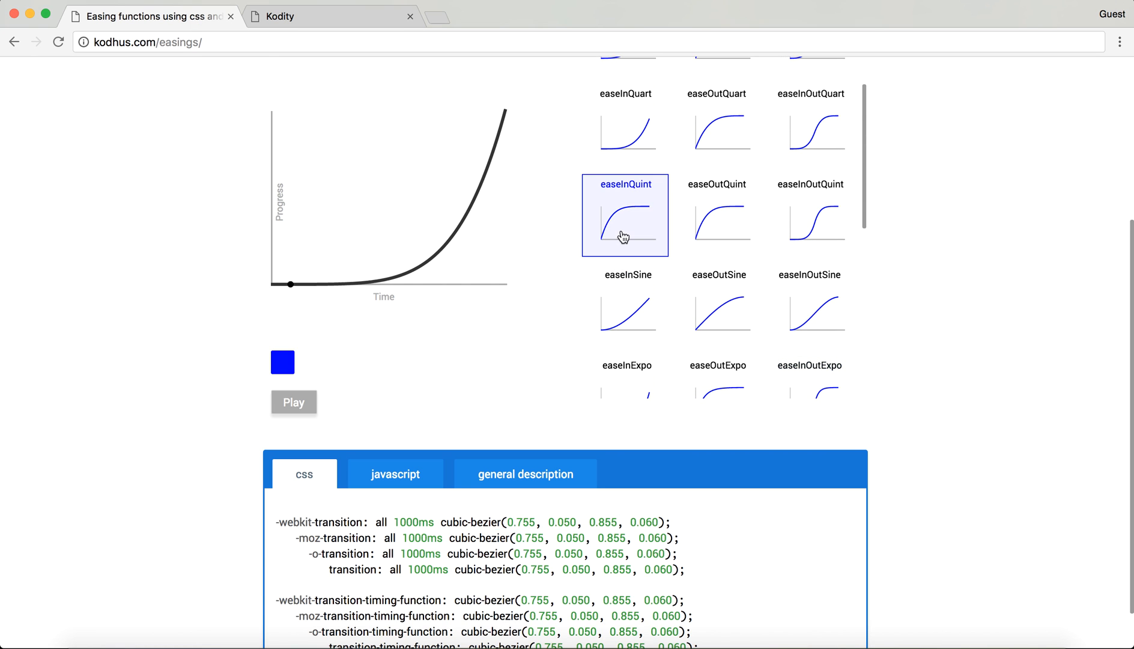
click(293, 402)
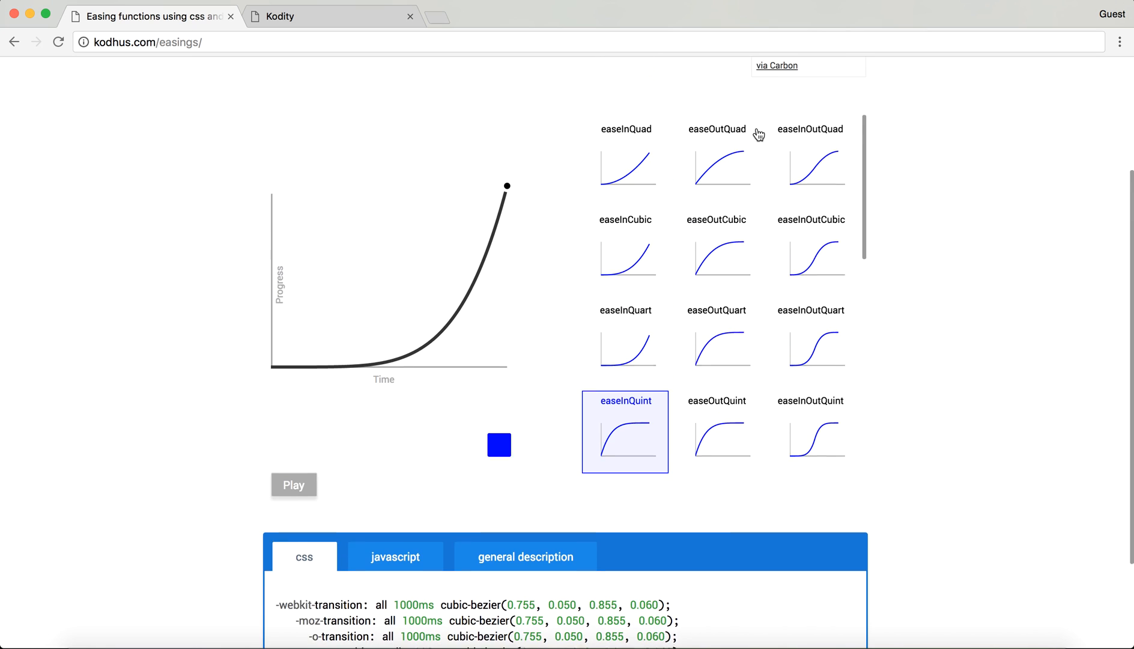
scroll(down, 3)
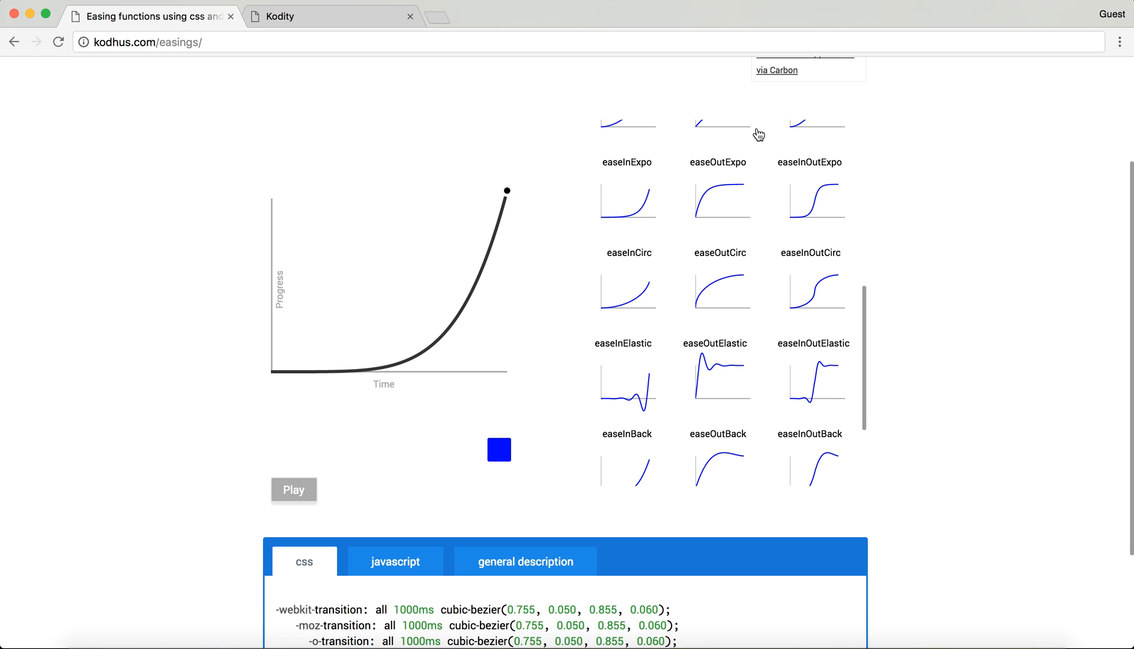
scroll(down, 3)
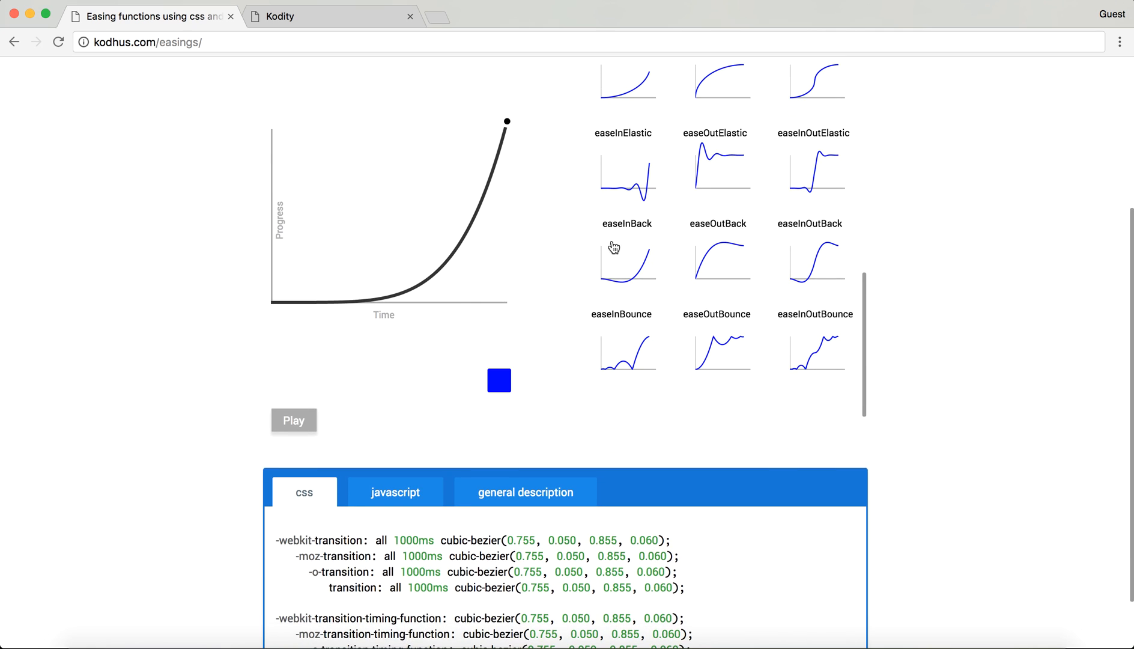
Preview easeInBack and easeOutBack, then choose easeInOutBack for its cubic-bezier values
click(624, 260)
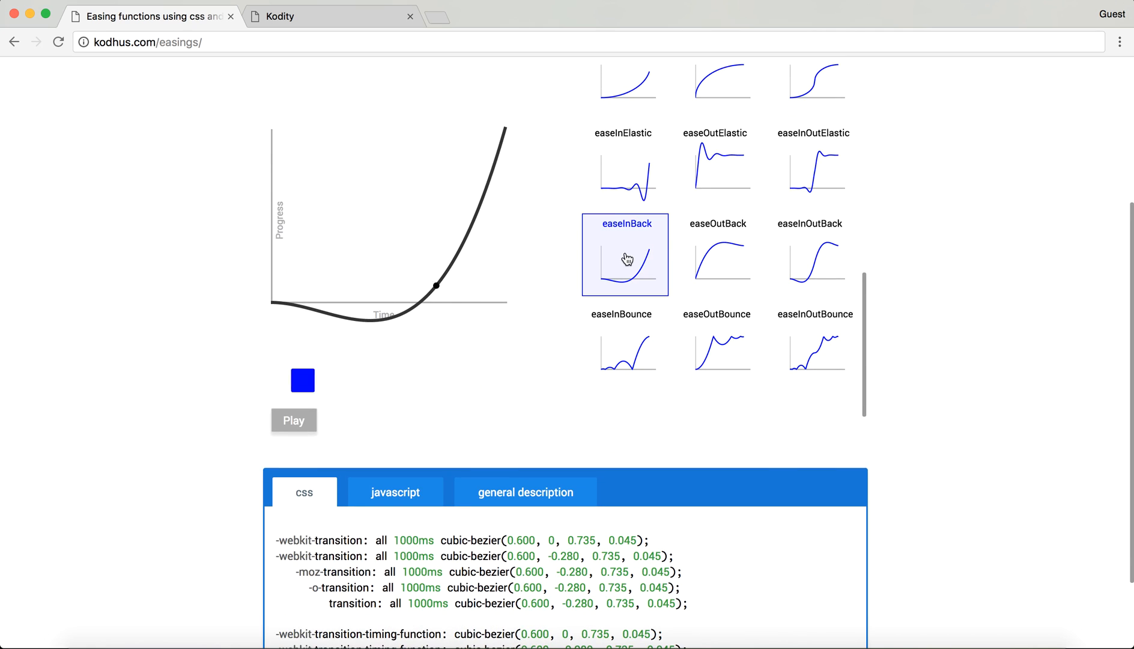
click(294, 420)
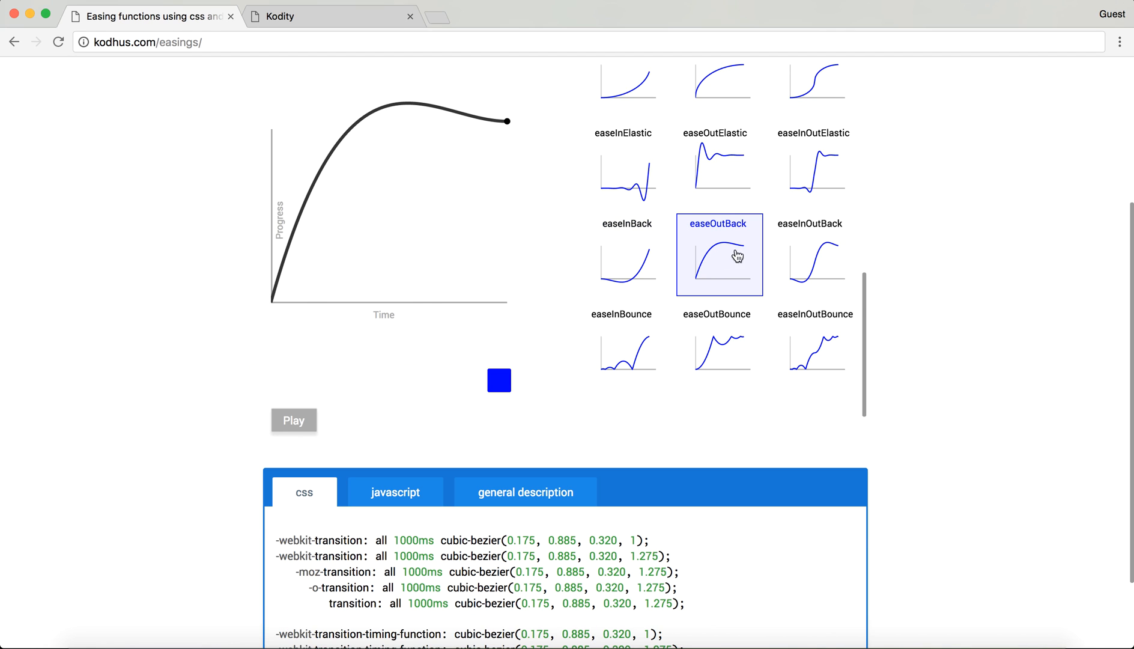
click(814, 254)
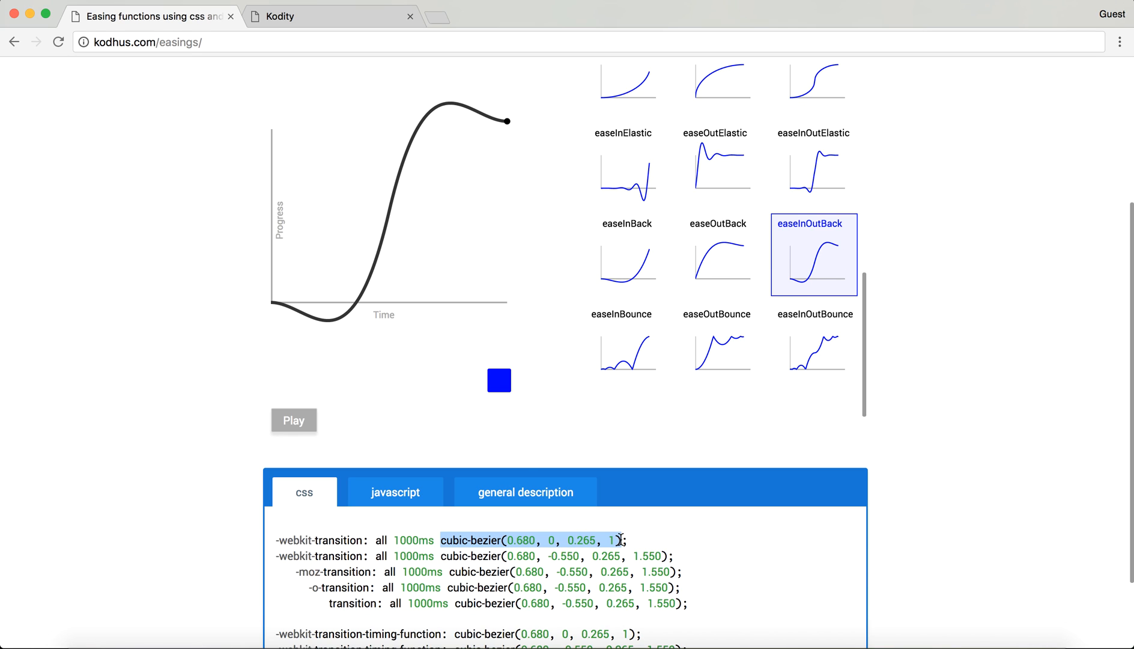
click(333, 15)
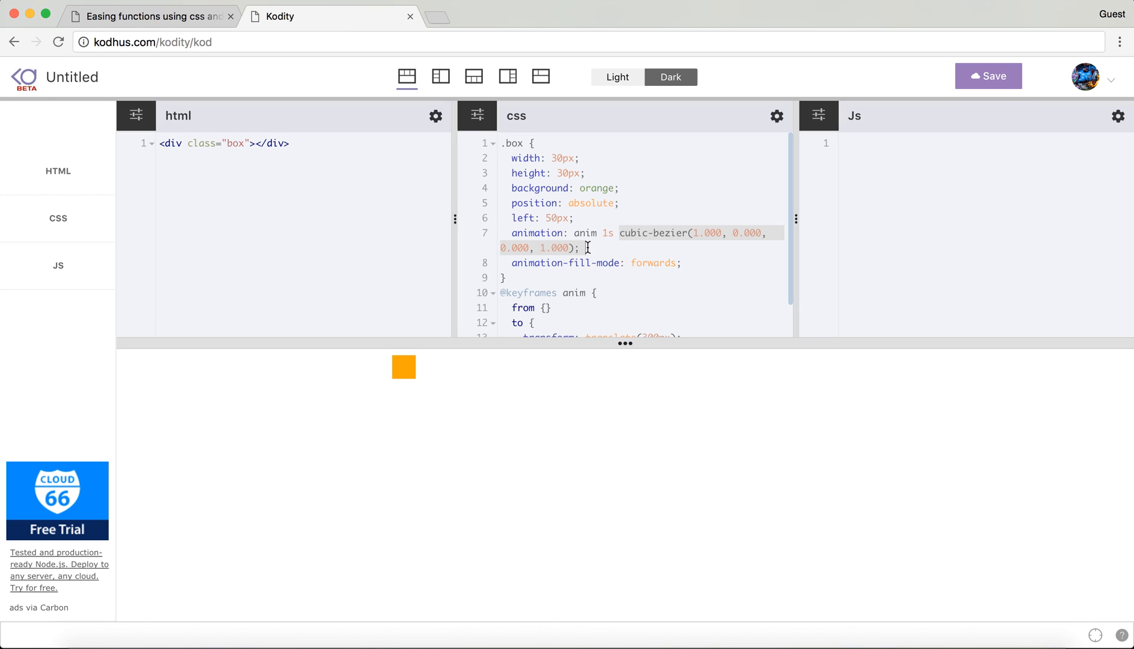
Set Kodity's box animation timing to cubic-bezier(0.680, 0, 0.265, 1)
text(0.680, 0, 0.265, 1)
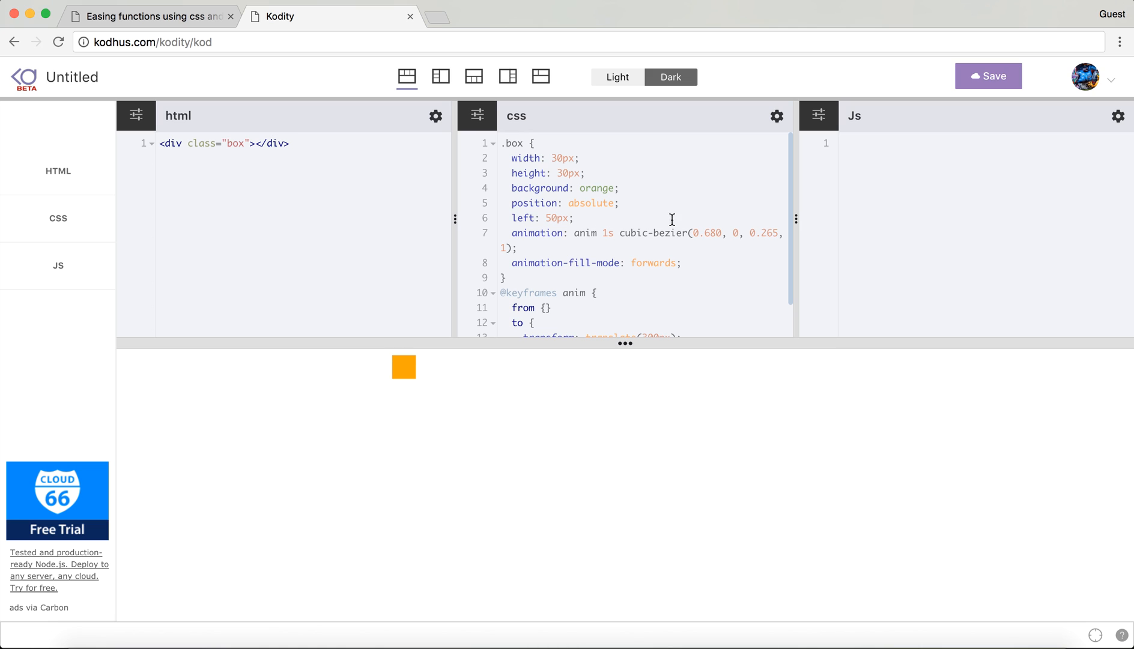
click(145, 16)
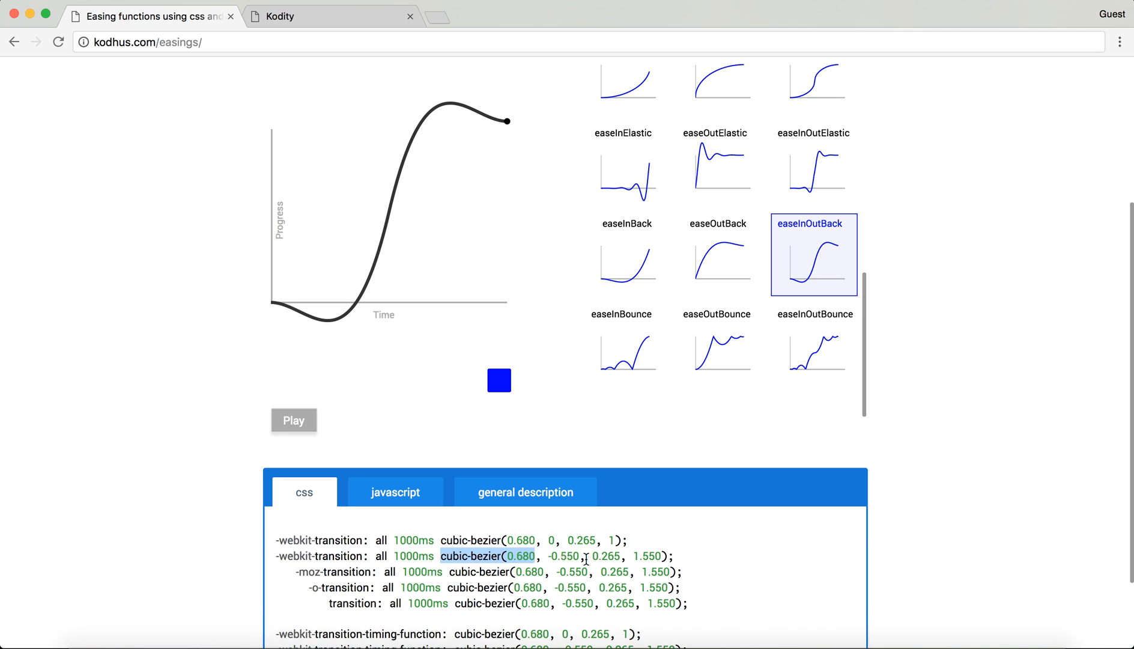
Scroll the view and return to the Easings page showing easeInOutBack's timing code
scroll(down, 3)
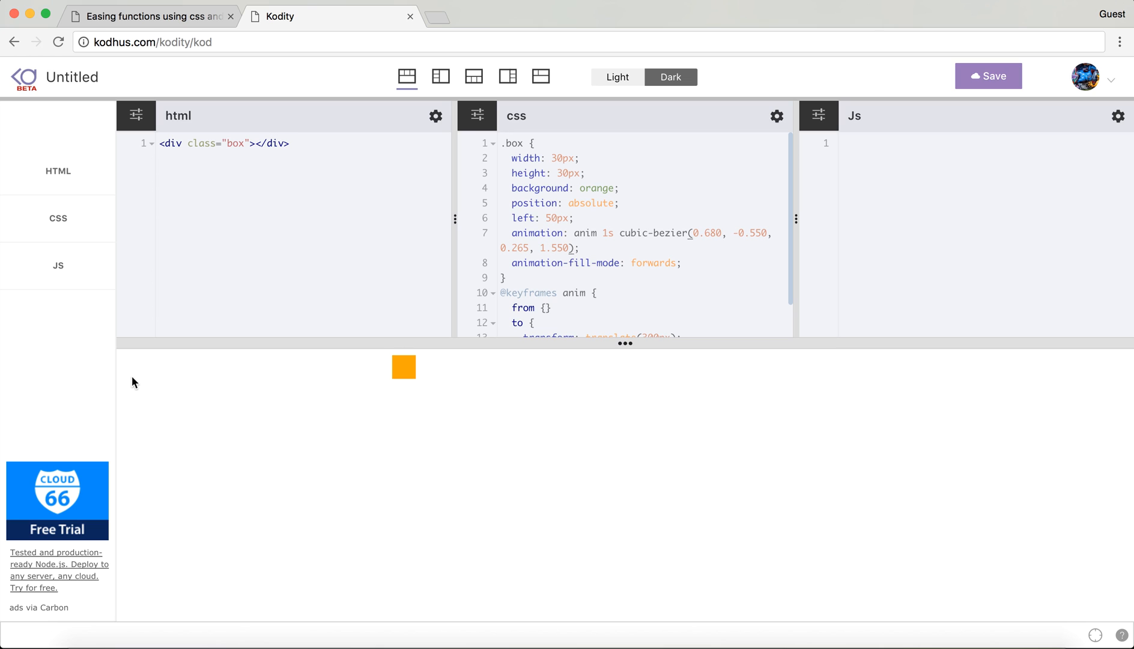
click(150, 15)
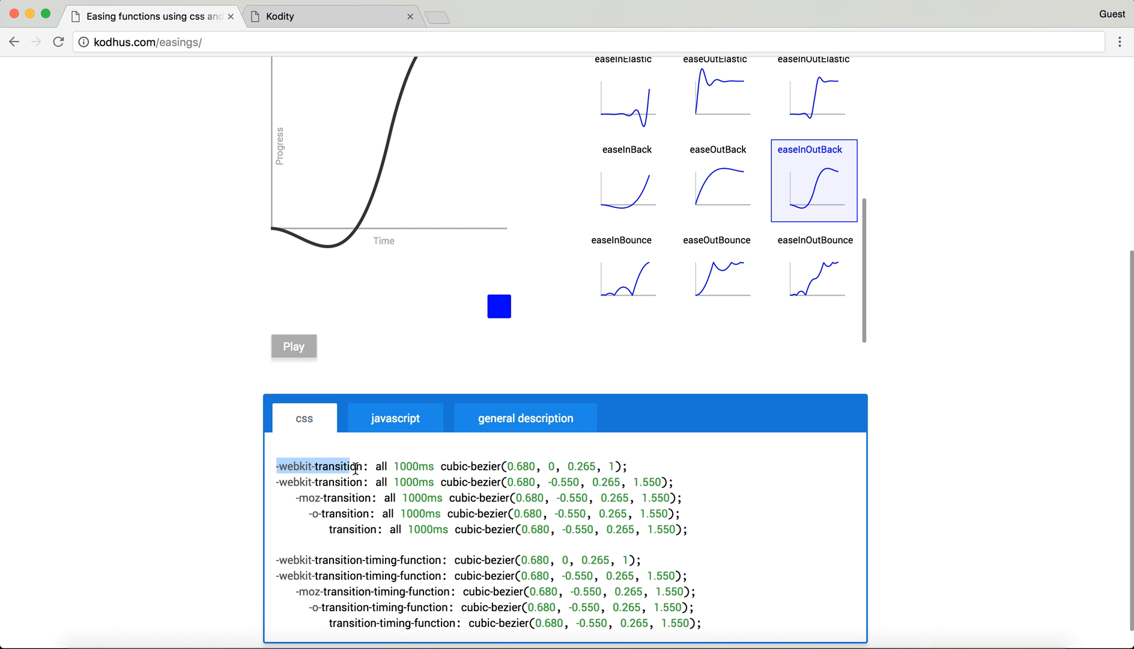
drag(369, 465, 626, 465)
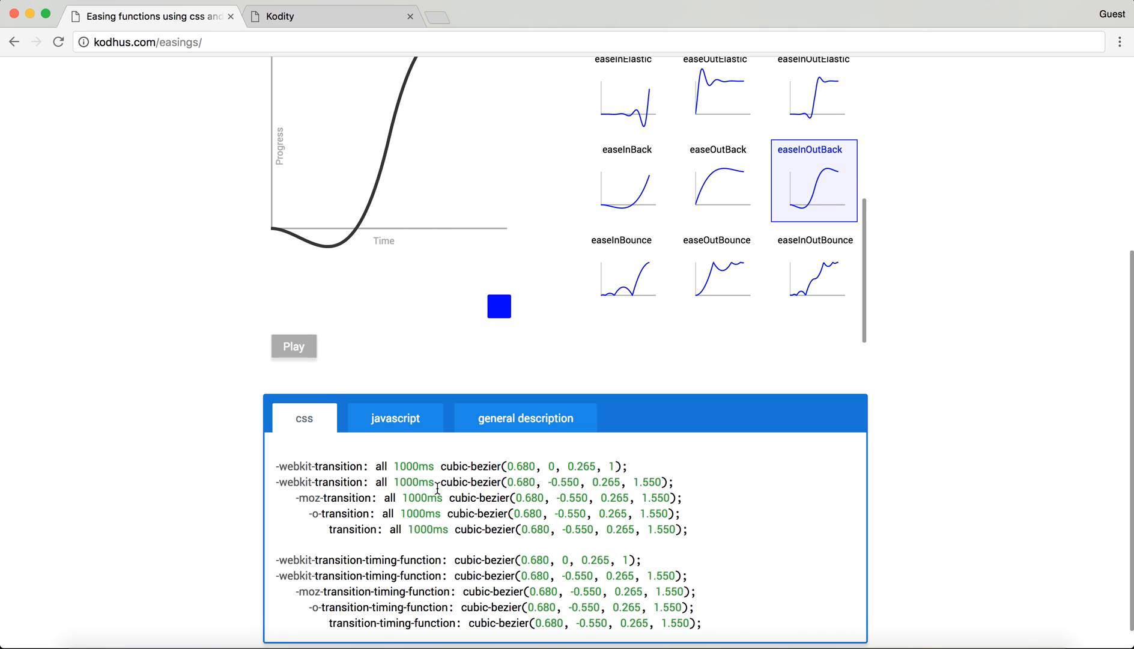
mouse_move(550, 483)
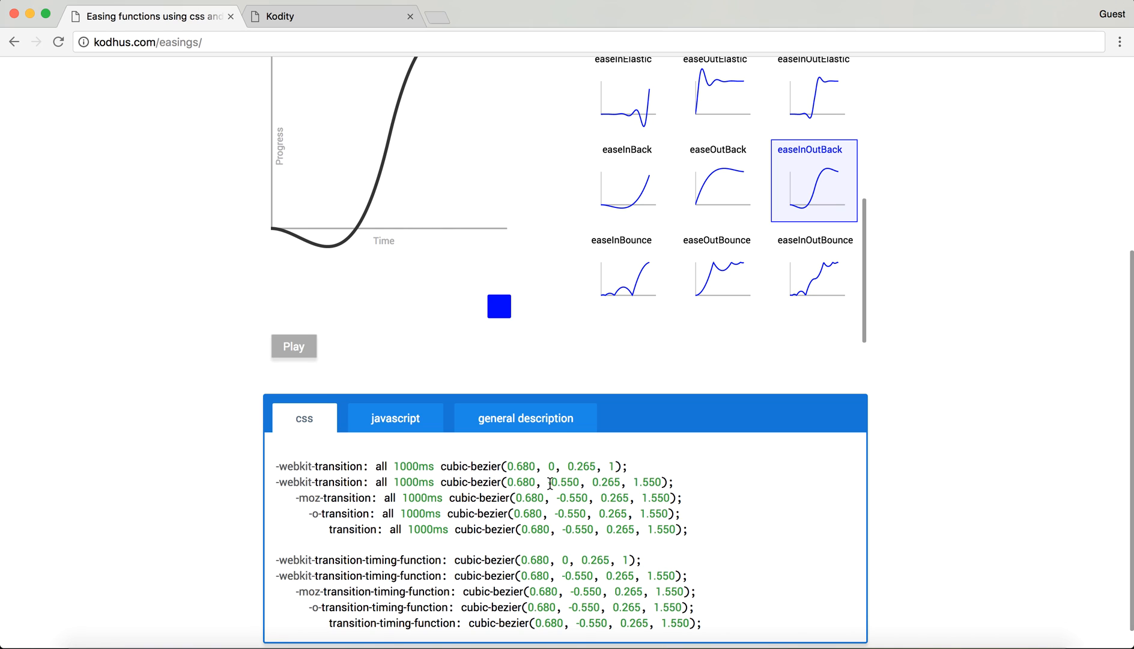
double_click(563, 482)
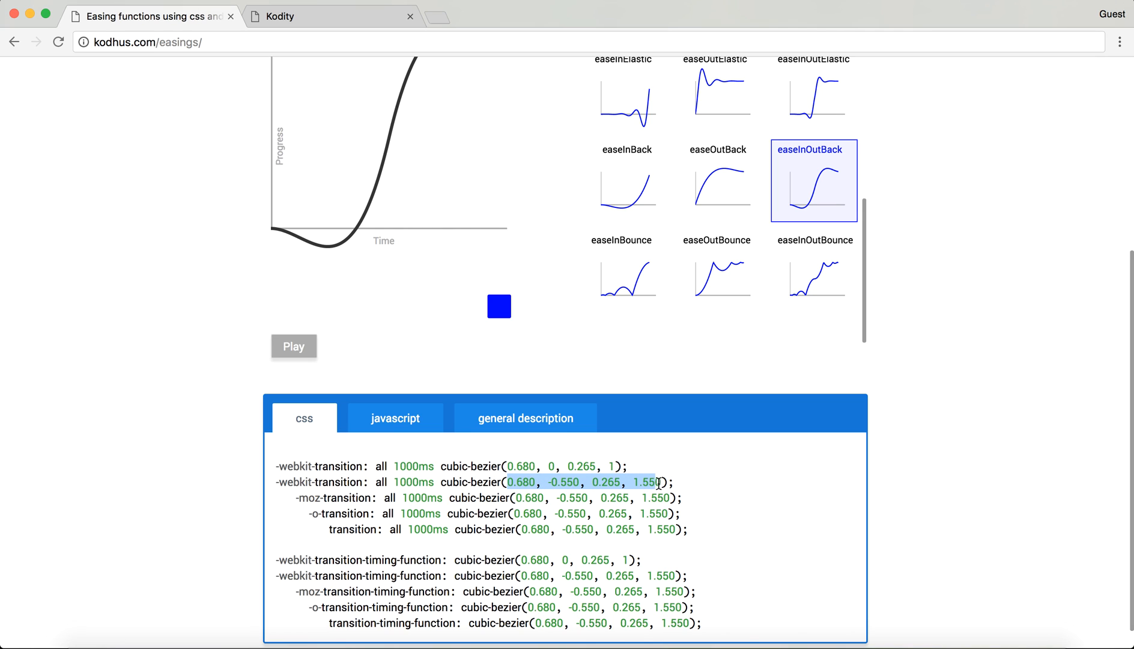
click(514, 482)
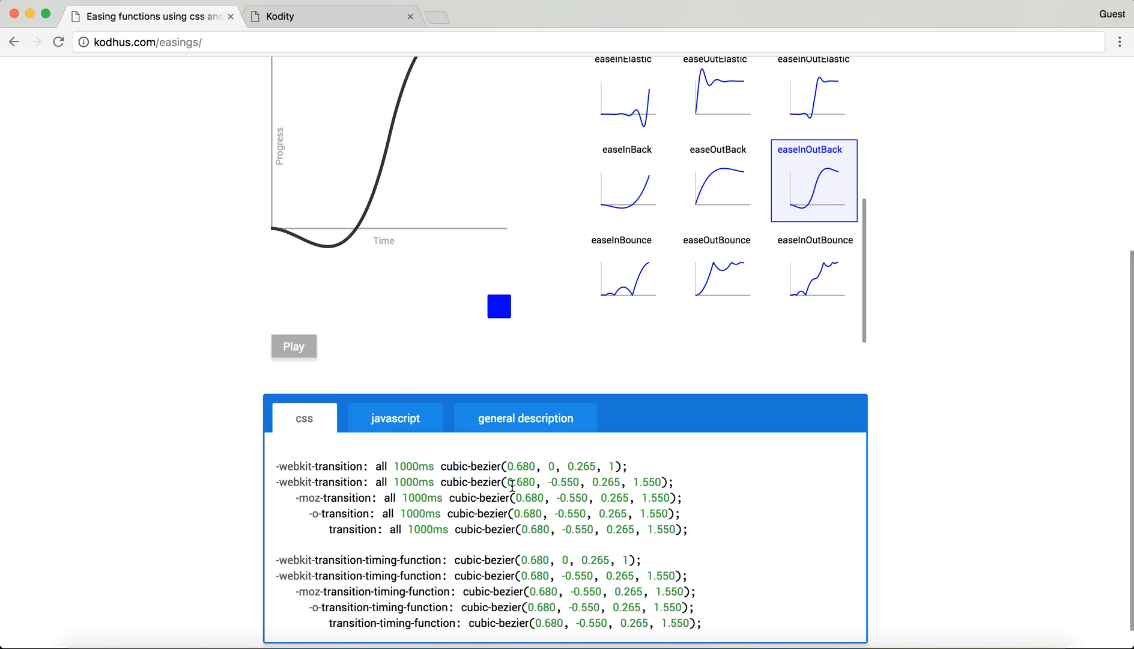
mouse_move(386, 499)
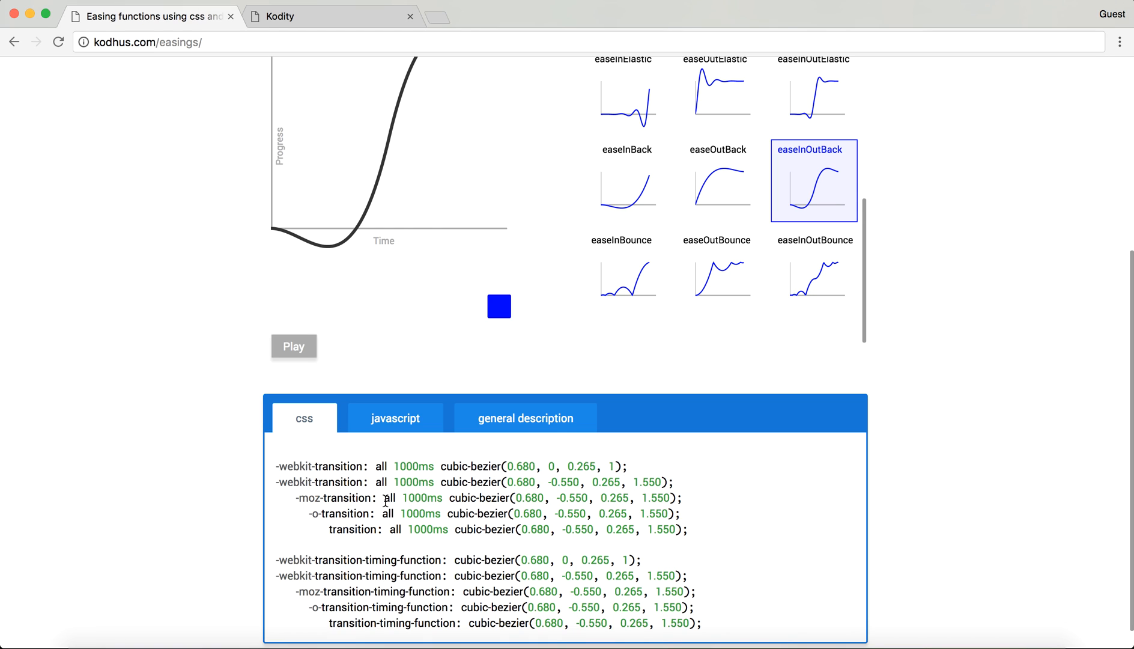
drag(506, 482, 630, 482)
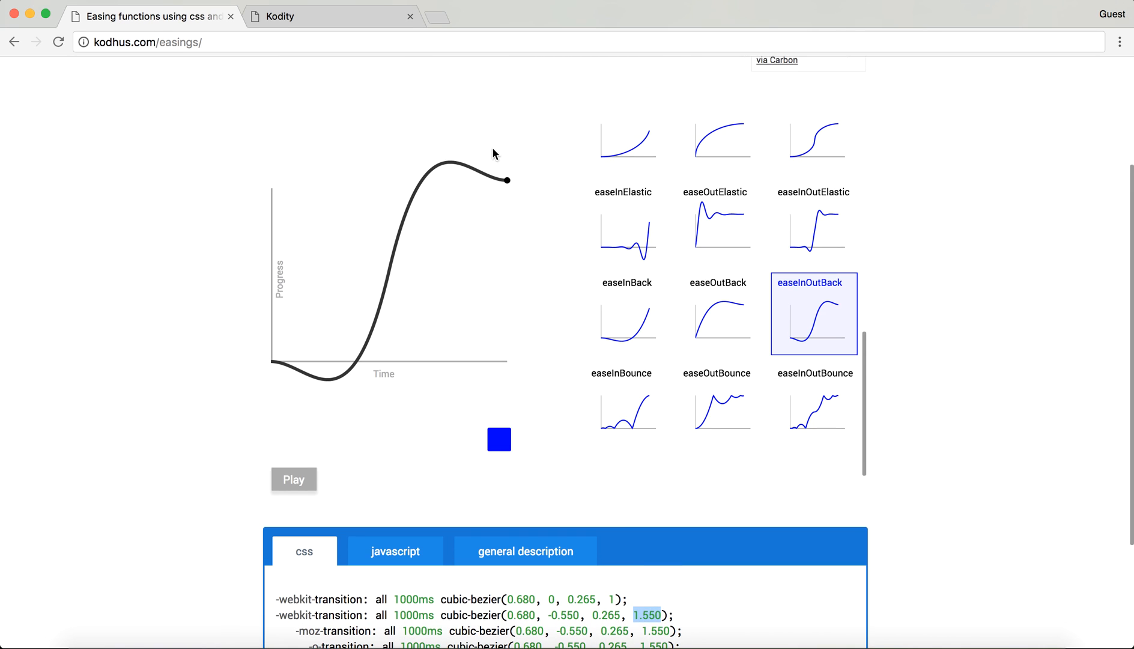
click(294, 478)
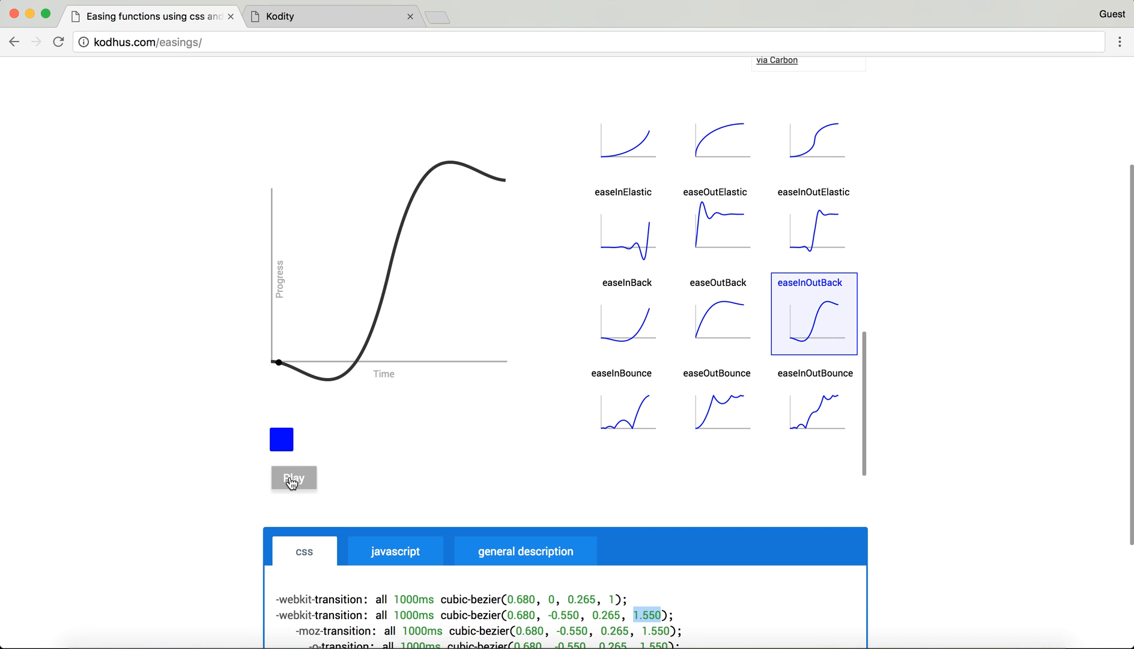
click(293, 478)
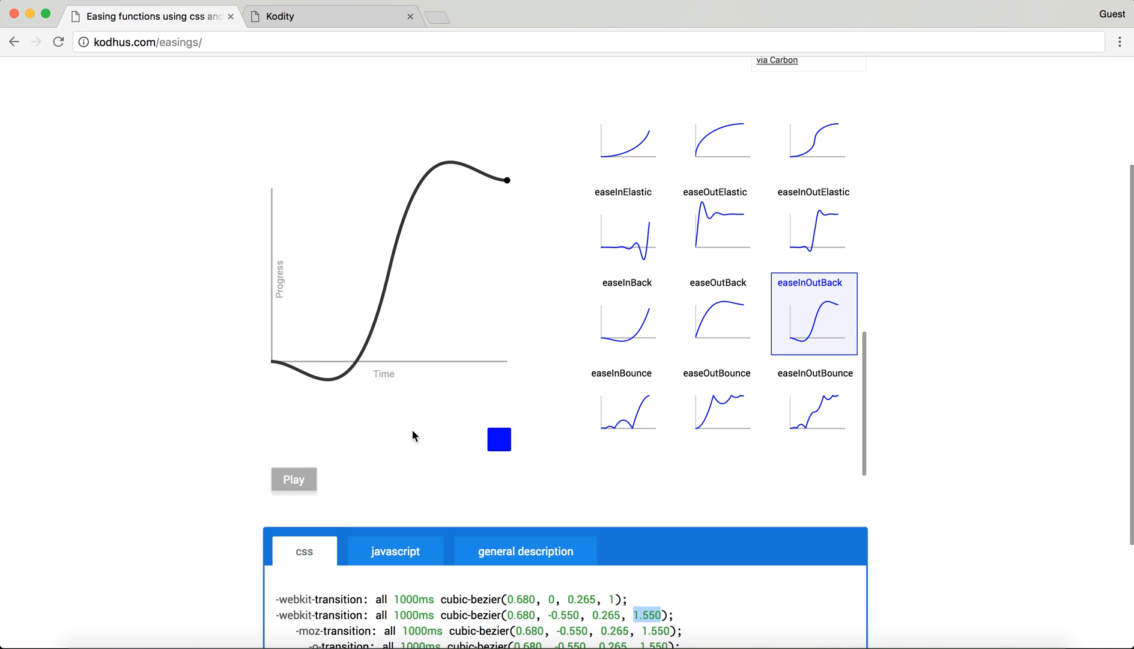
scroll(down, 3)
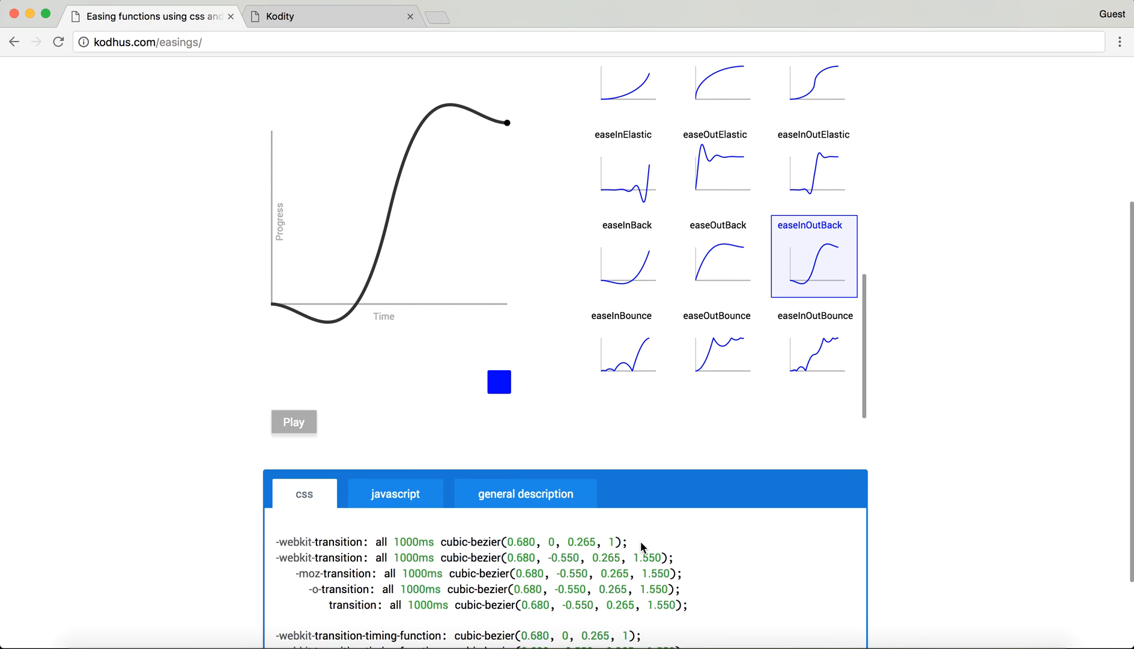
mouse_move(274, 547)
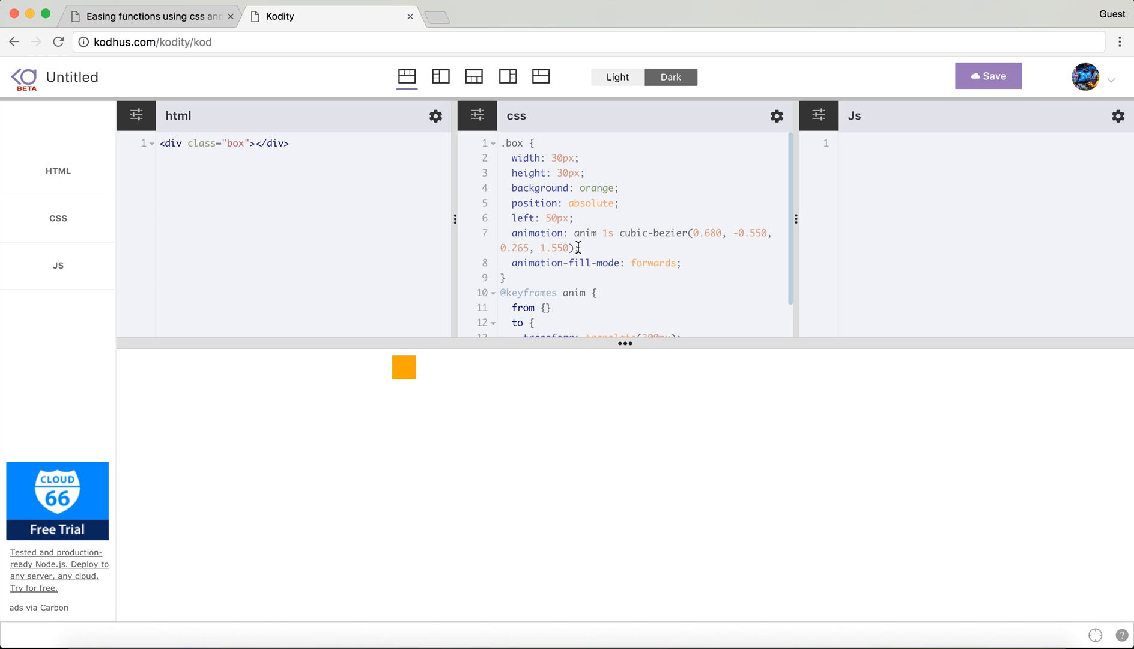
click(148, 16)
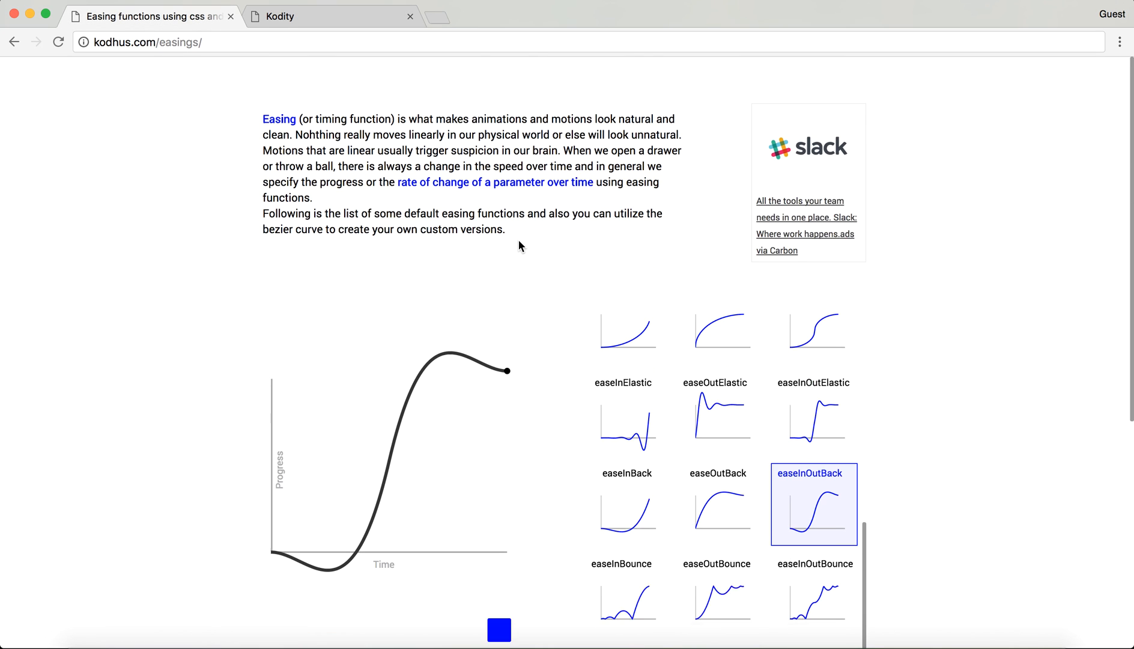
Preview the easeInCirc, easeInElastic and easeOutElastic curves on the Easings page
scroll(down, 3)
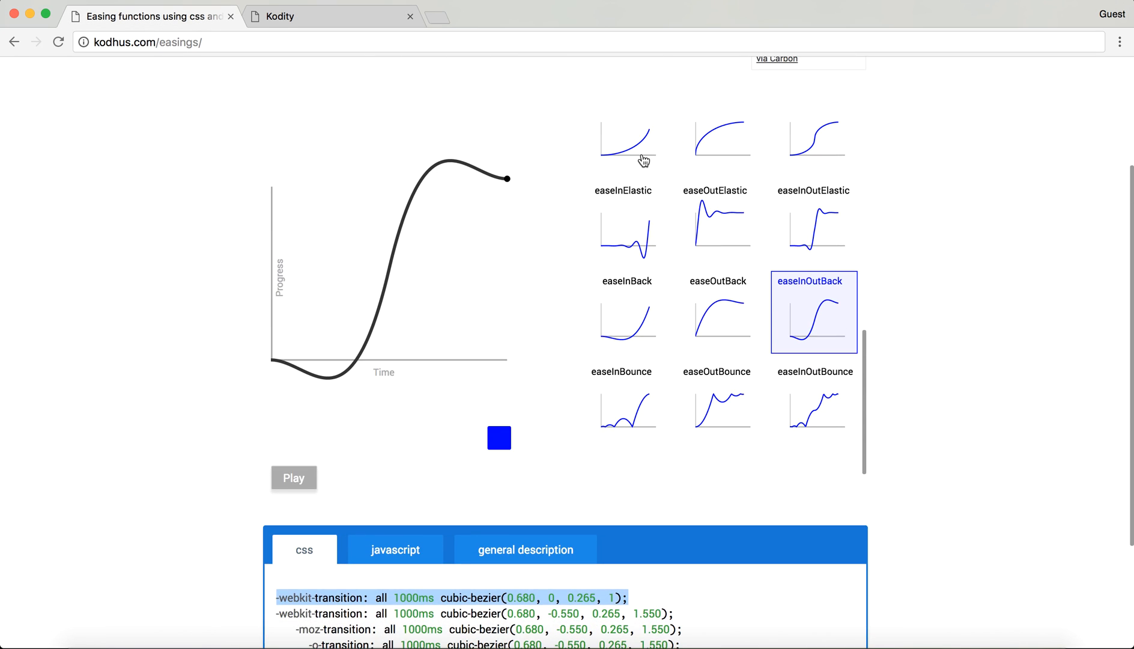
click(623, 138)
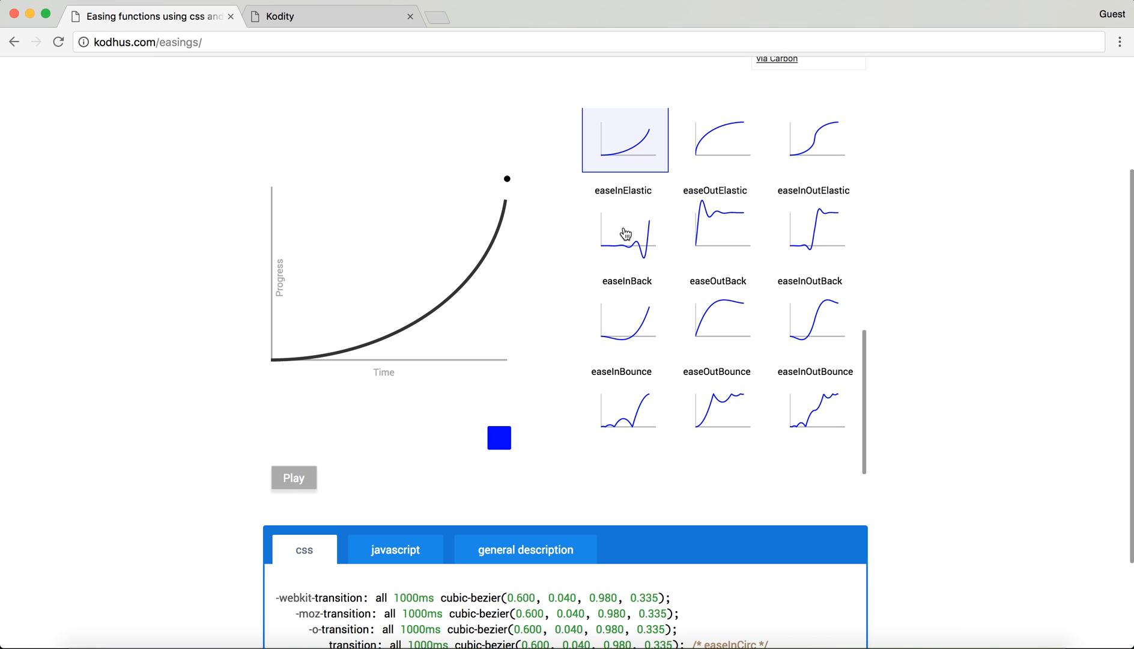
click(624, 235)
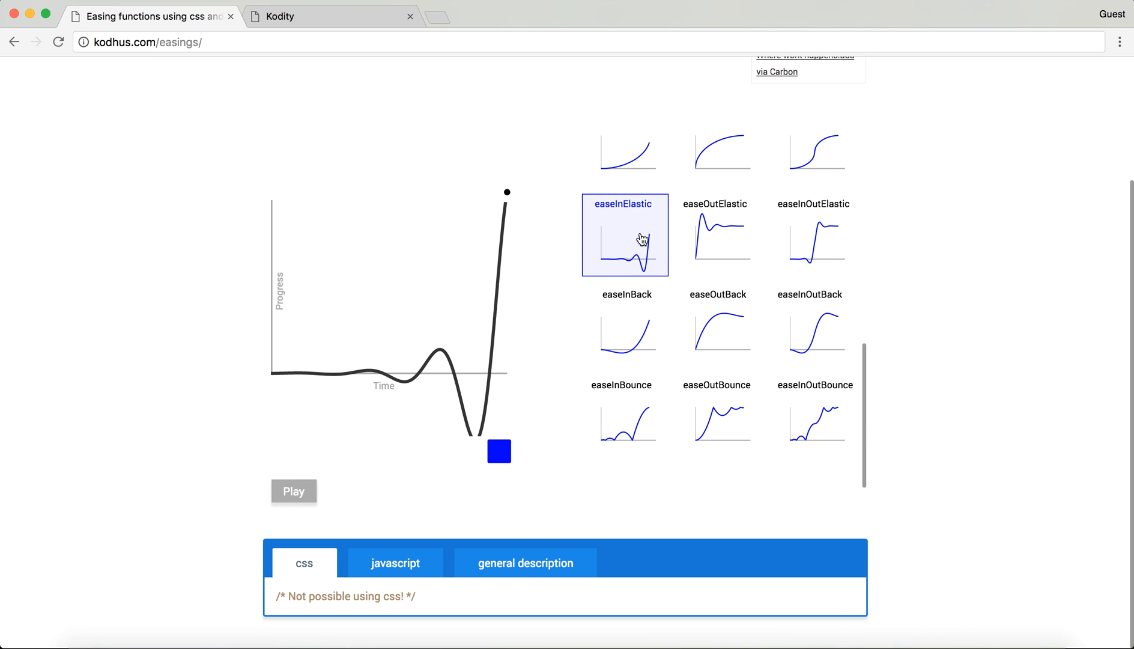
click(719, 235)
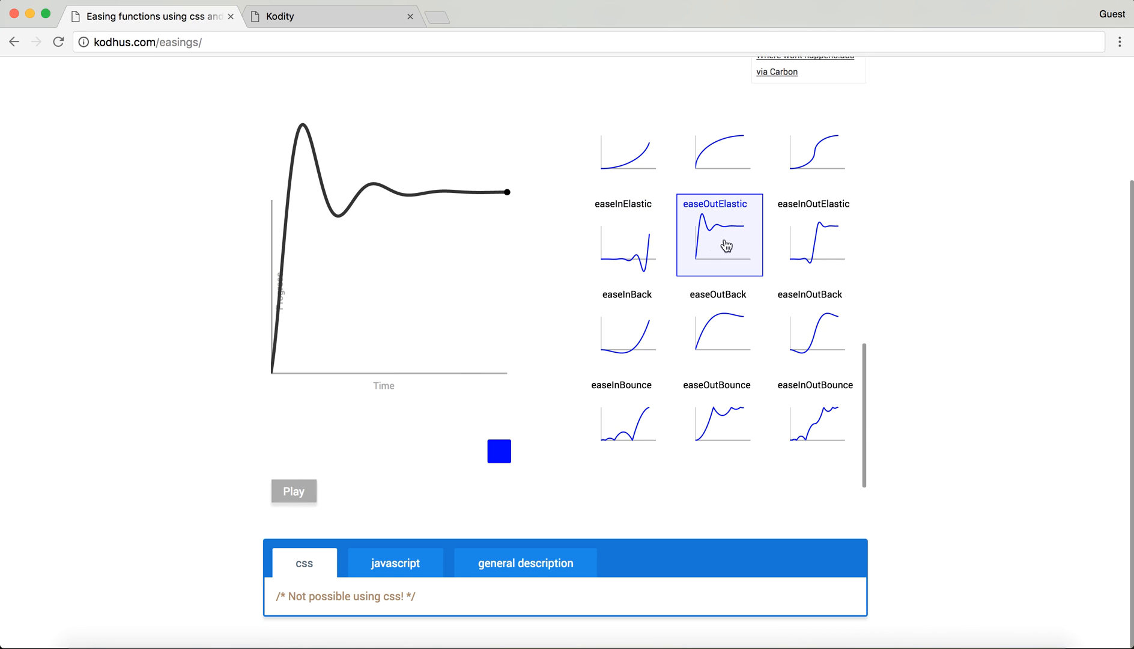
Show easeInOutElastic's JavaScript, general description and CSS tabs, then graph easeOutElastic again
click(813, 221)
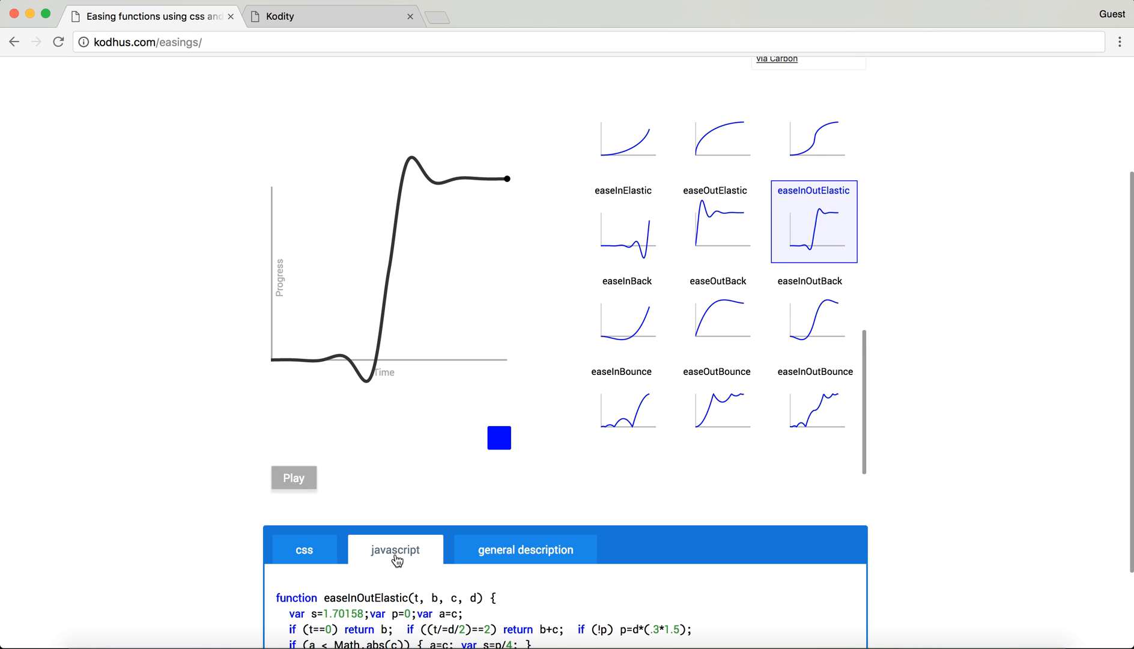
click(525, 549)
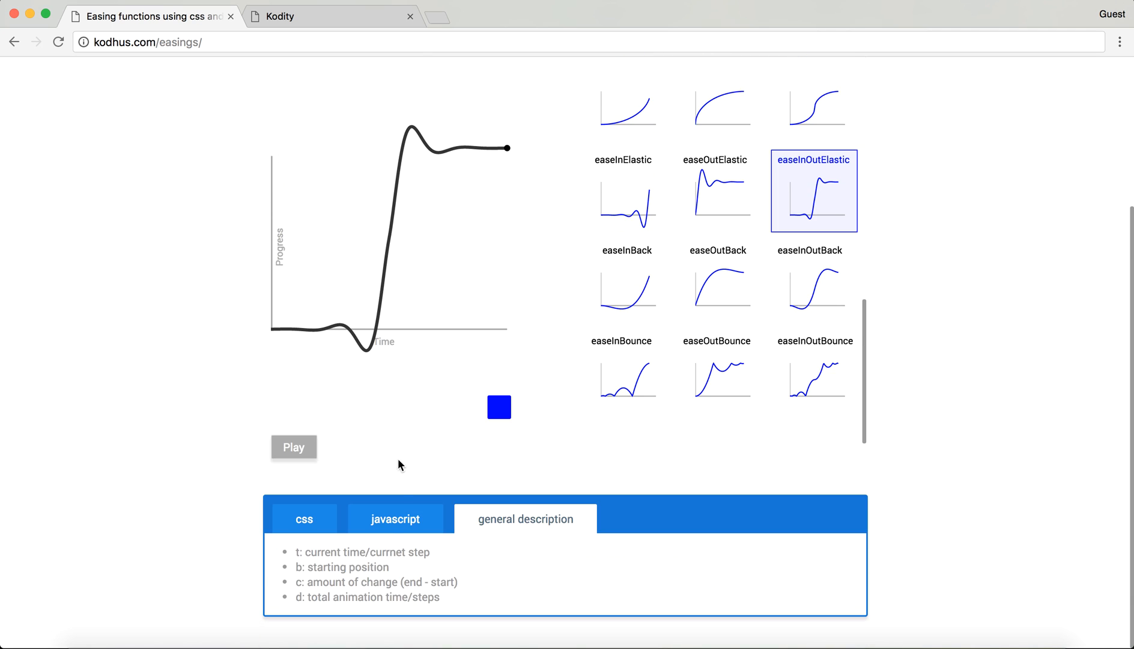
click(304, 519)
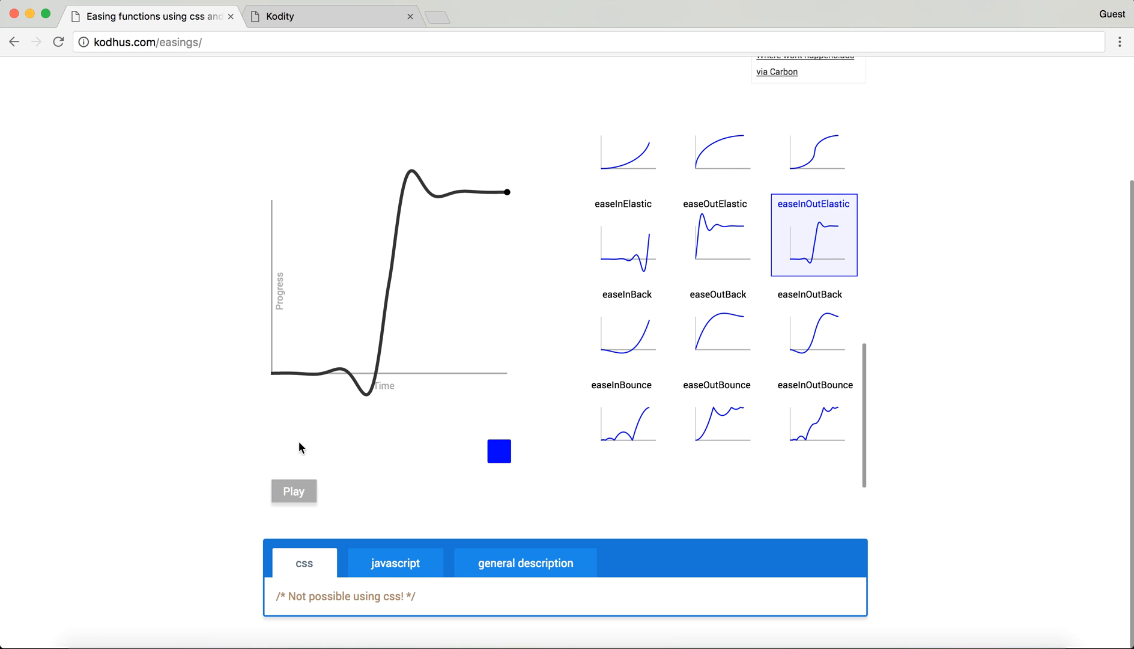
mouse_move(417, 401)
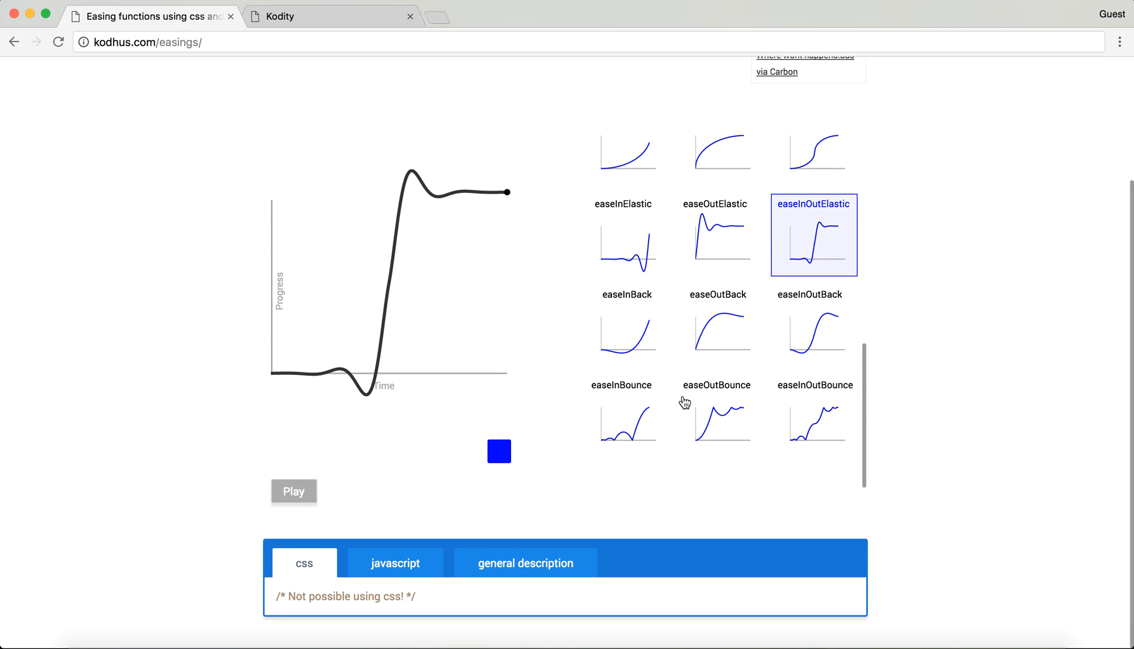
click(719, 234)
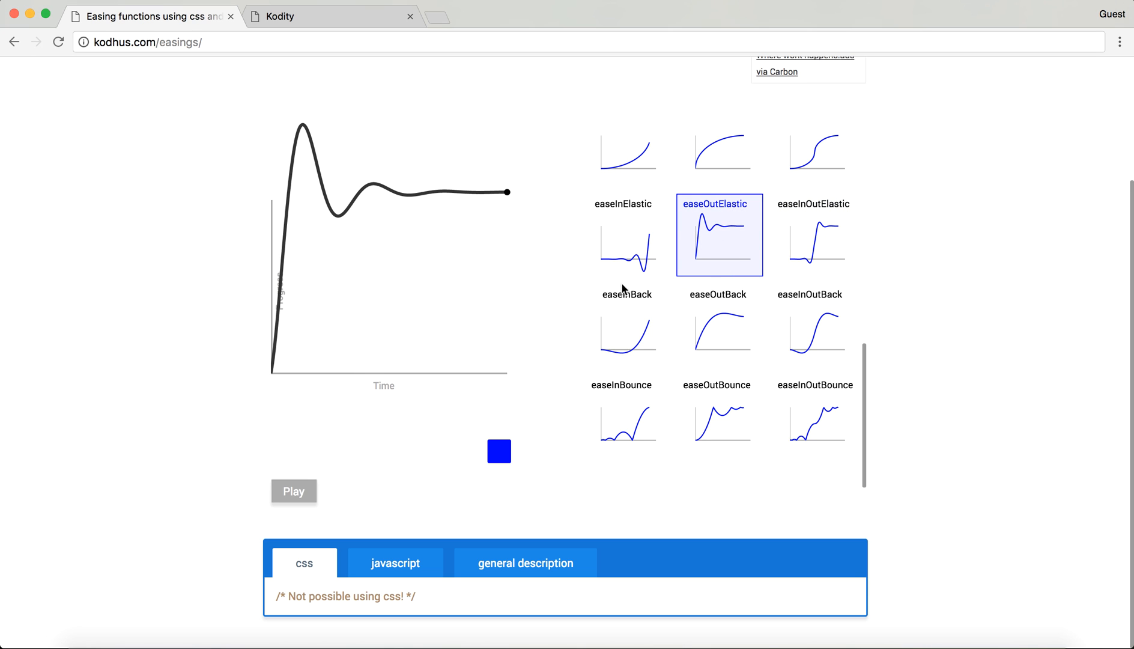
mouse_move(398, 581)
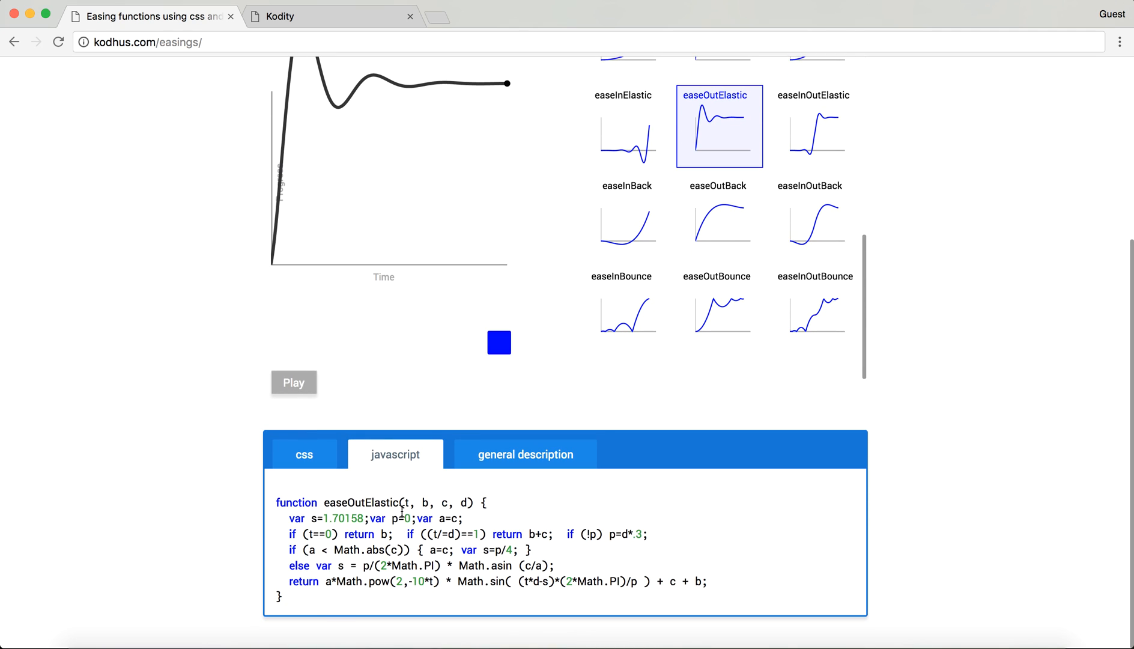
drag(401, 503, 469, 503)
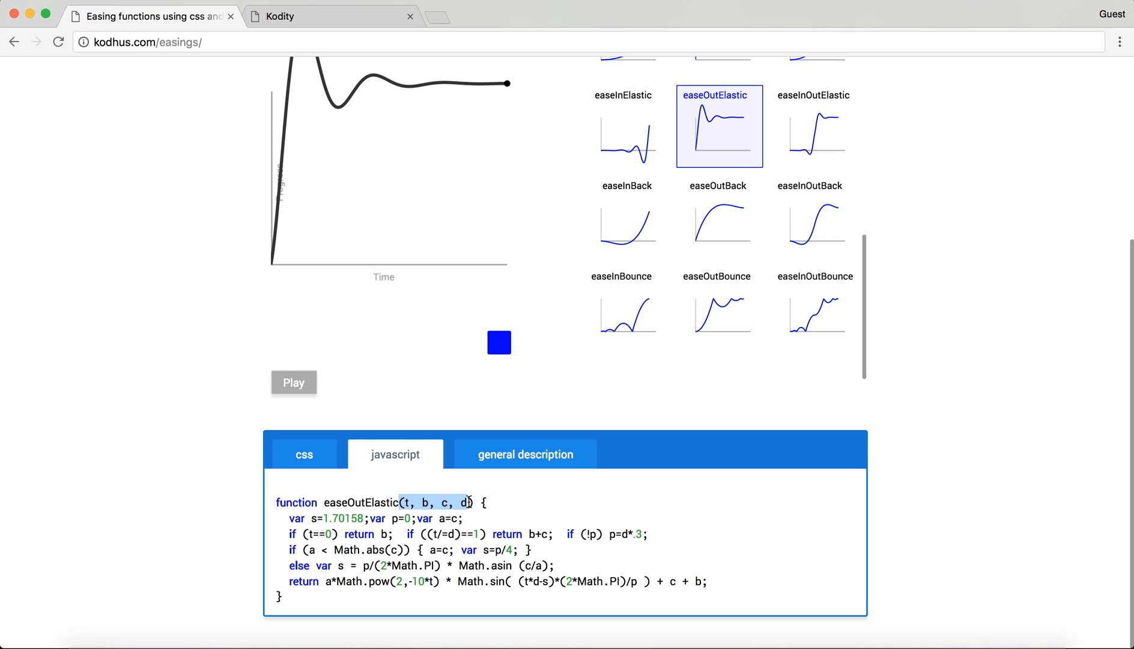
click(479, 516)
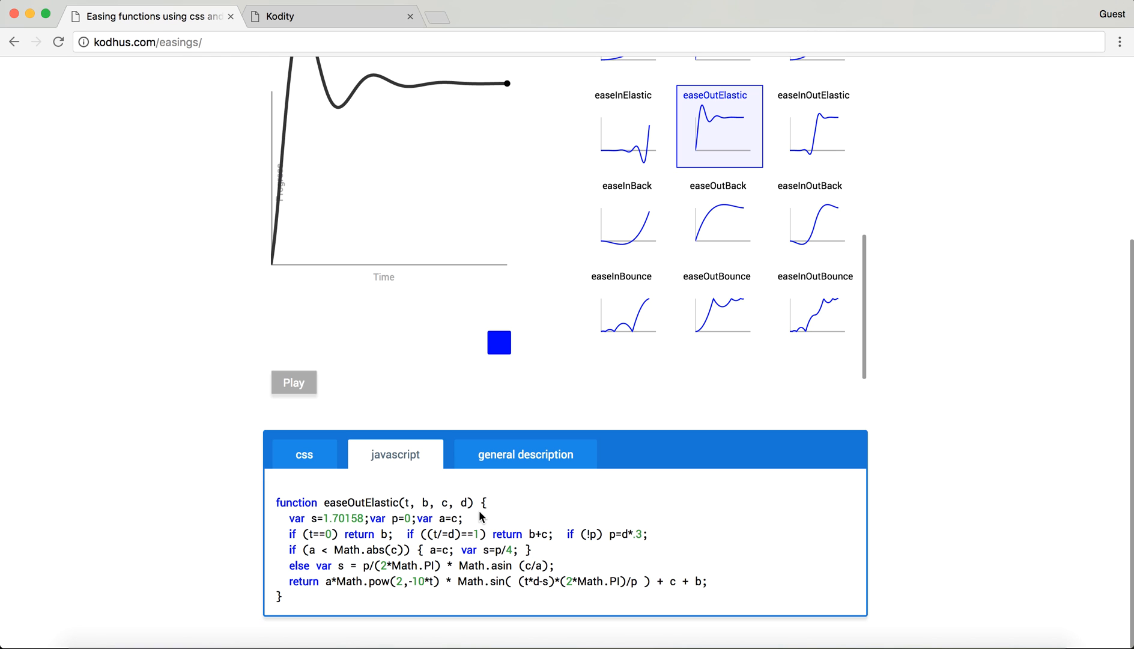
mouse_move(622, 409)
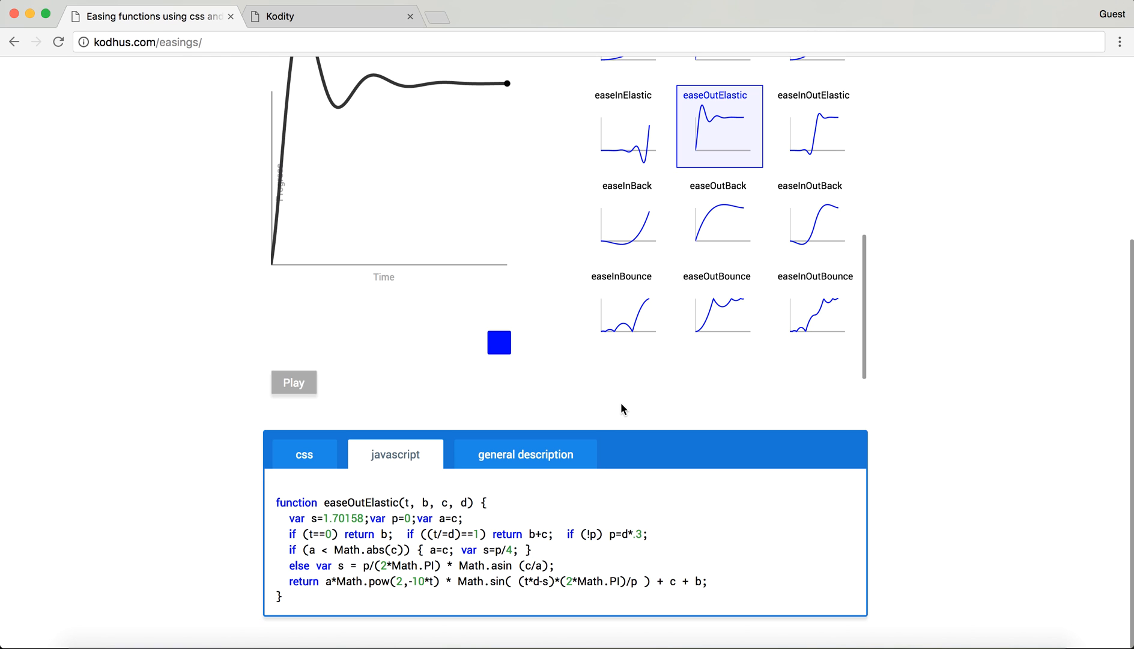
mouse_move(606, 376)
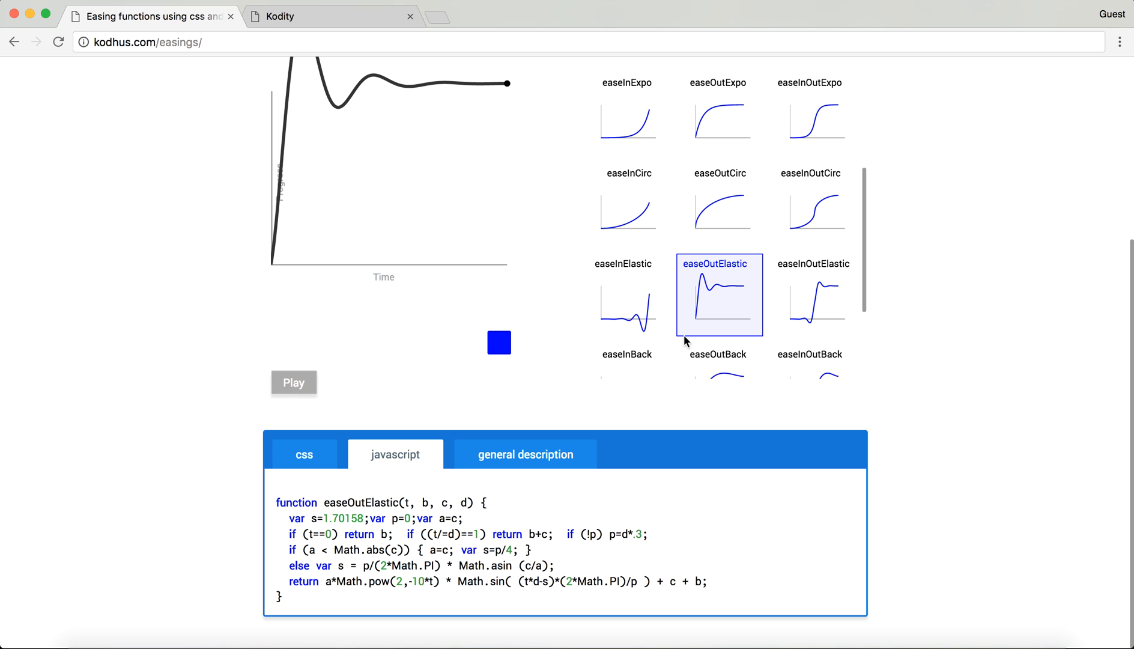
mouse_move(871, 8)
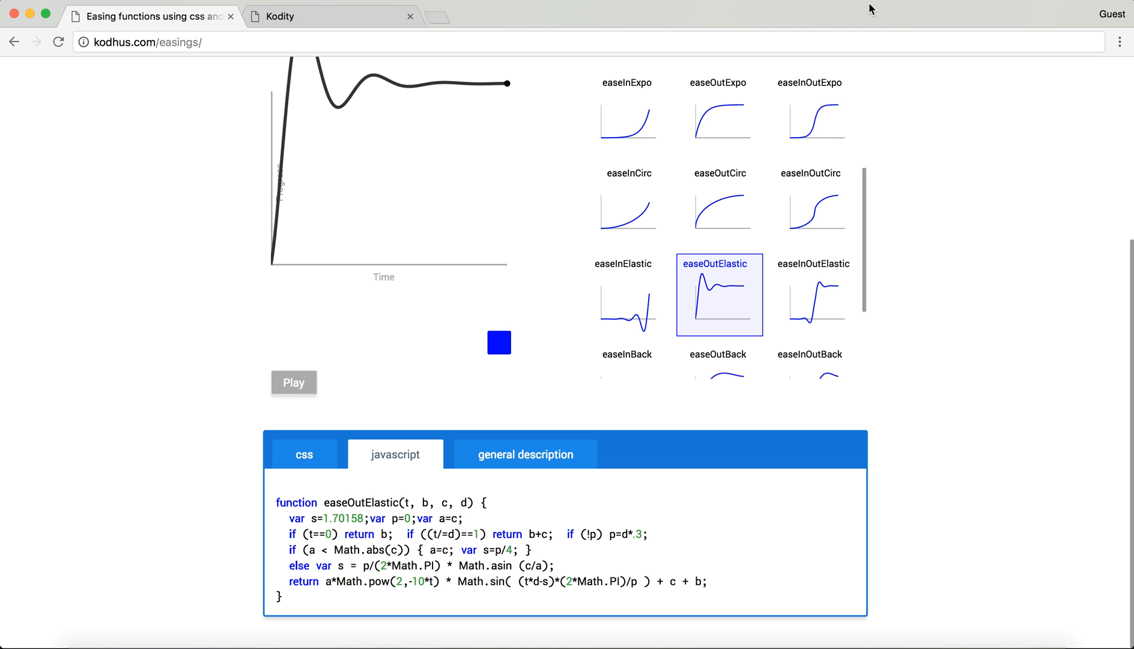